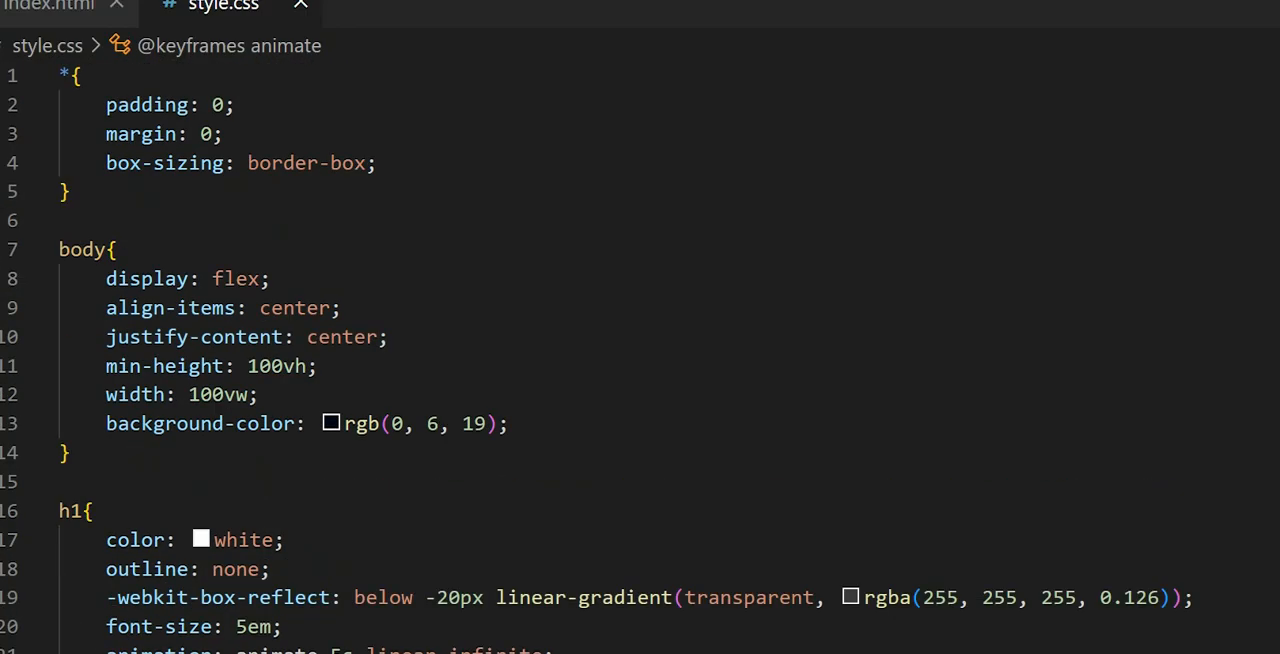
Switch to index.html and review the stylesheet link and the devWithArsalan h1 line
click(50, 6)
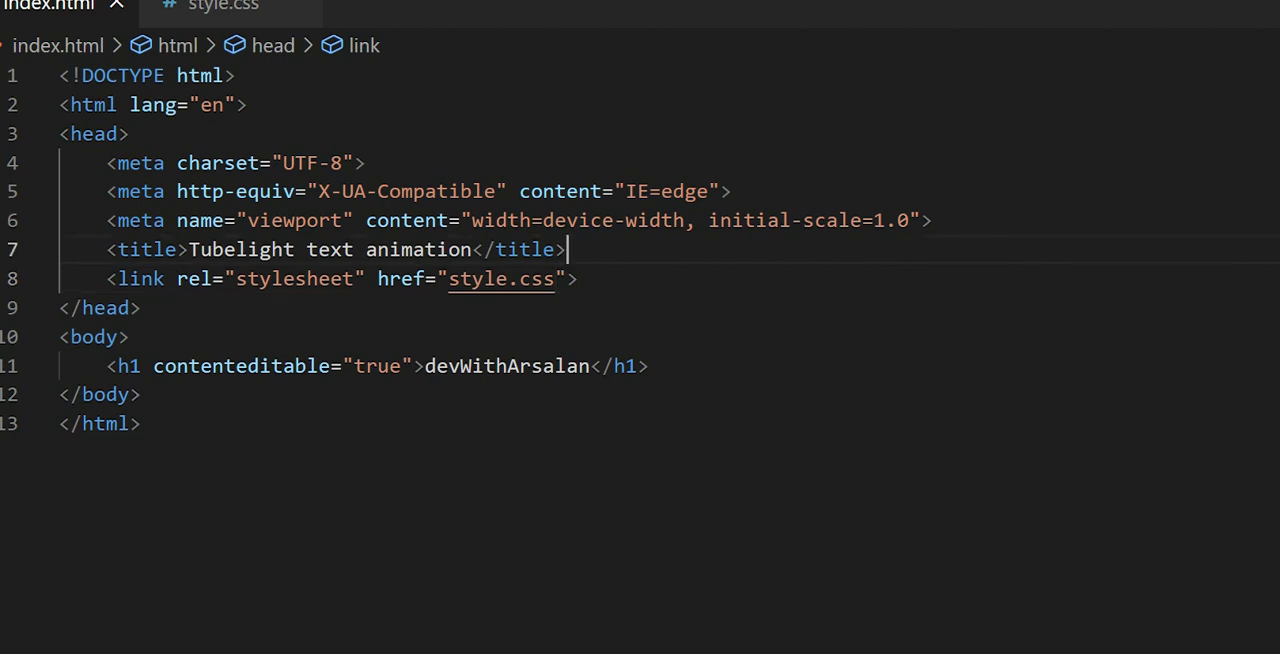
click(568, 249)
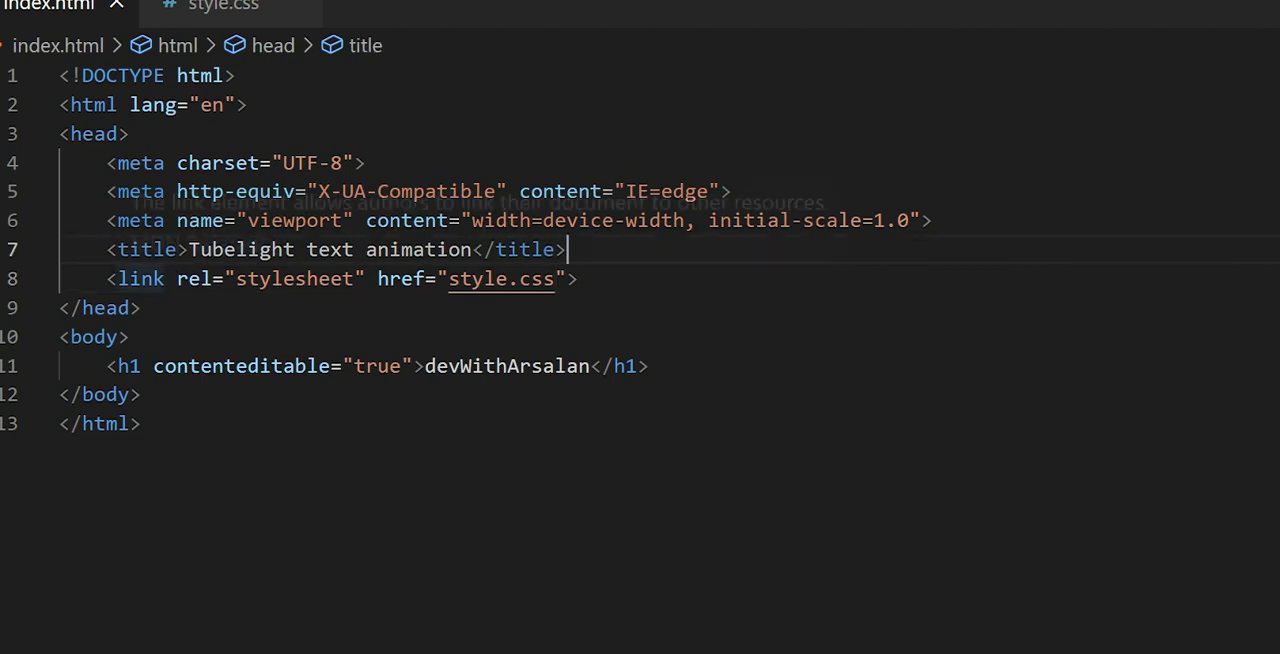
mouse_move(140, 278)
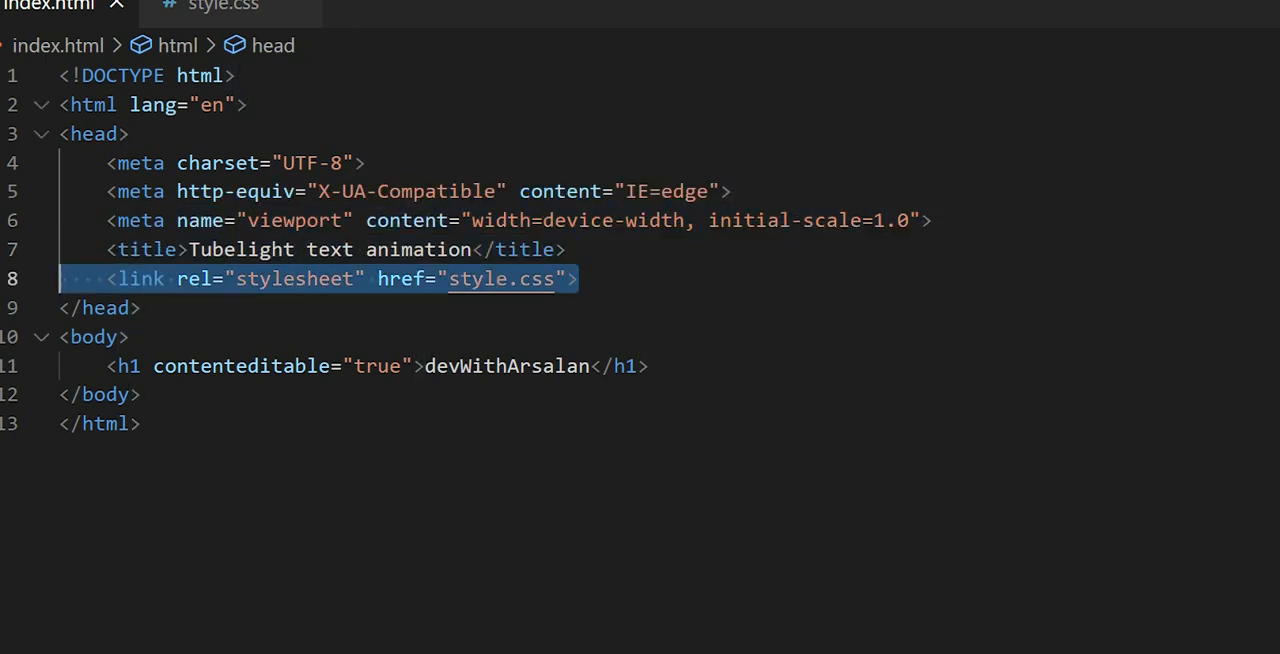
click(143, 308)
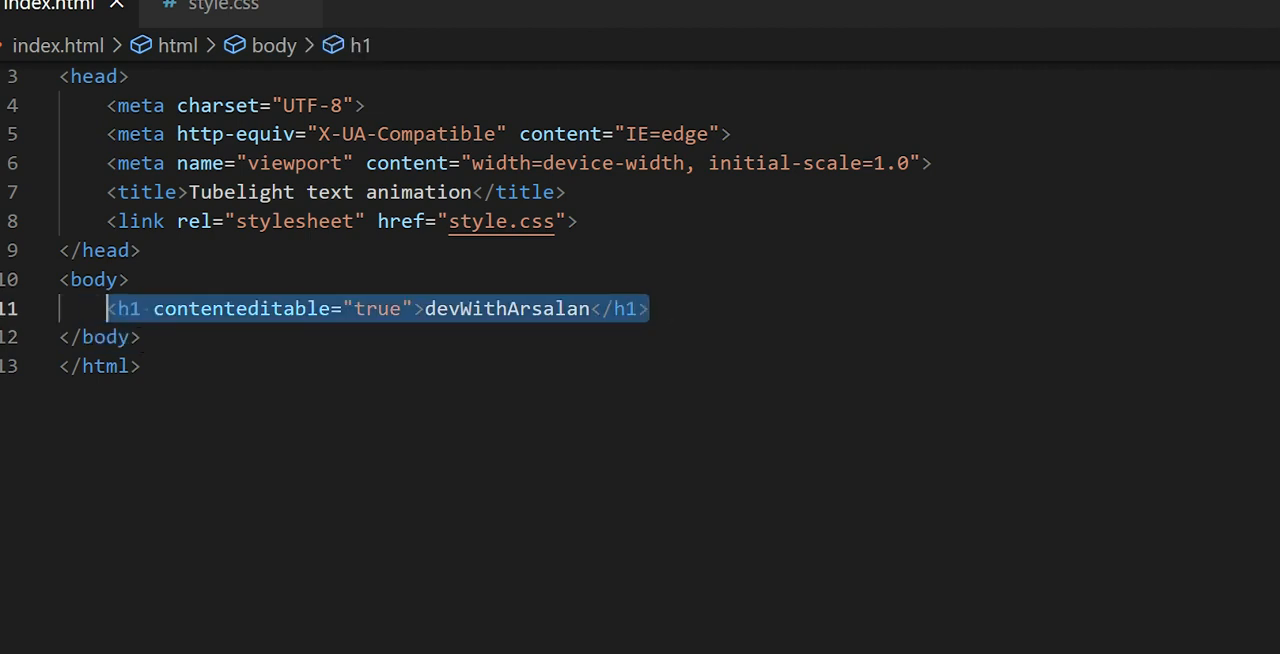
Clear the h1 contents and retype the 'devWithArsalan' heading text
key(Delete)
text(<h1>)
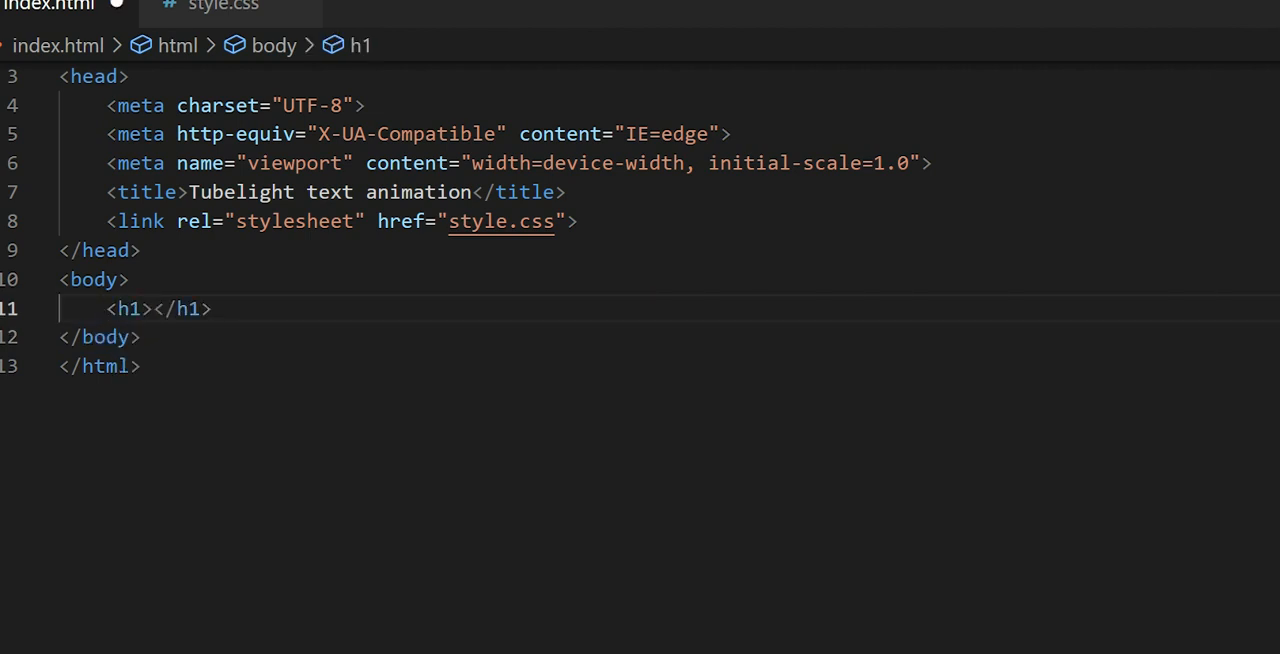
text(dev)
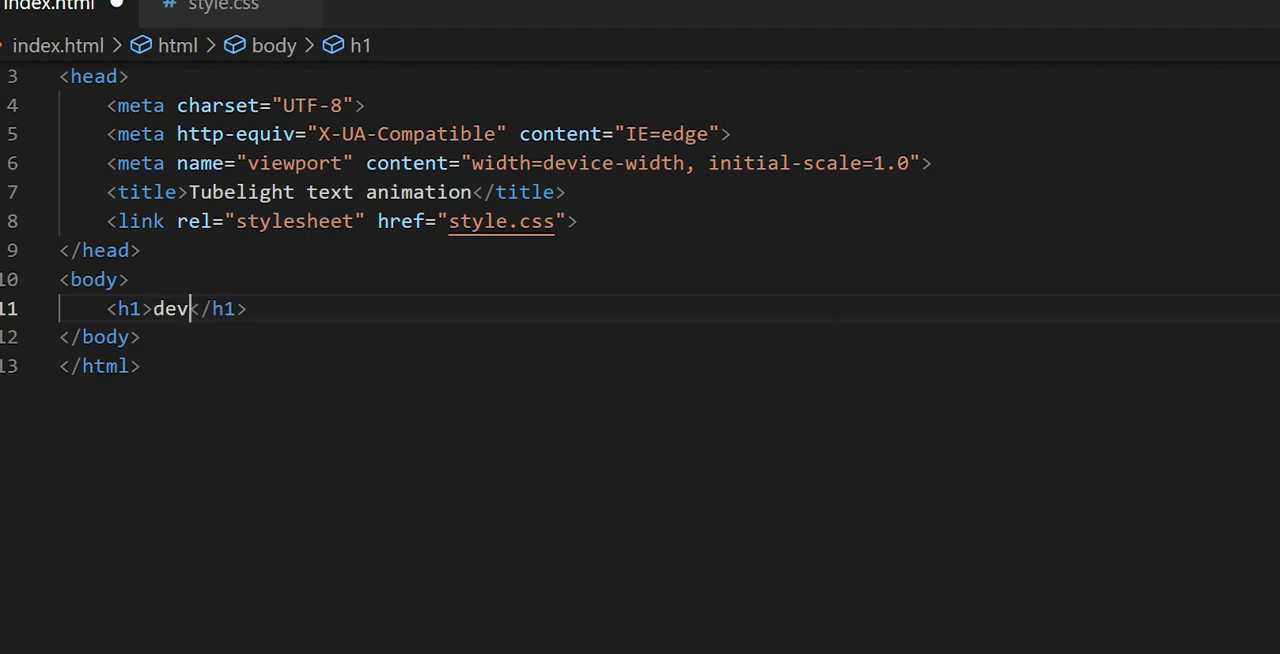
text(WithA)
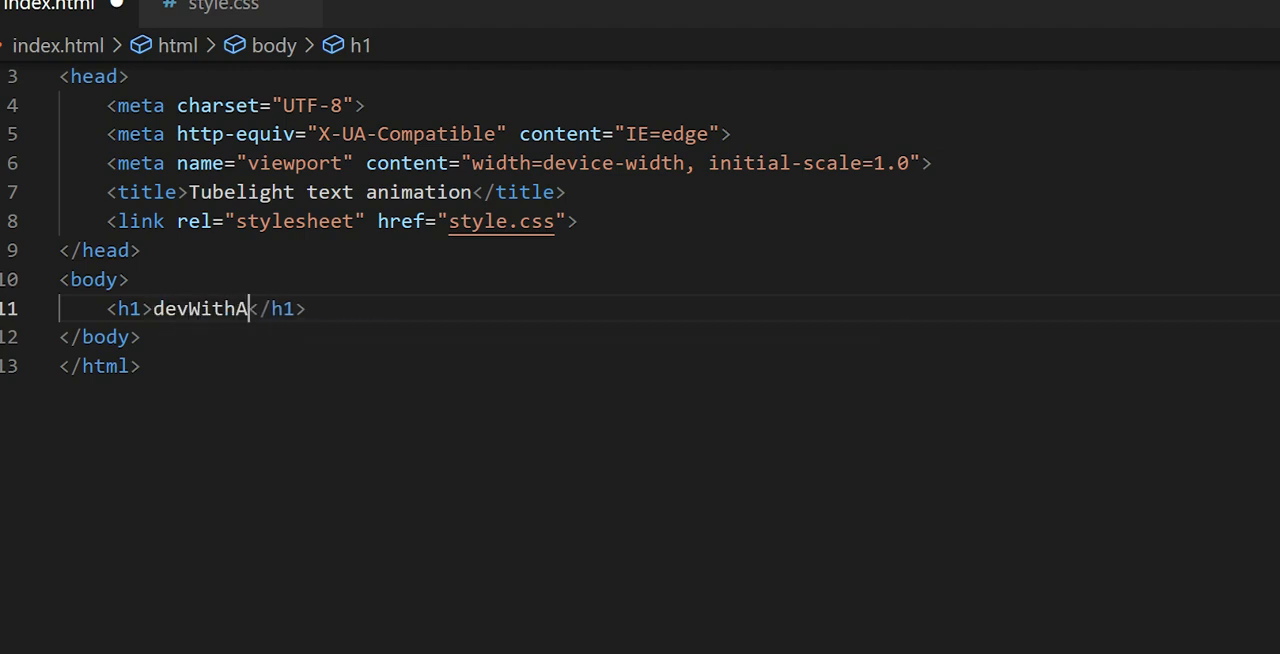
text(rsalan)
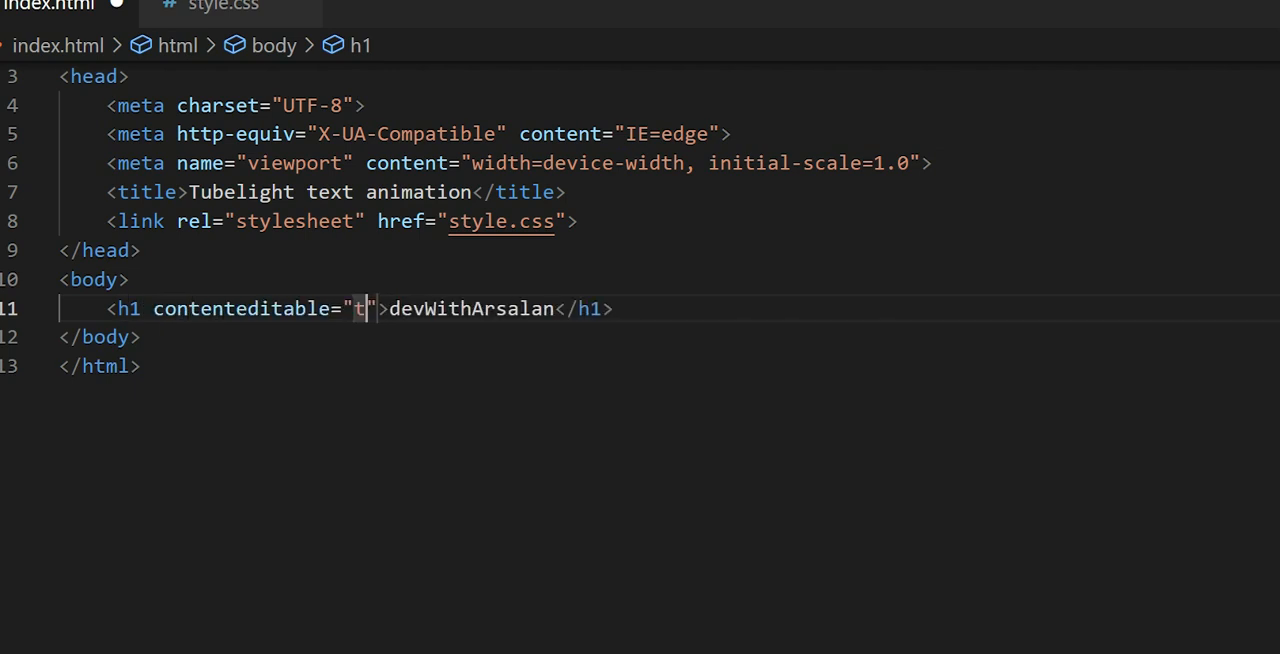
text(rue)
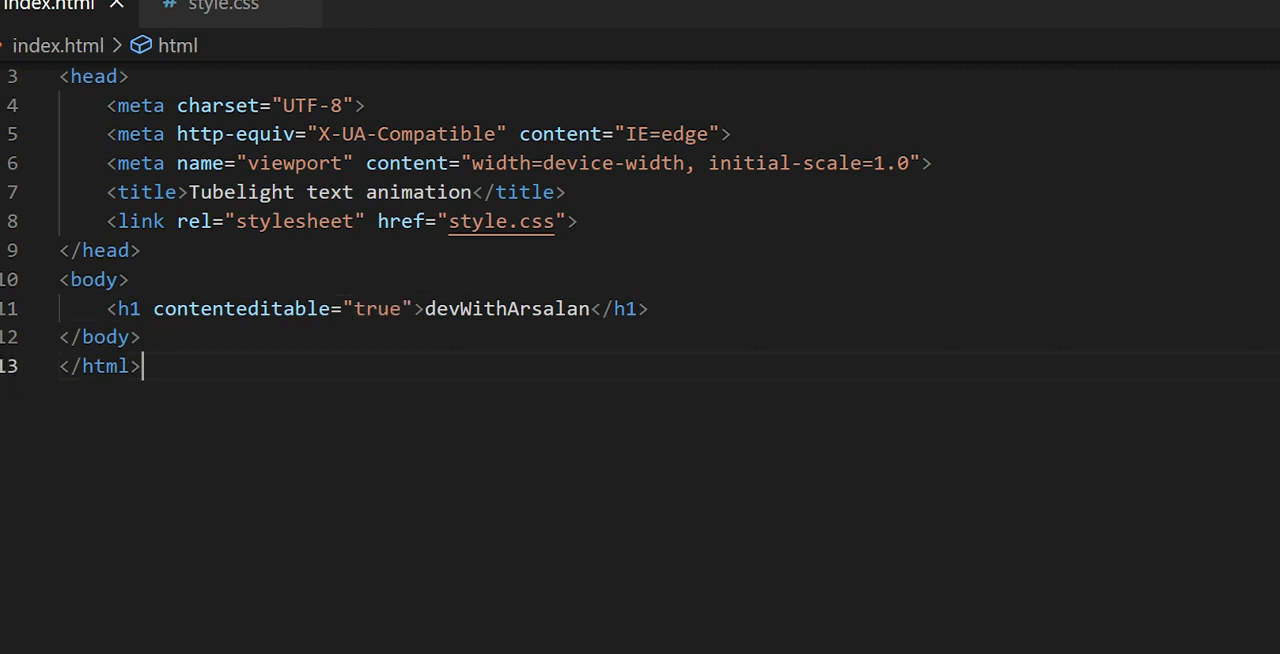
scroll(down, 3)
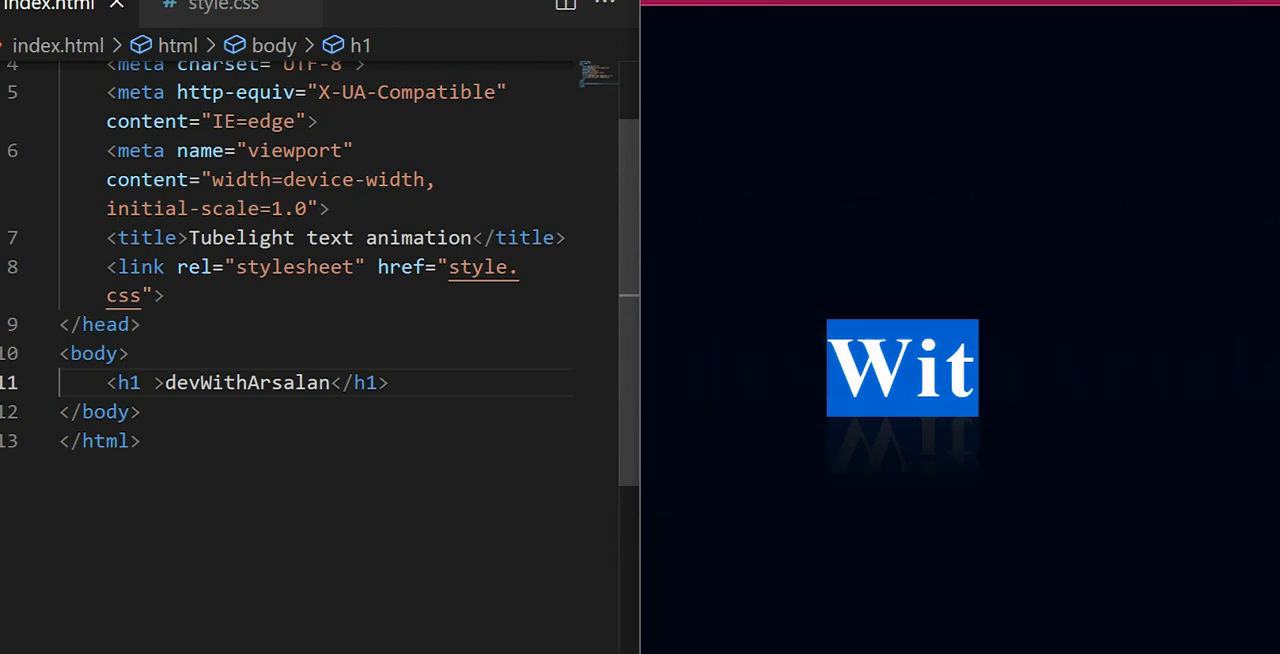
Add contenteditable="true" to the h1 and open style.css from the Explorer
text(contenteditable="true")
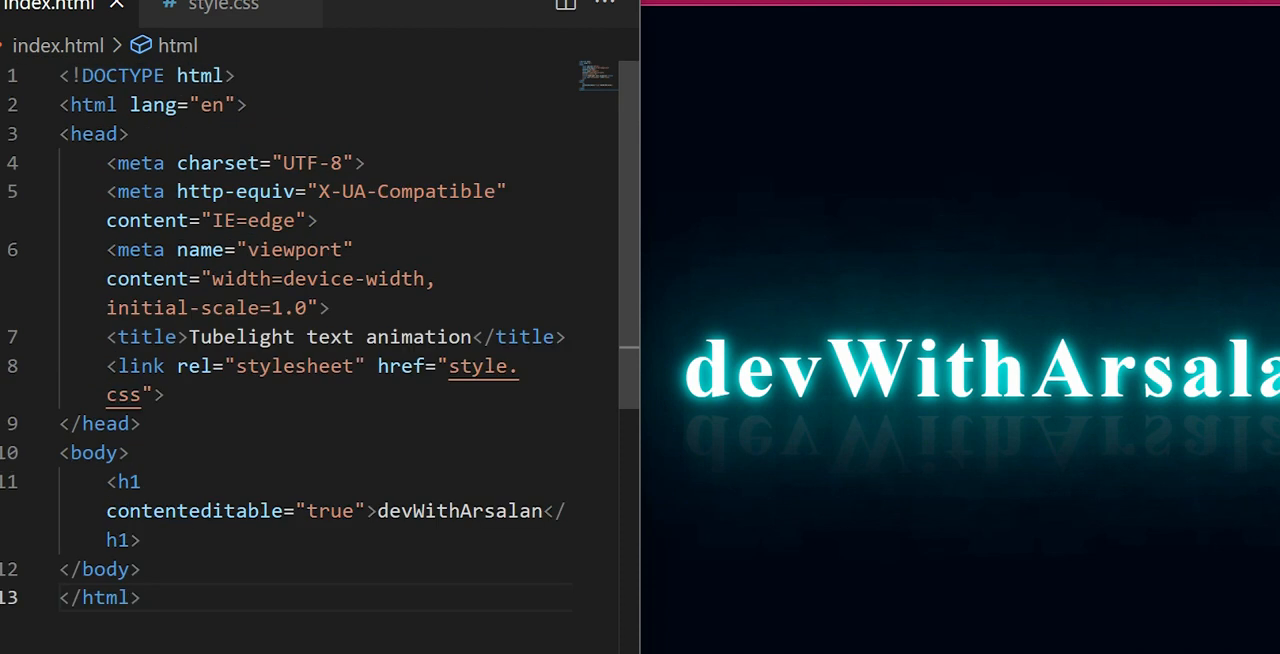
click(223, 6)
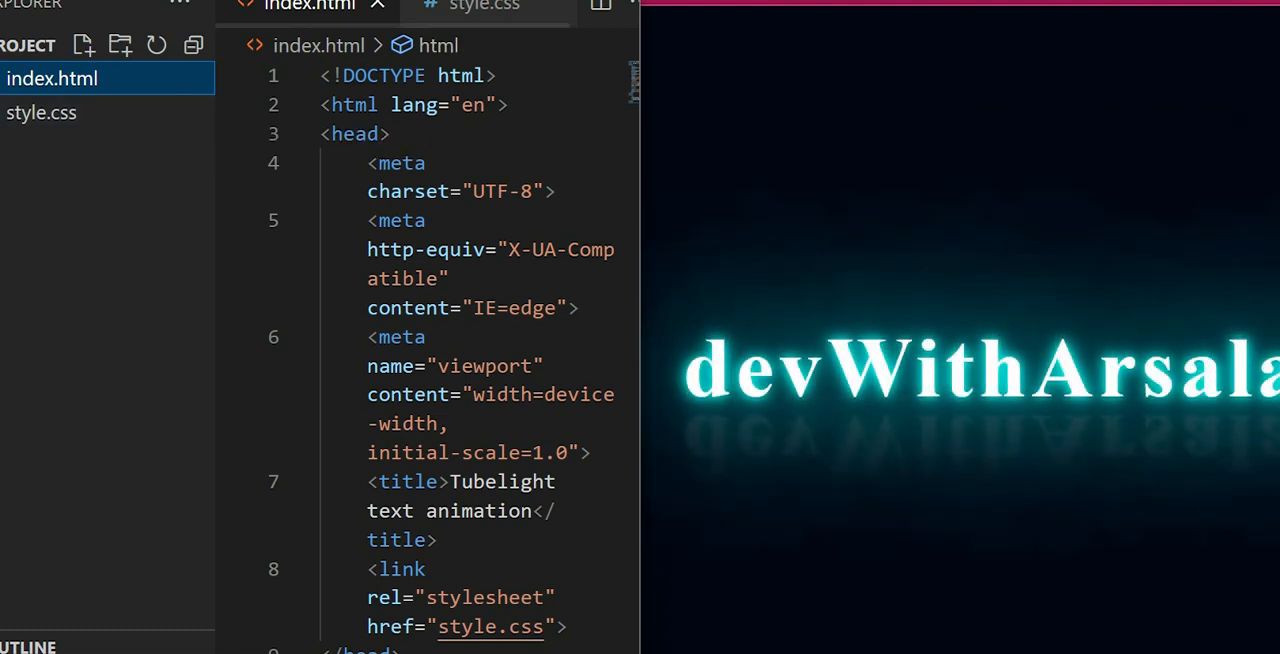
click(478, 6)
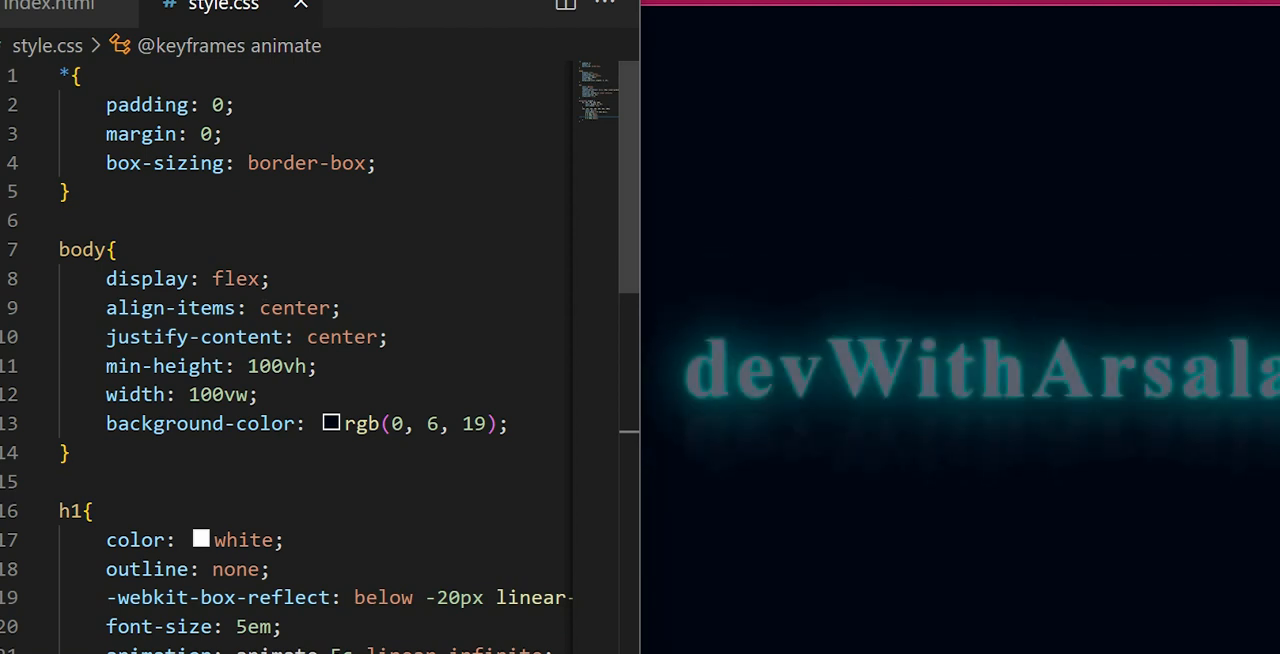
Select every rule in style.css to comment it all out
scroll(down, 3)
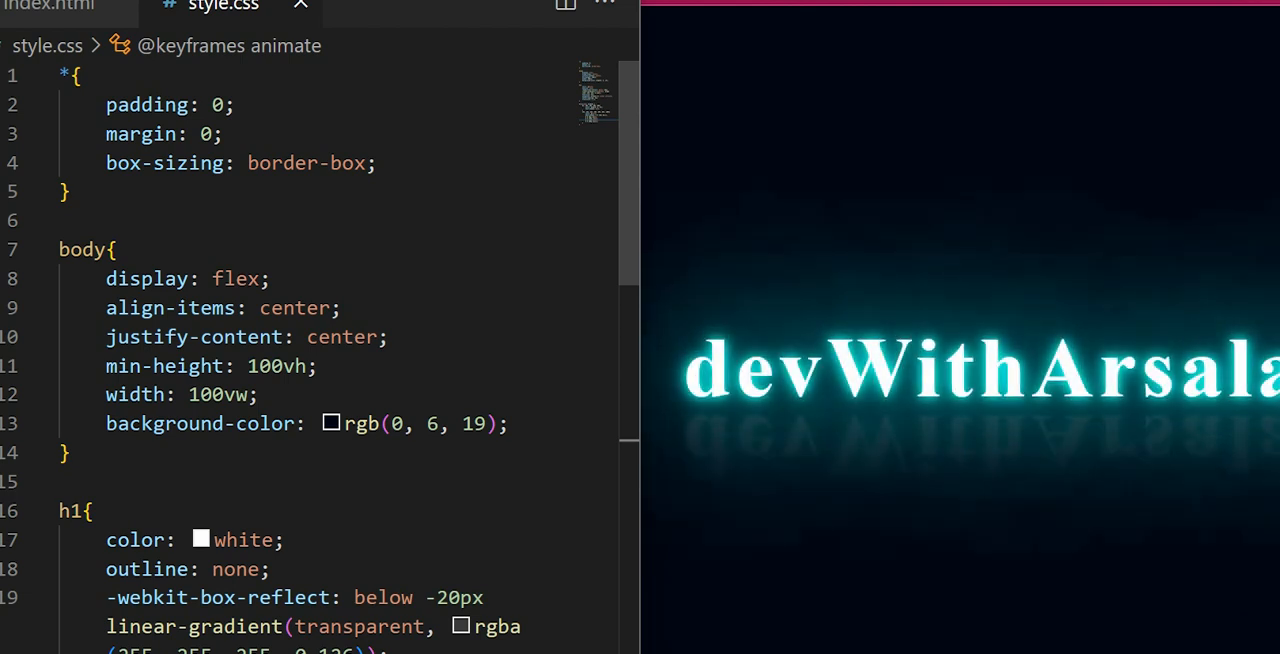
key(ctrl+a)
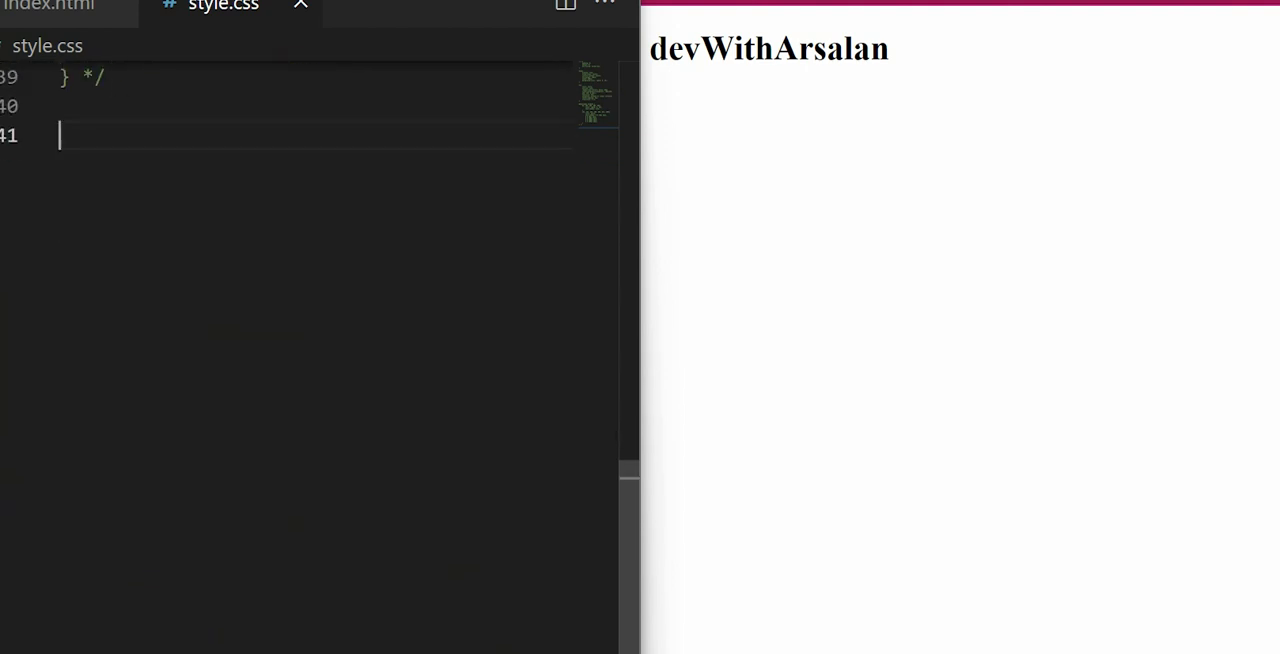
Add a universal * reset rule with margin 0 and border-box sizing
key(enter)
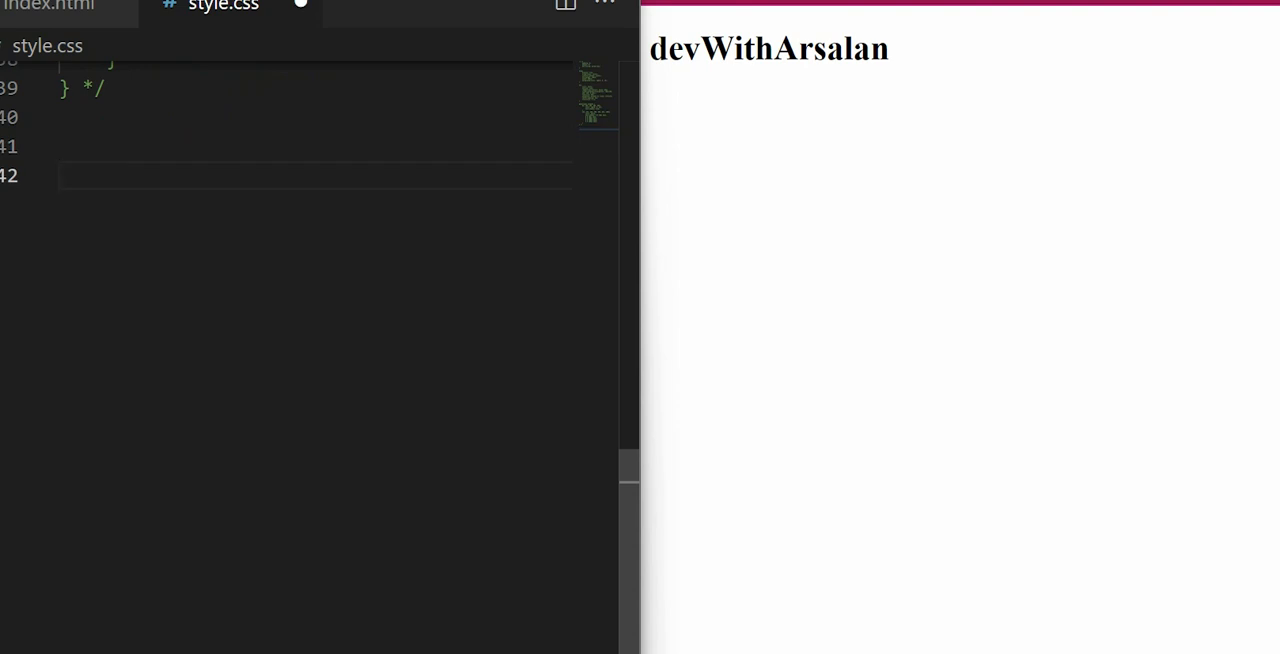
text(8{})
text(padding: 0;)
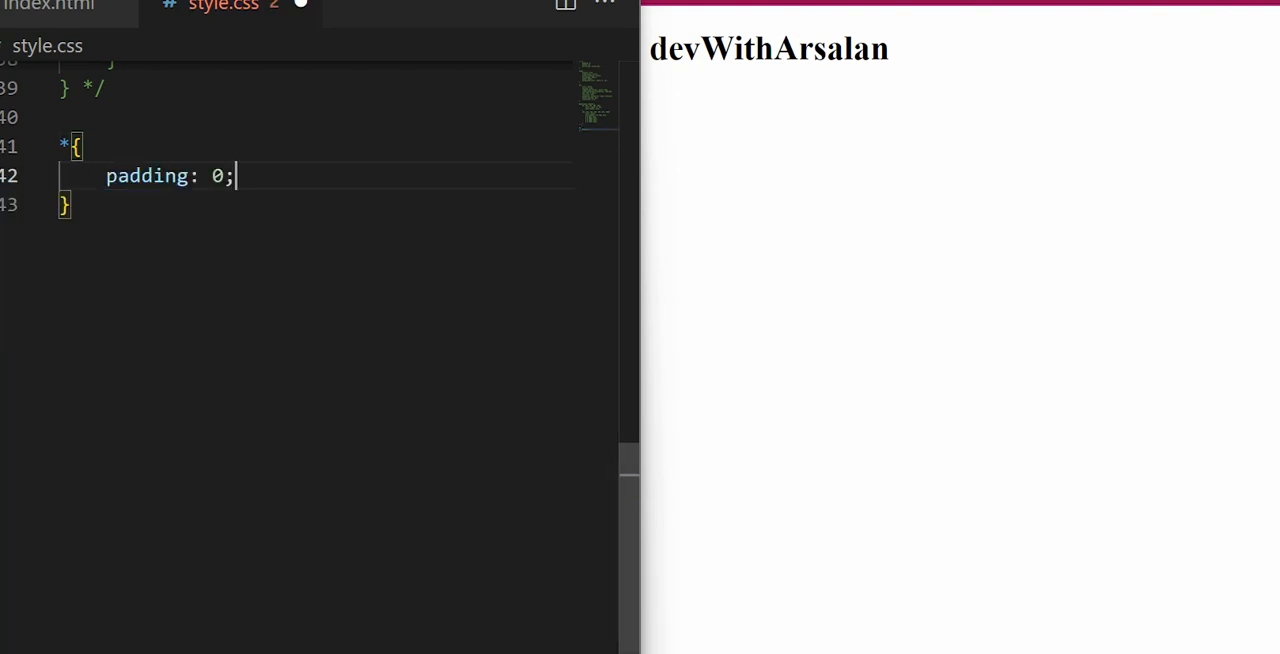
text(m0)
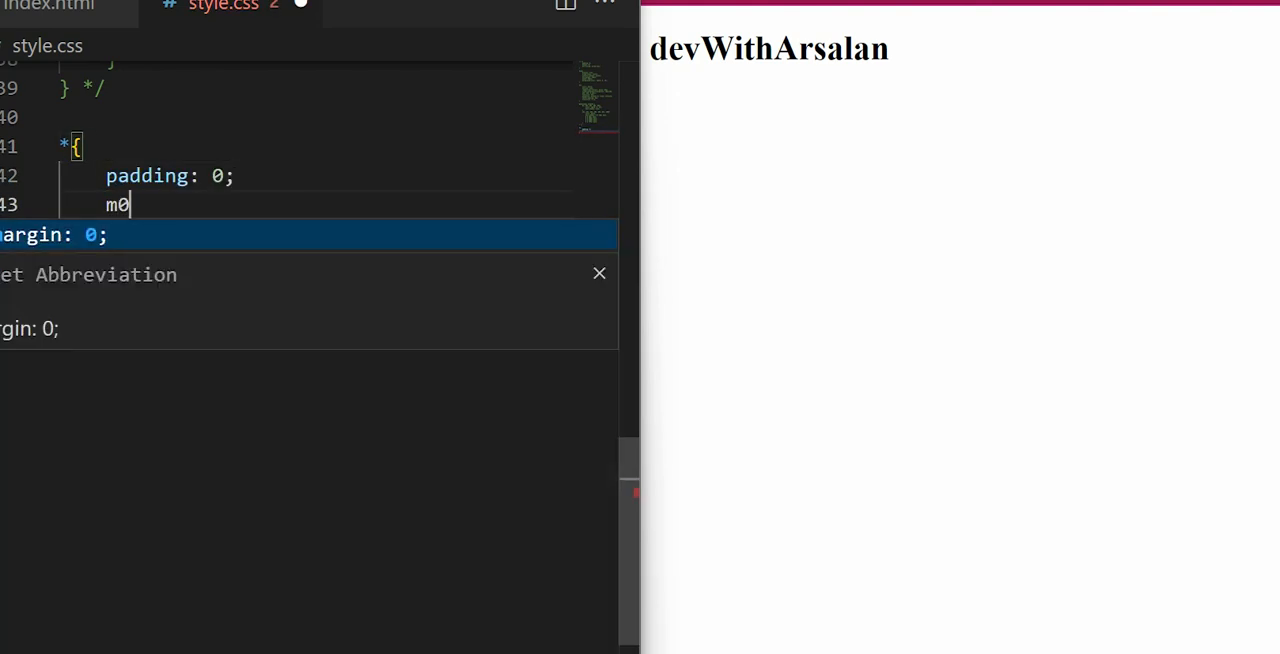
text(box-sizing: border-box;)
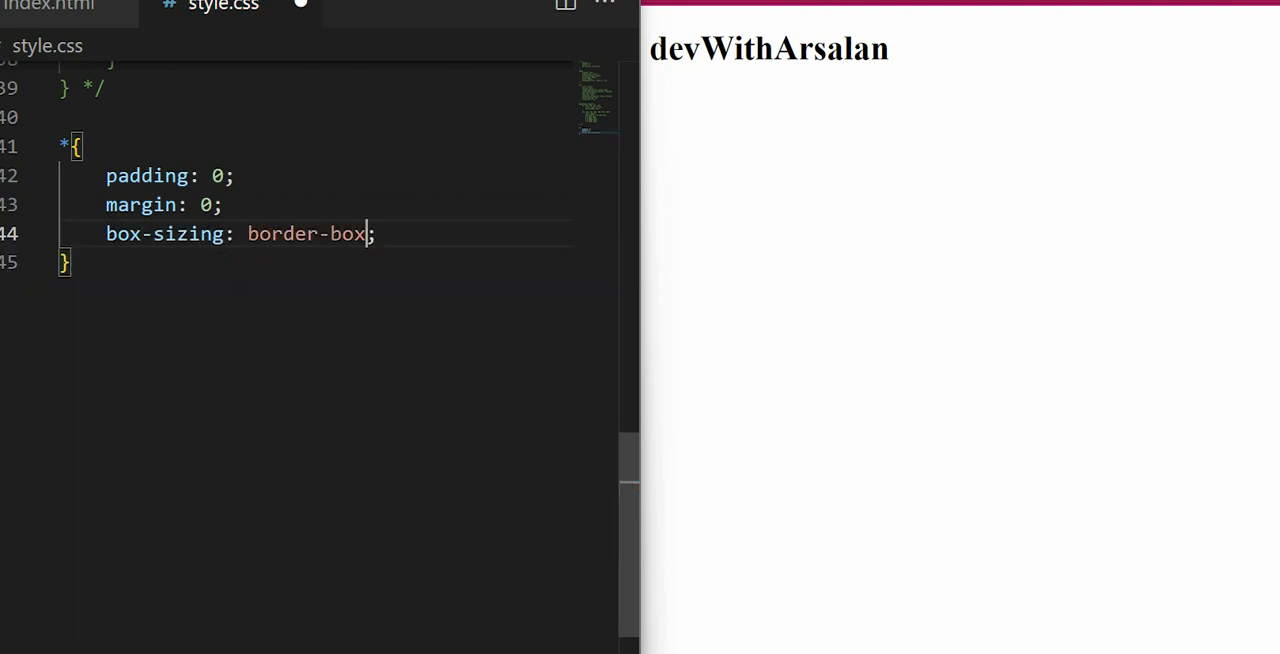
key(Enter)
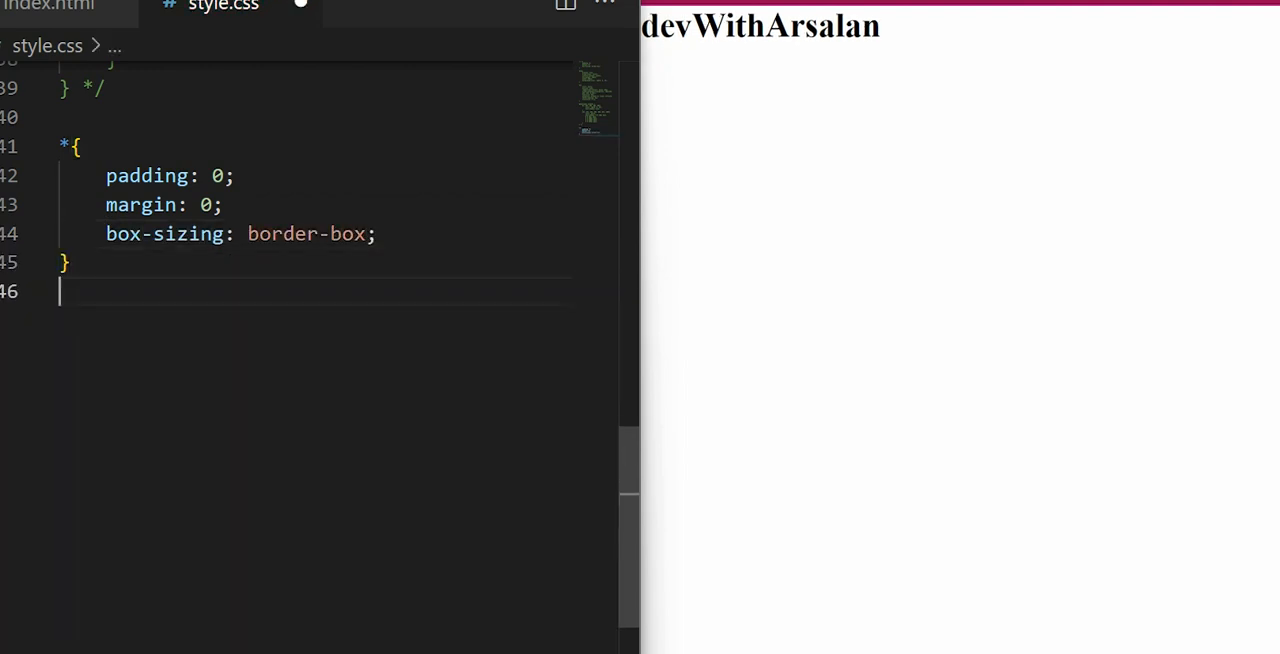
key(enter)
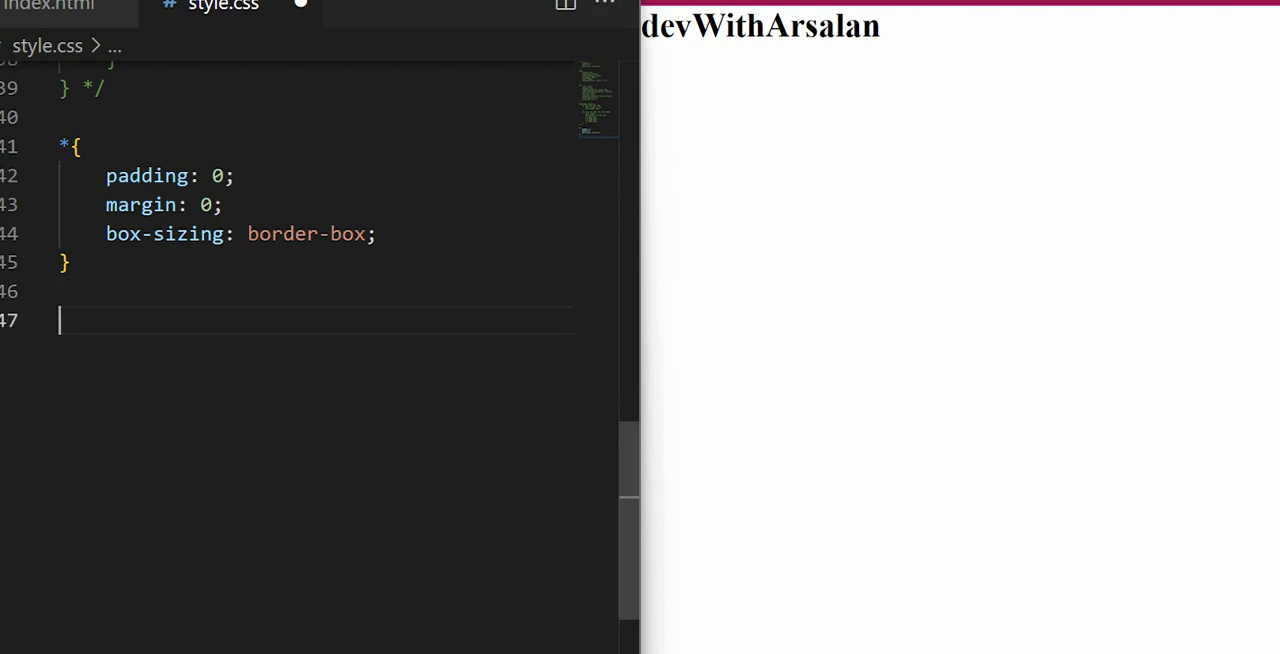
Create a flex body rule centering content, with min-height 100vh and width 100vw
text(body{)
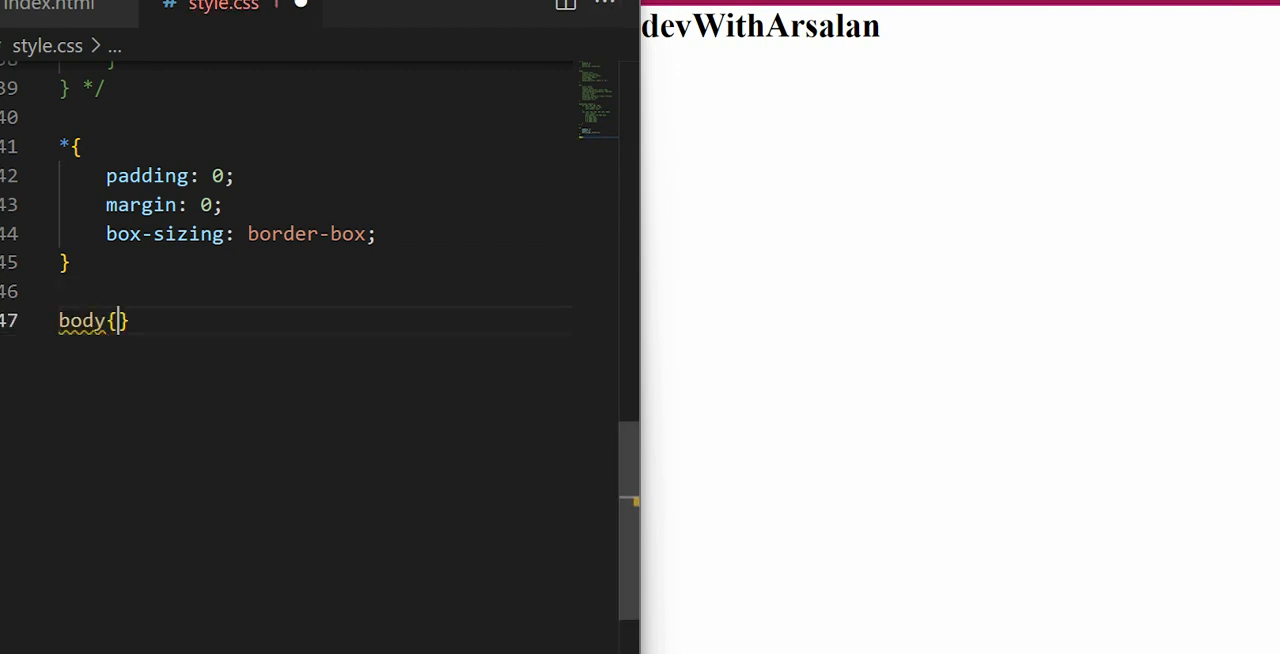
text(display: flex;)
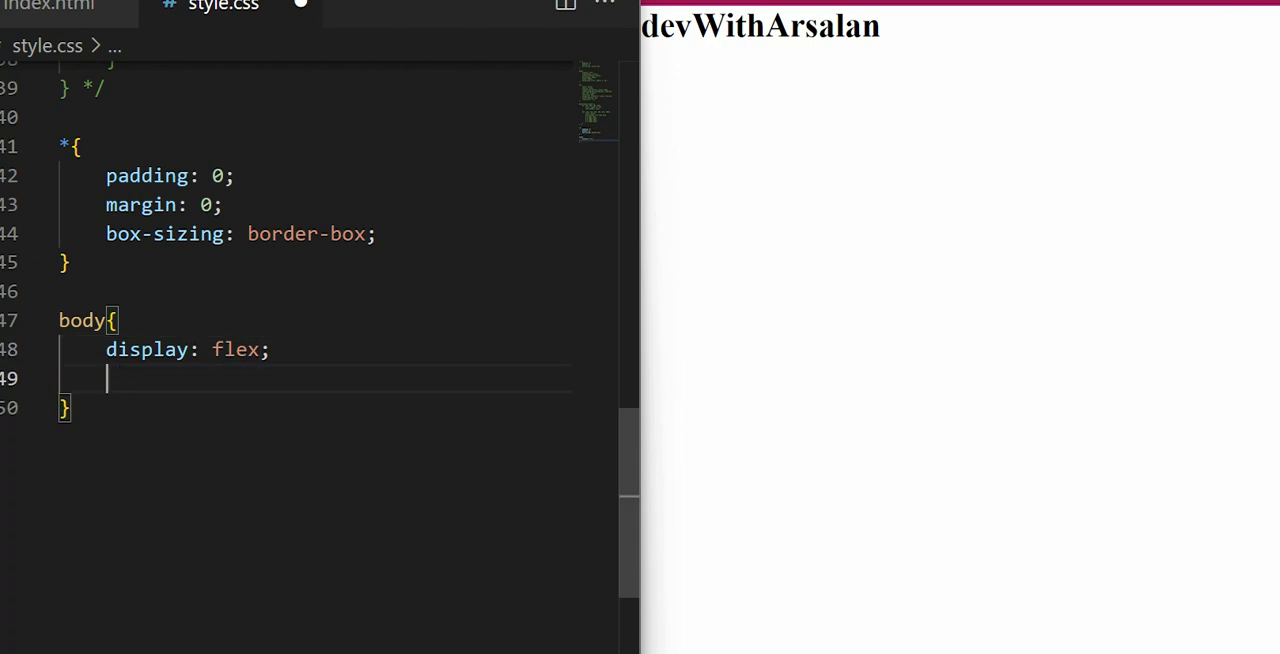
text(align-items: center;)
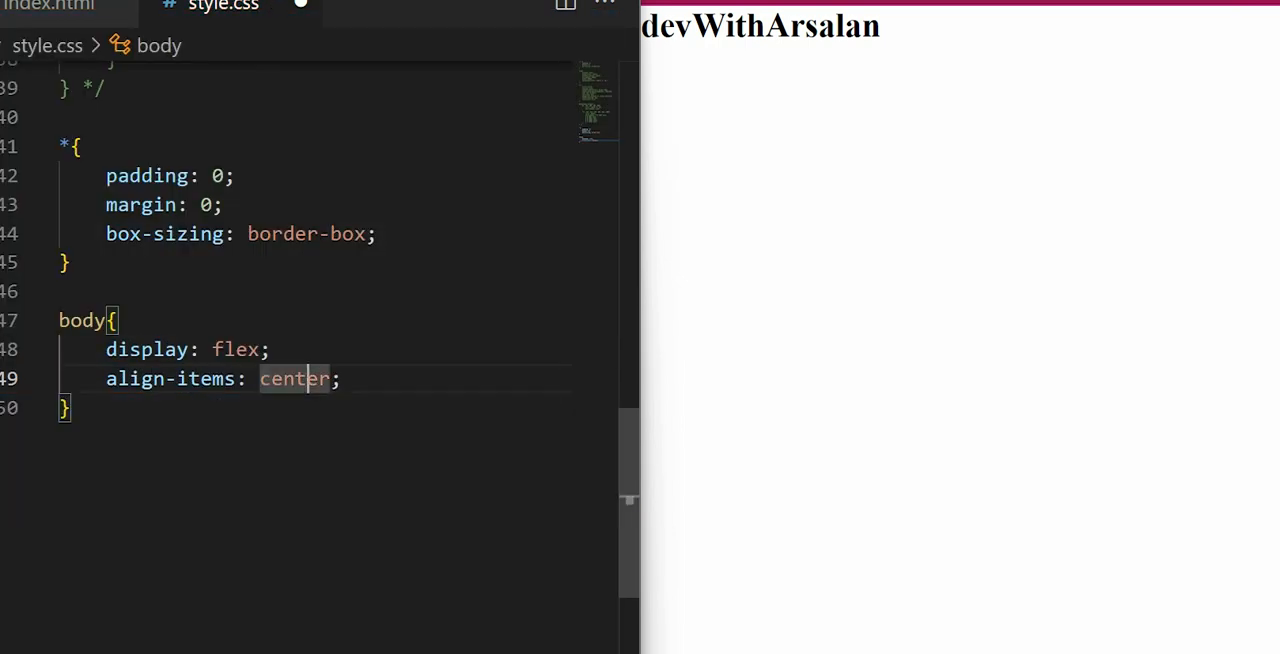
text(ju)
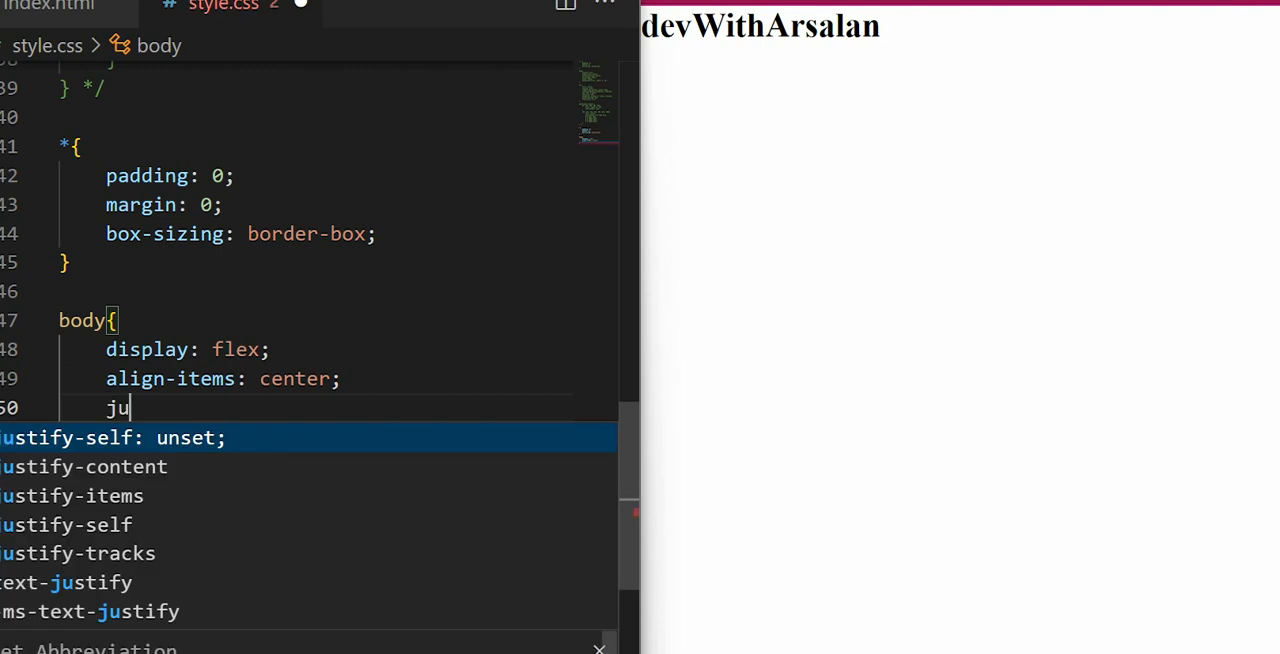
text(stify-content: ce;)
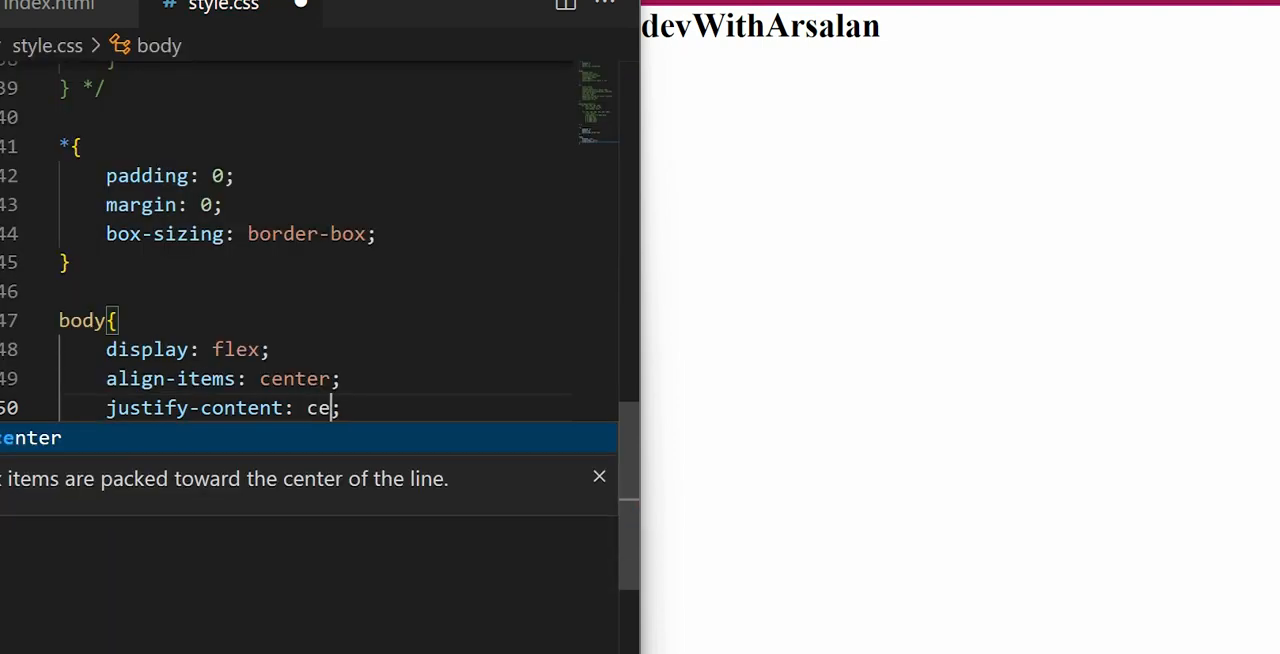
text(mi)
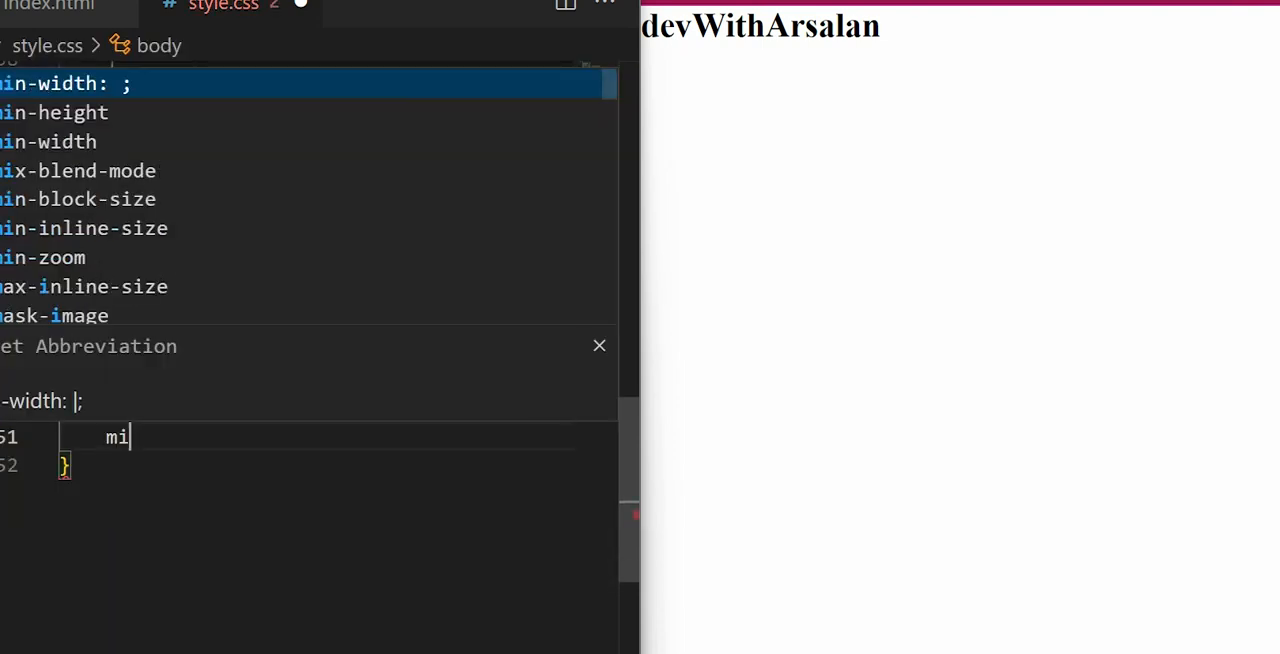
text(n)
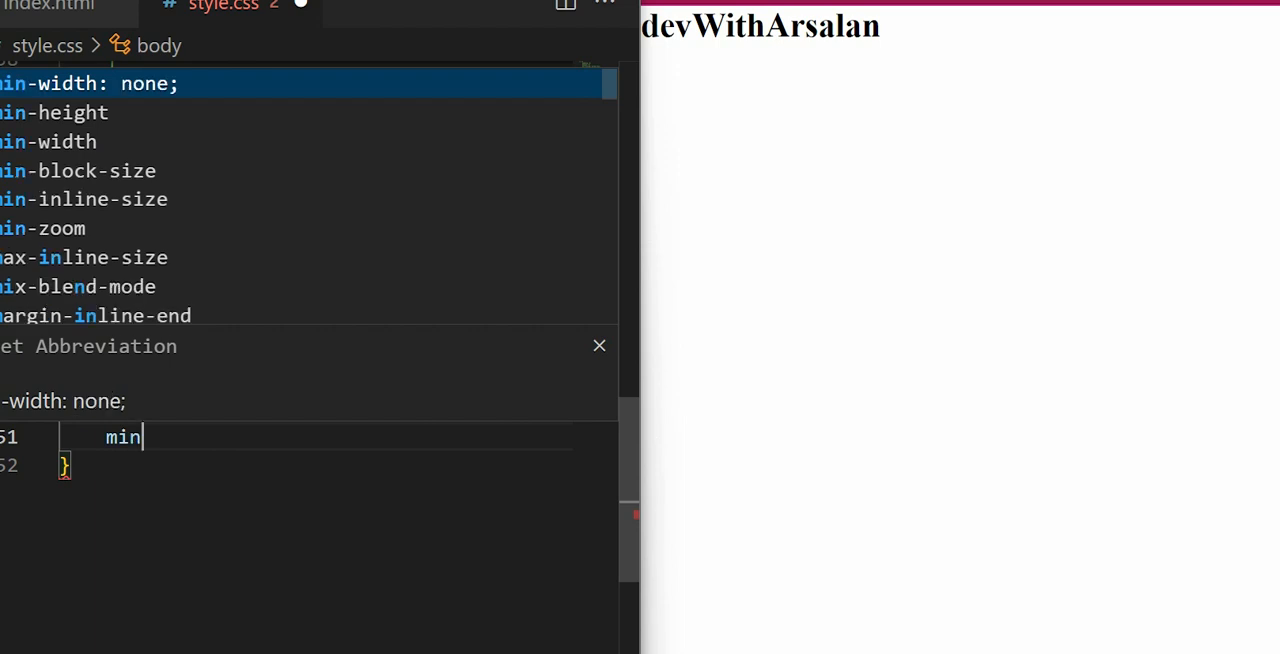
text(-height: ;)
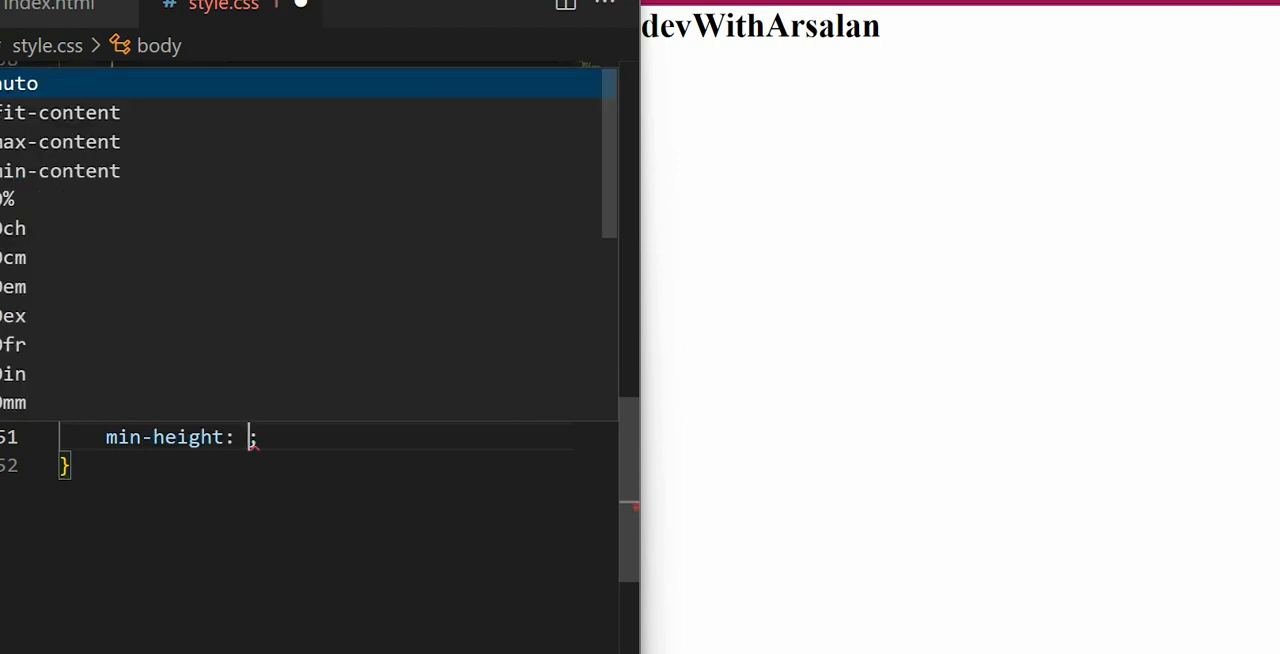
text(1-)
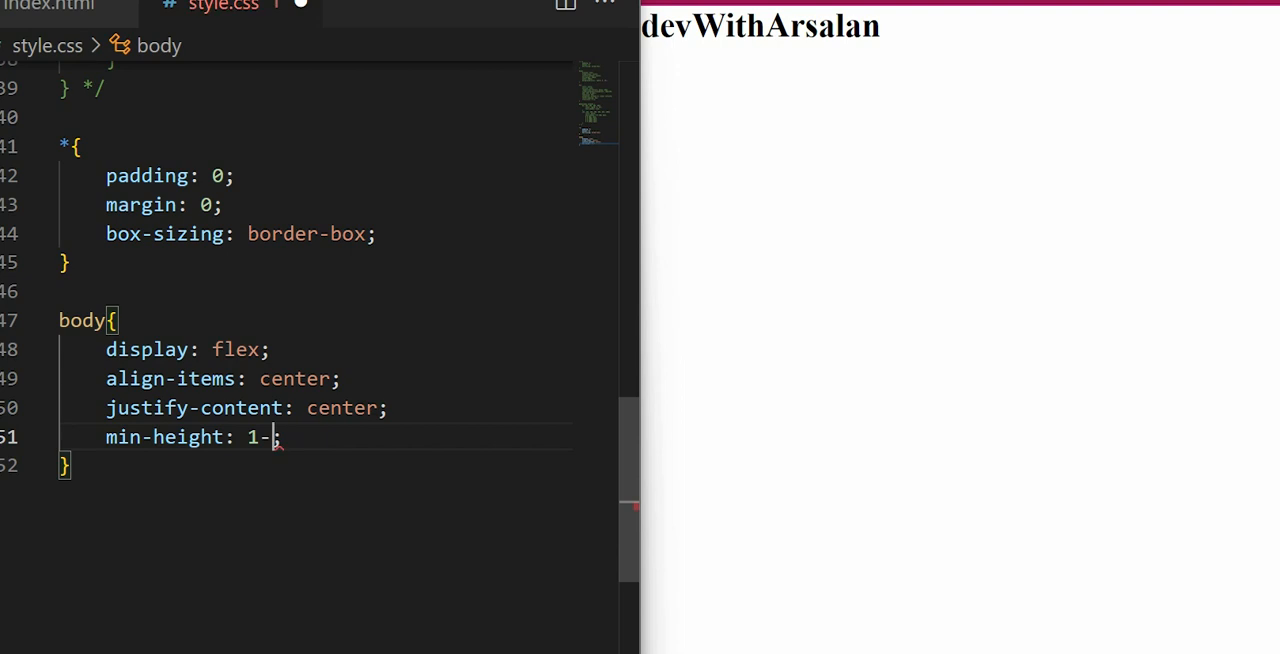
text(00)
text(m)
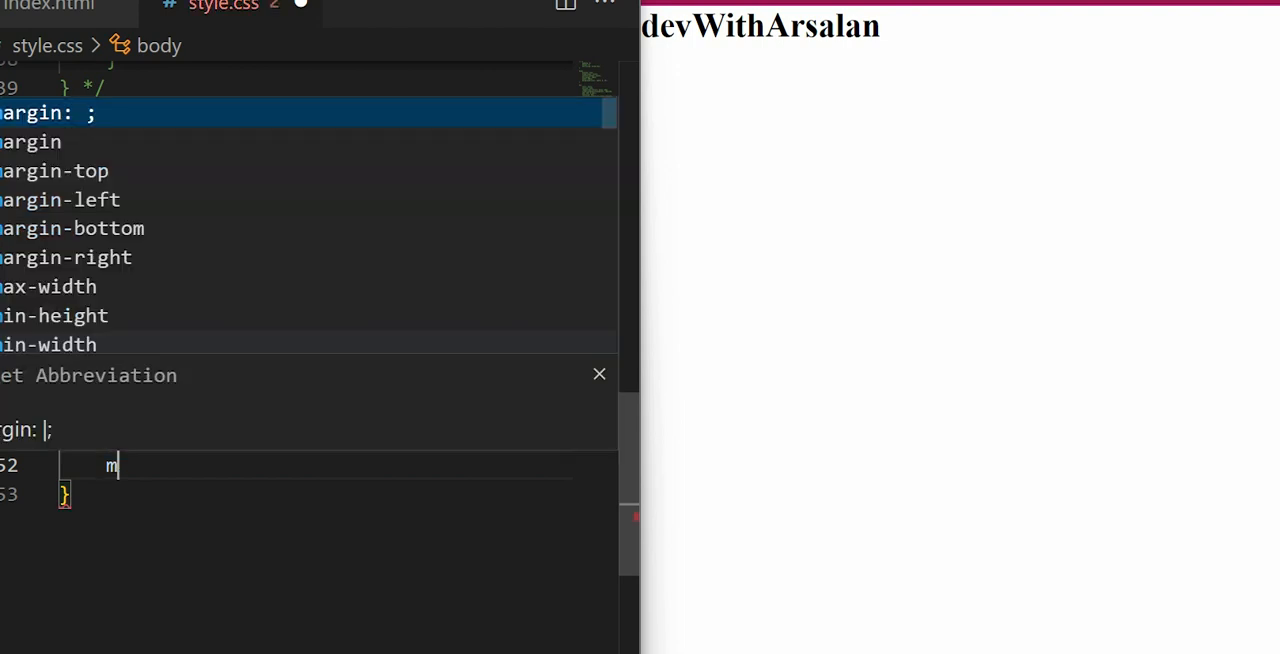
text(width: ;)
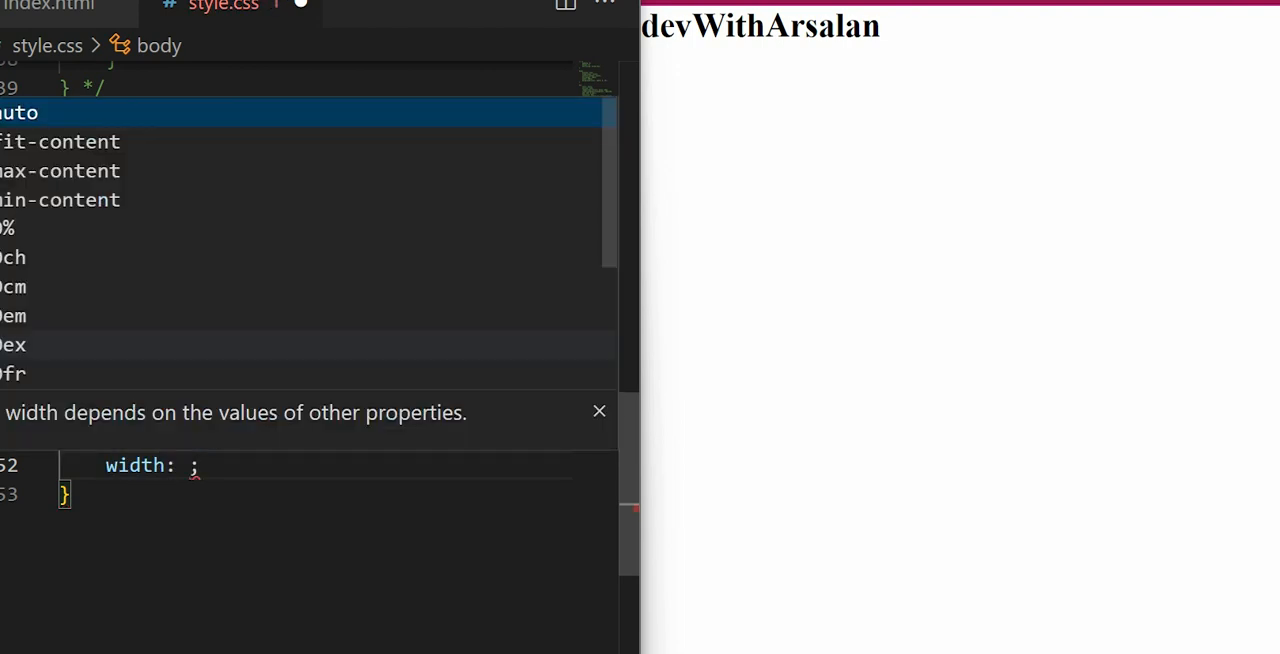
text(100vw)
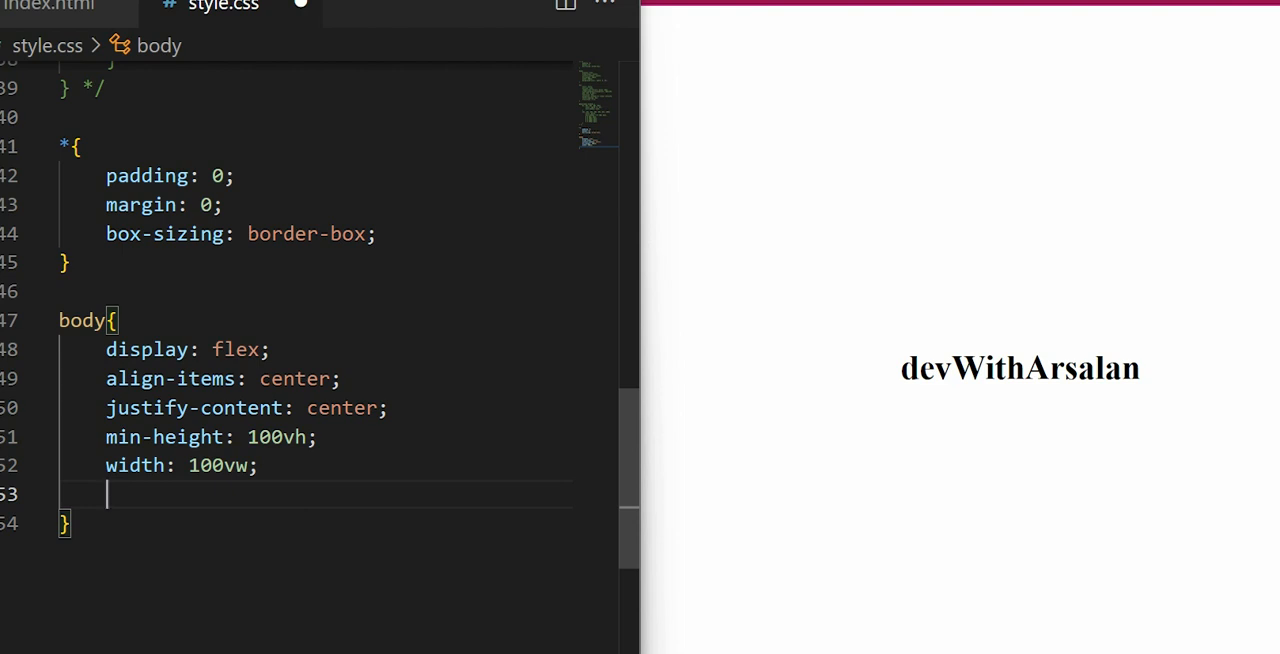
Give the body a background colour, tuned in the picker to navy rgb(0, 4, 23)
text(background-color: #fff;)
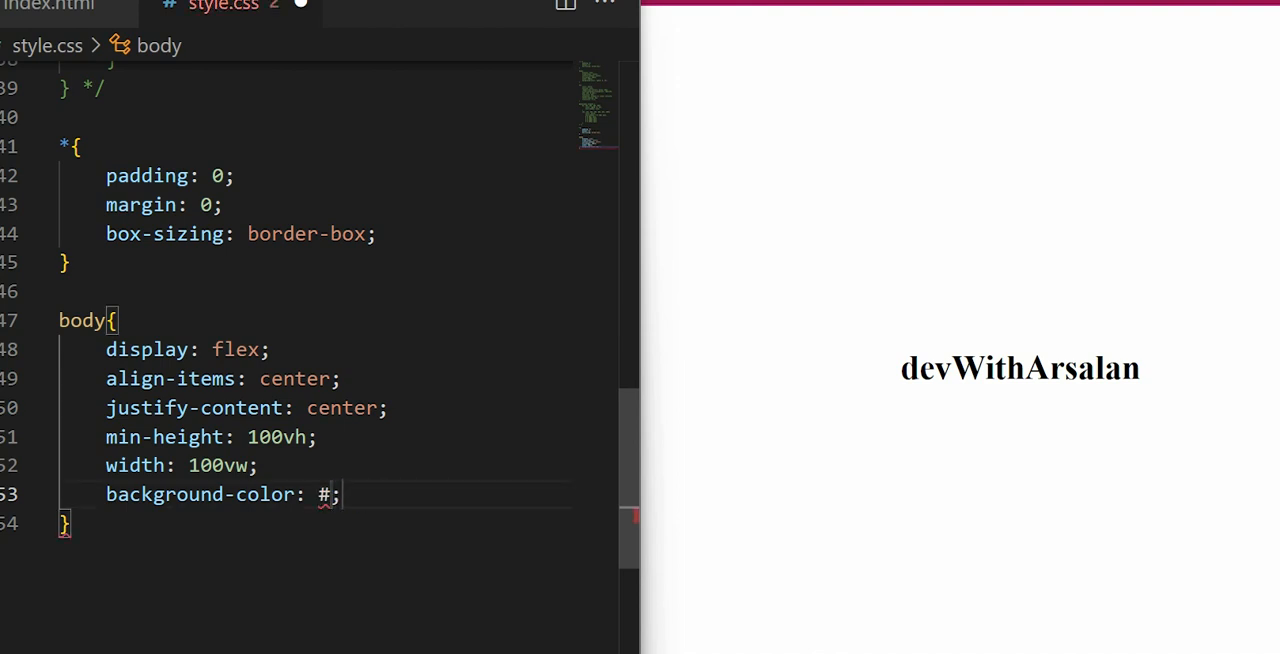
text(r)
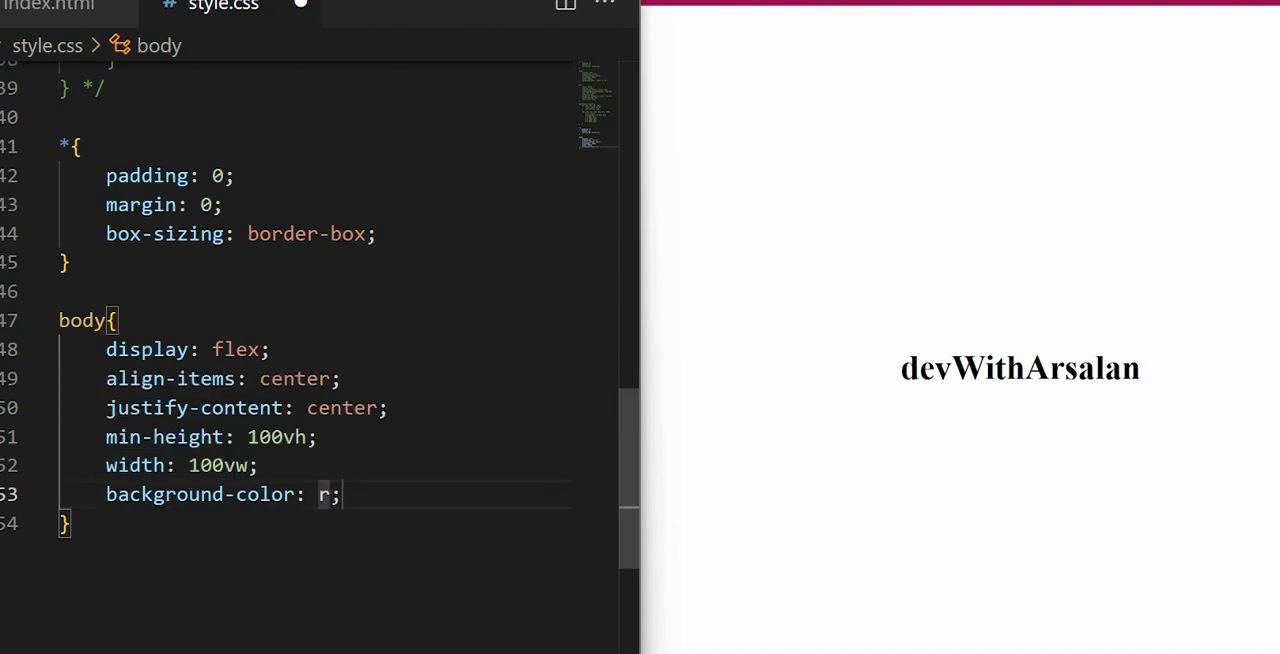
text(black)
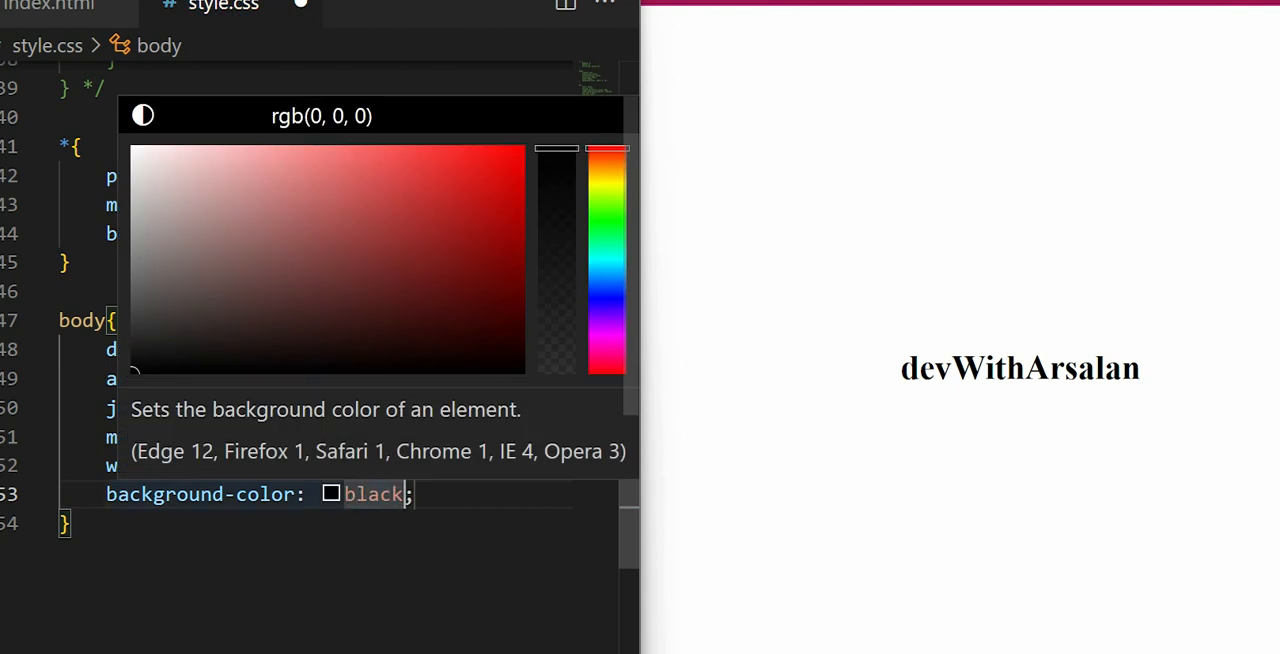
drag(607, 150, 607, 290)
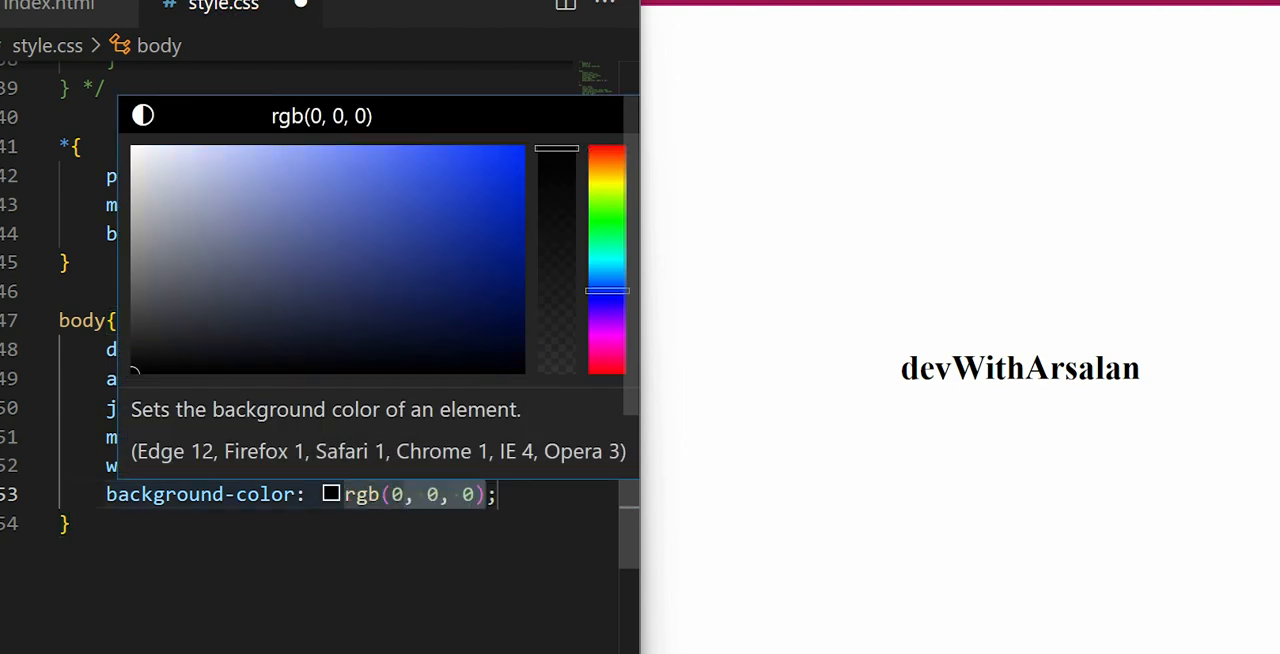
click(521, 356)
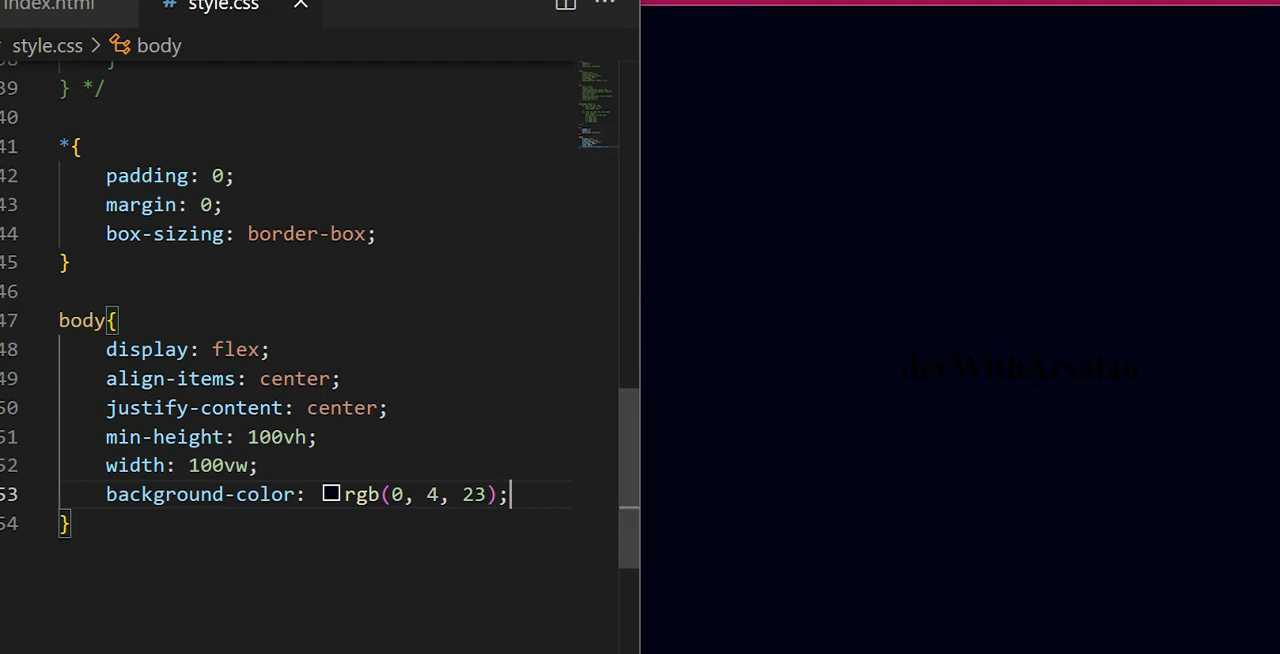
scroll(down, 3)
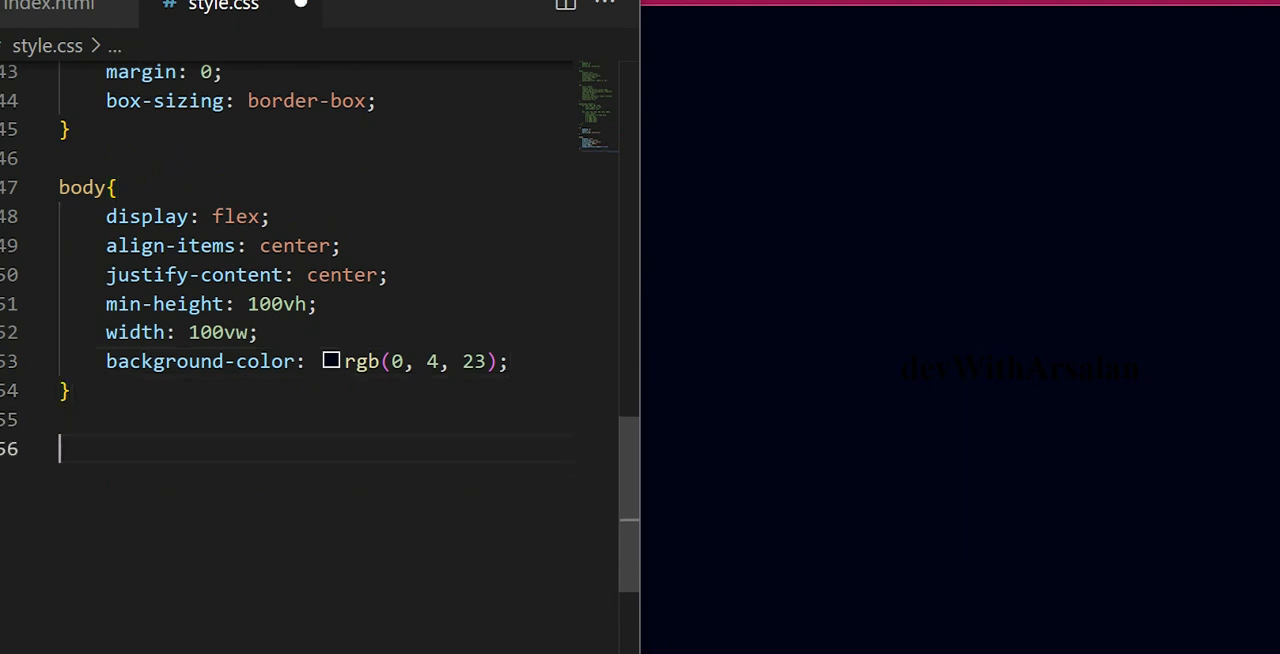
Add an h1 rule with letter-spacing 5px and font-size 5em
text(h1)
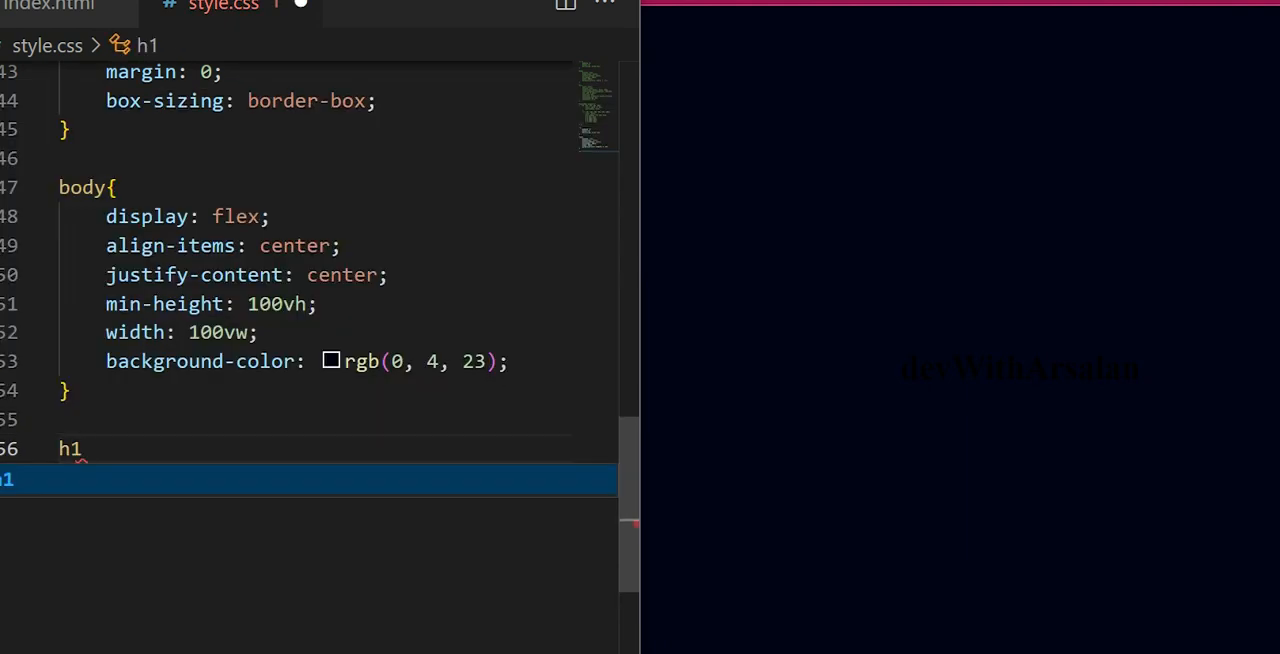
text({)
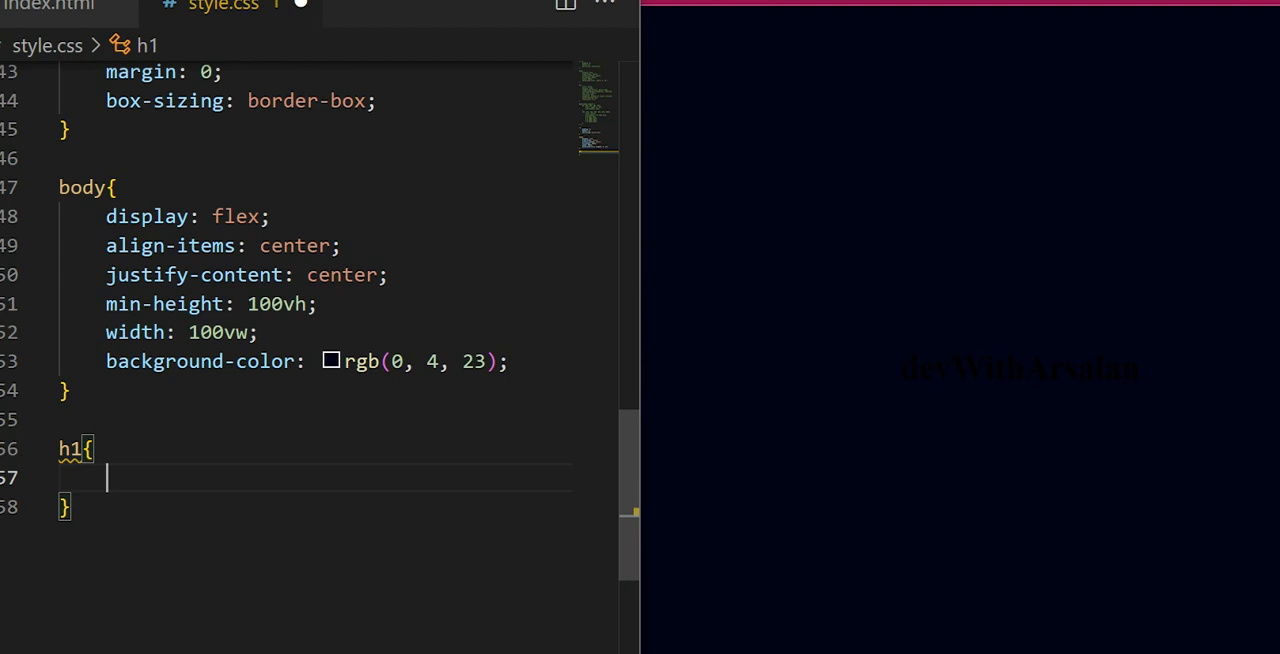
text(letter-spacing: ;)
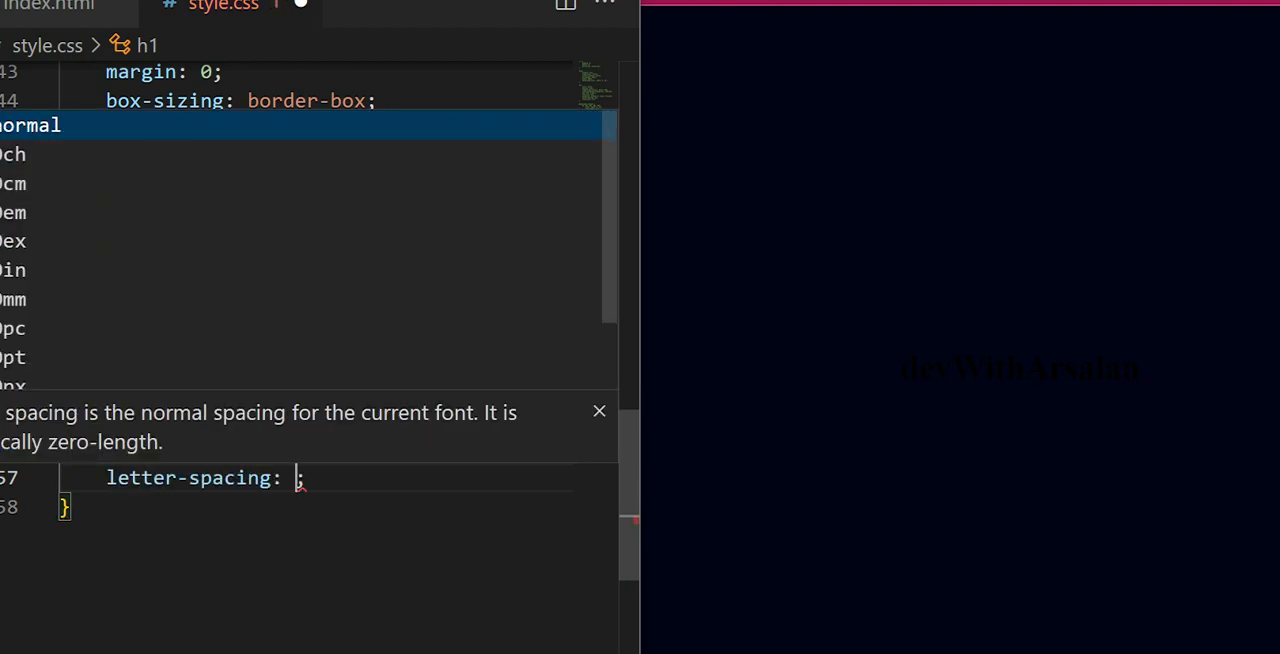
text(5px)
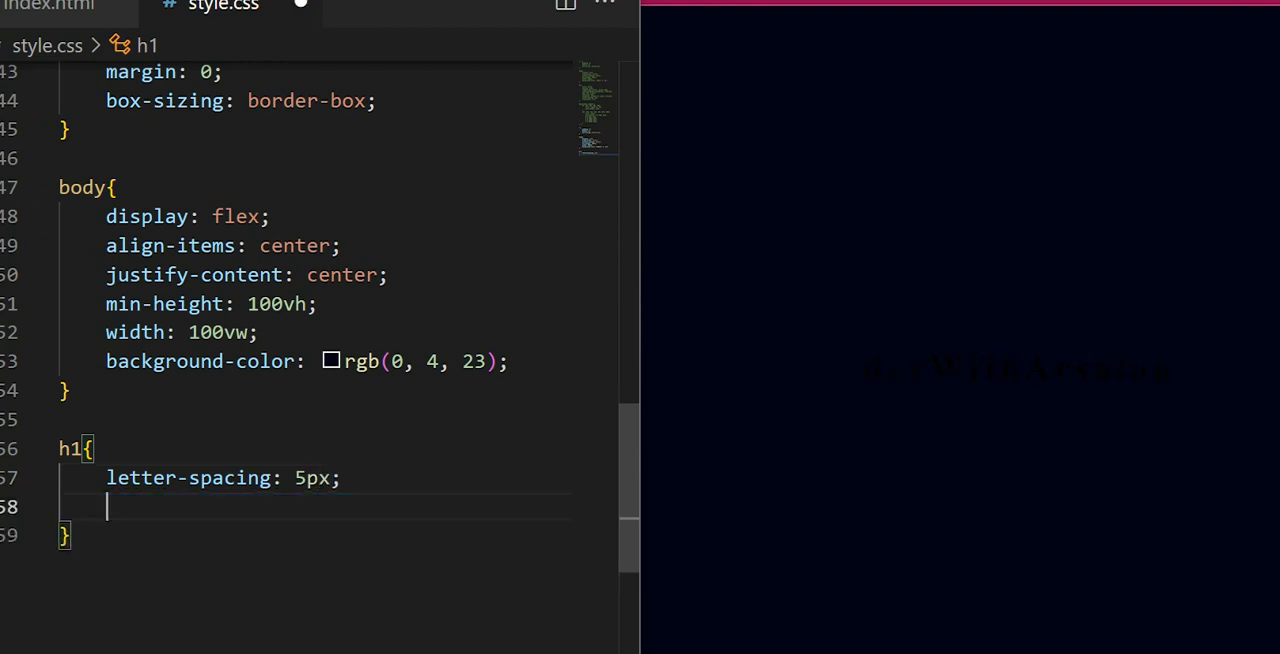
text(font-size: ;)
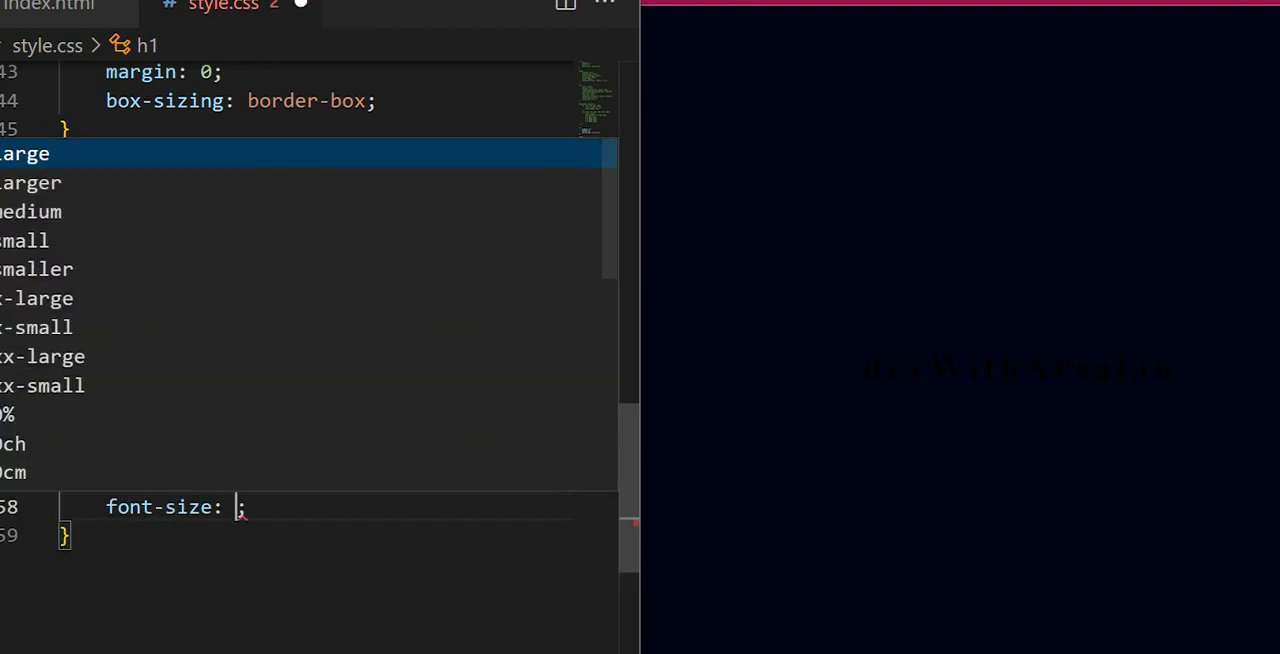
text(5r)
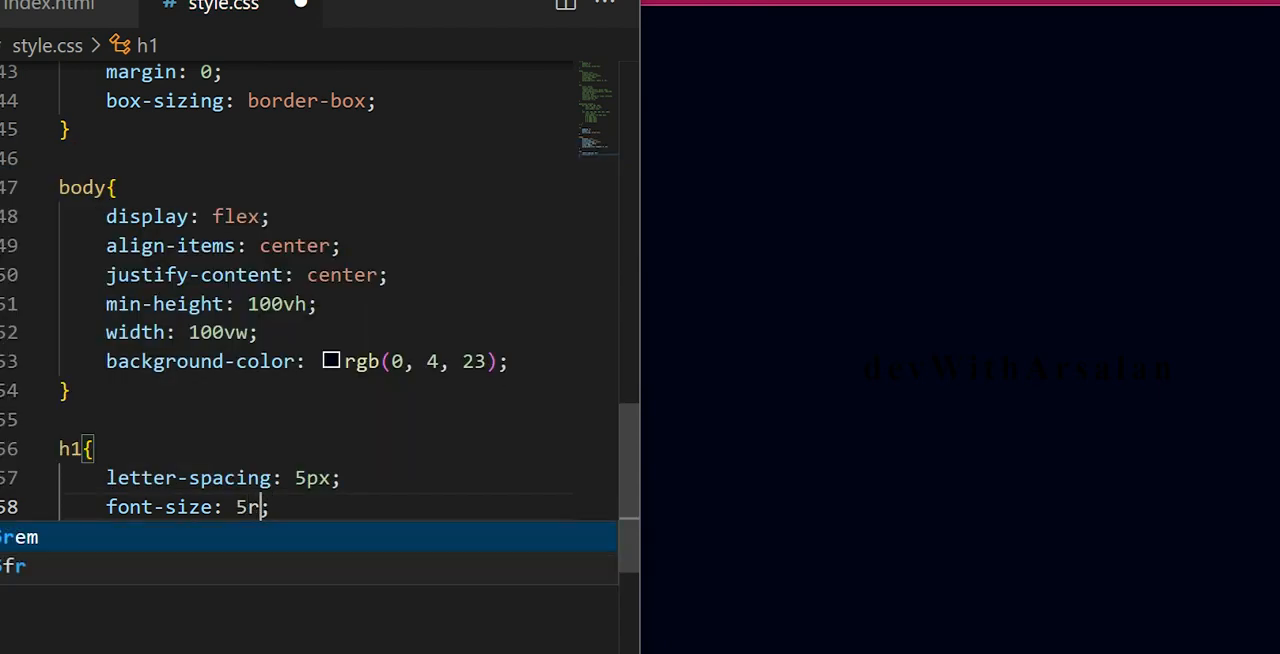
text(em)
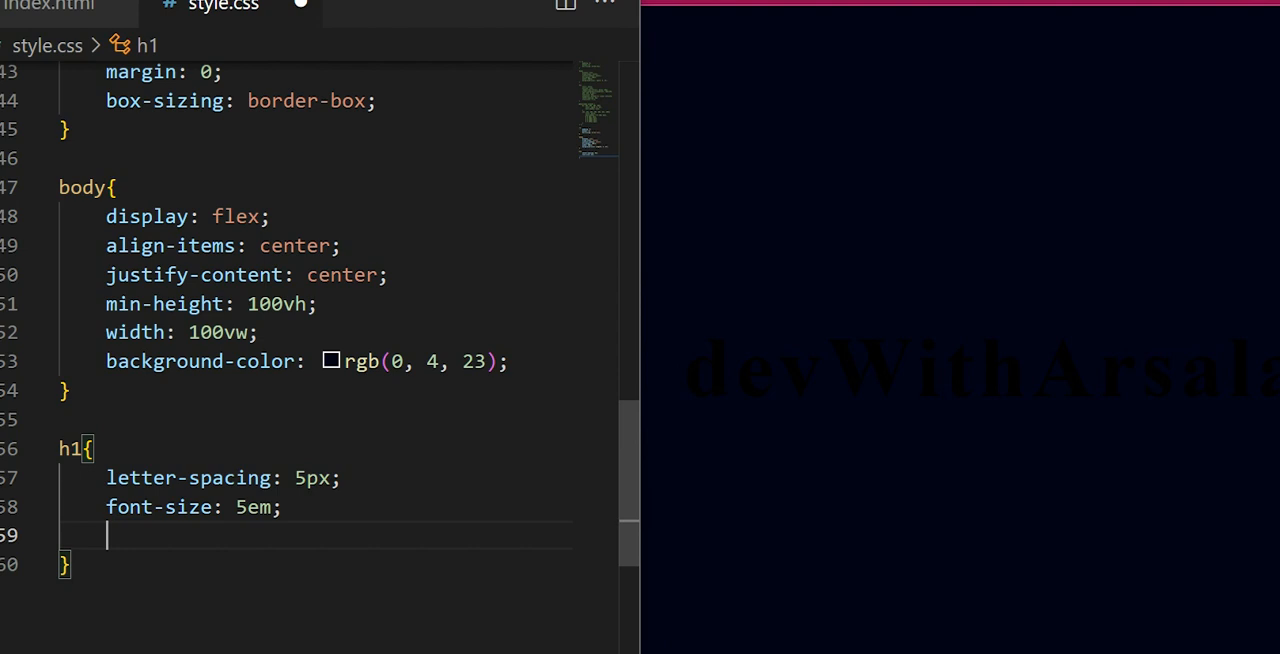
text(webkit)
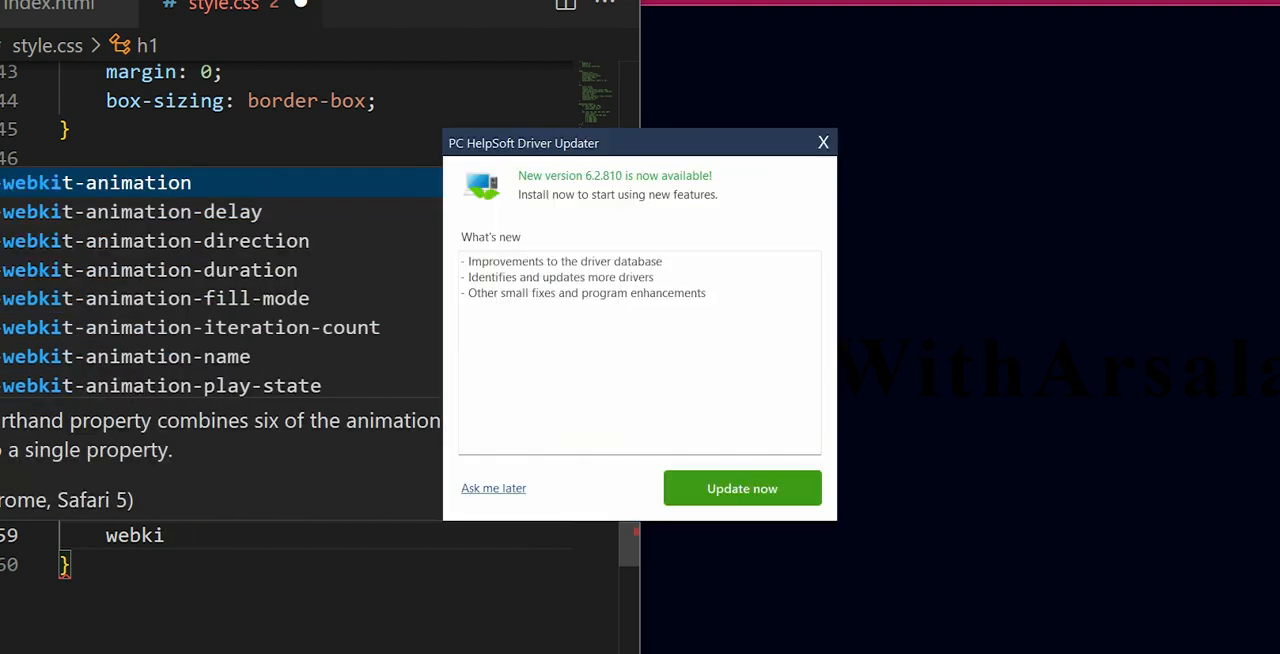
Add -webkit-box-reflect: below -5px with a transparent-to-rgba(255,255,255,0.275) gradient to h1
text(tre)
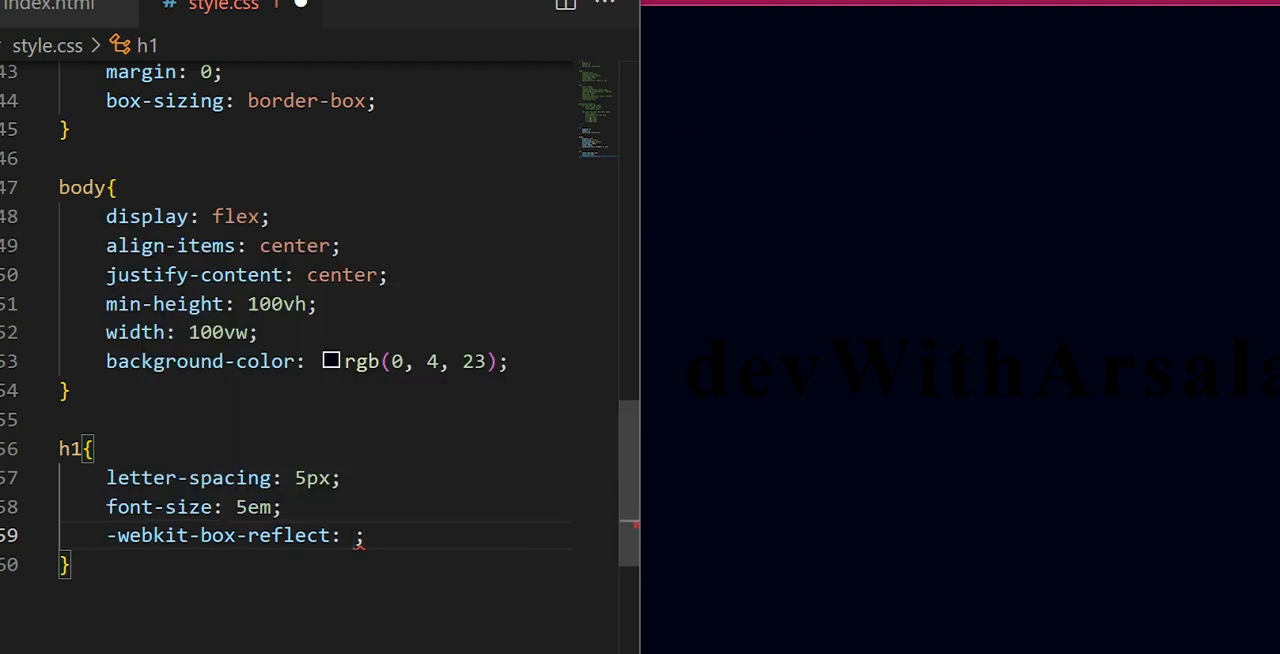
text(bel)
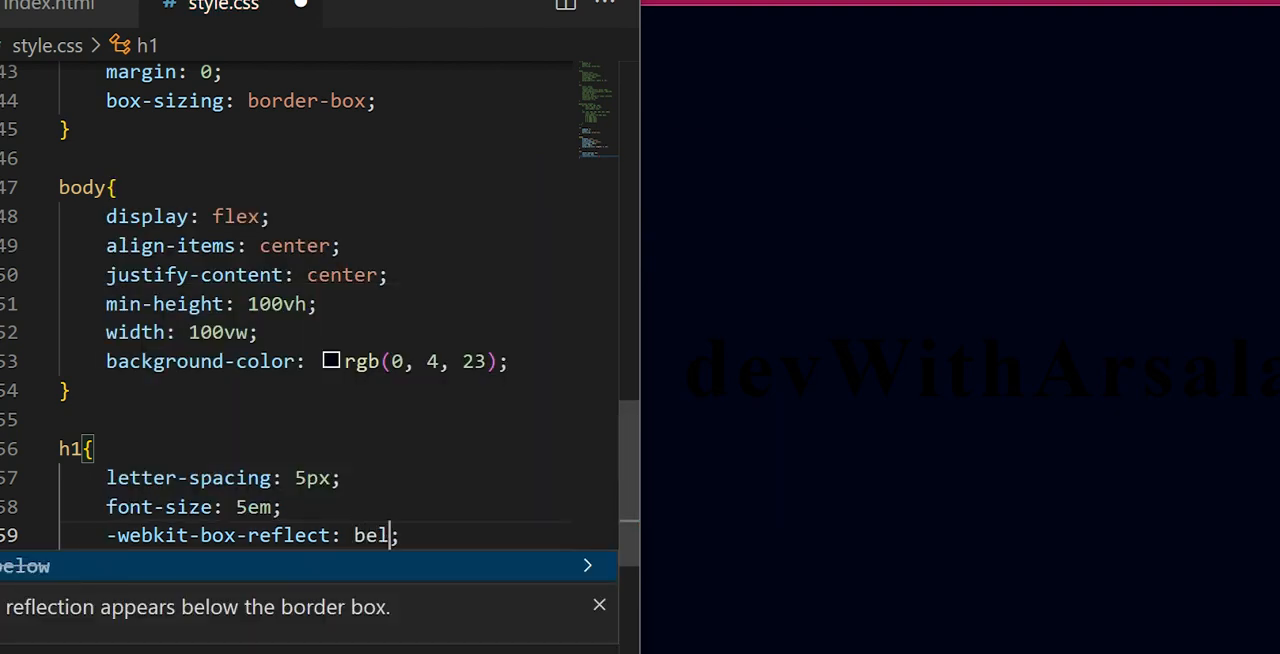
key(Tab)
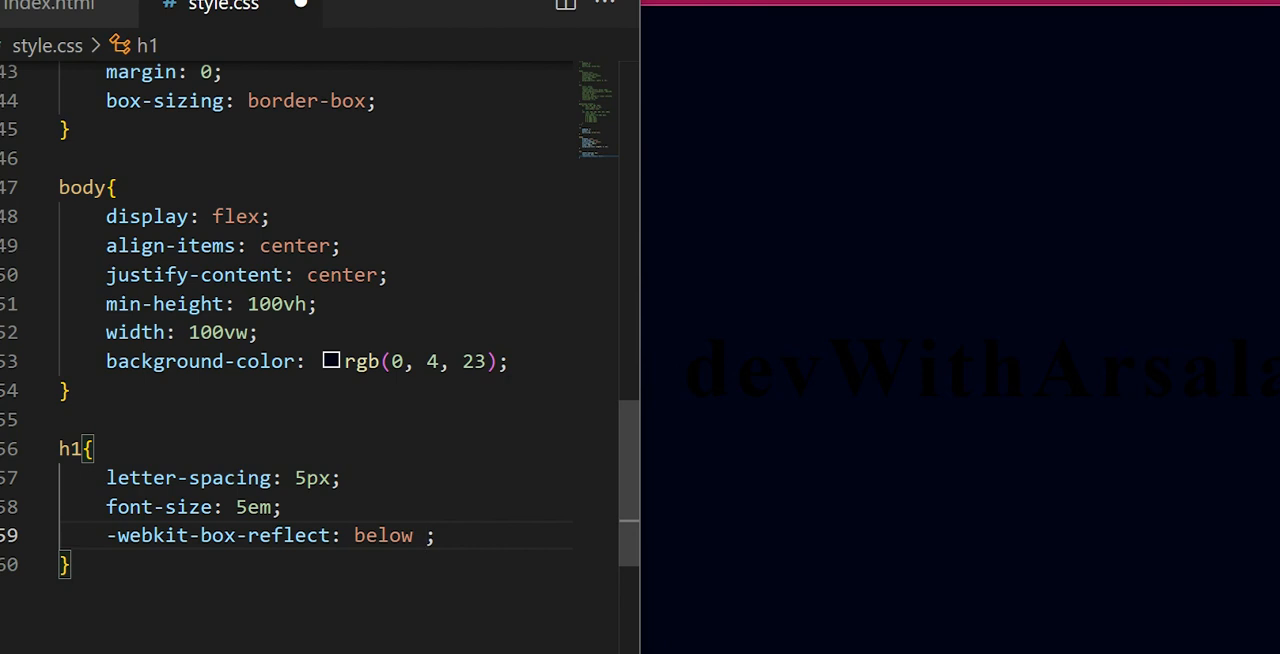
text(-5px)
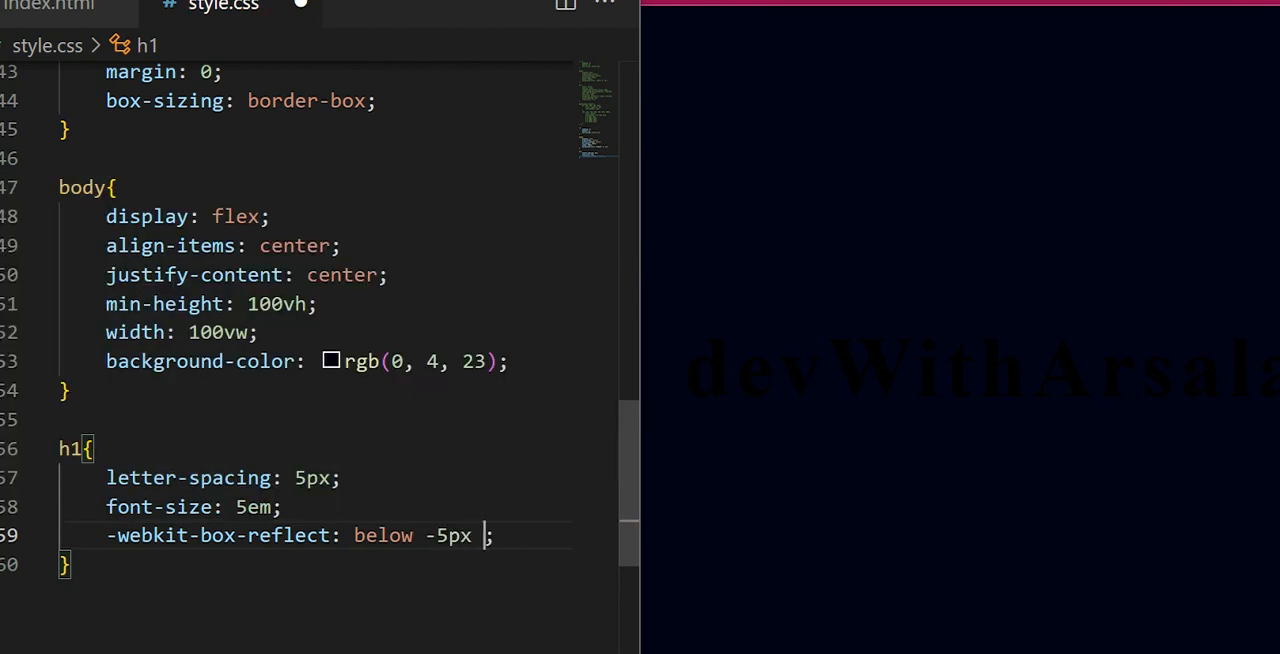
text(linear-g;)
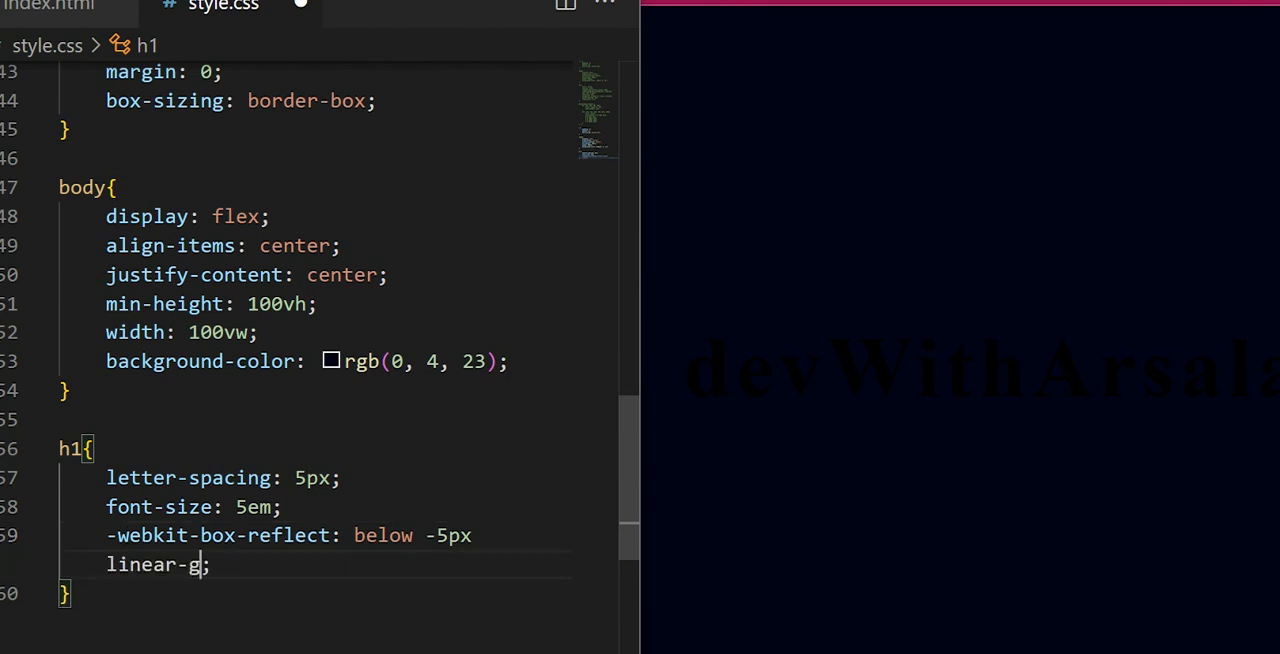
text(radie)
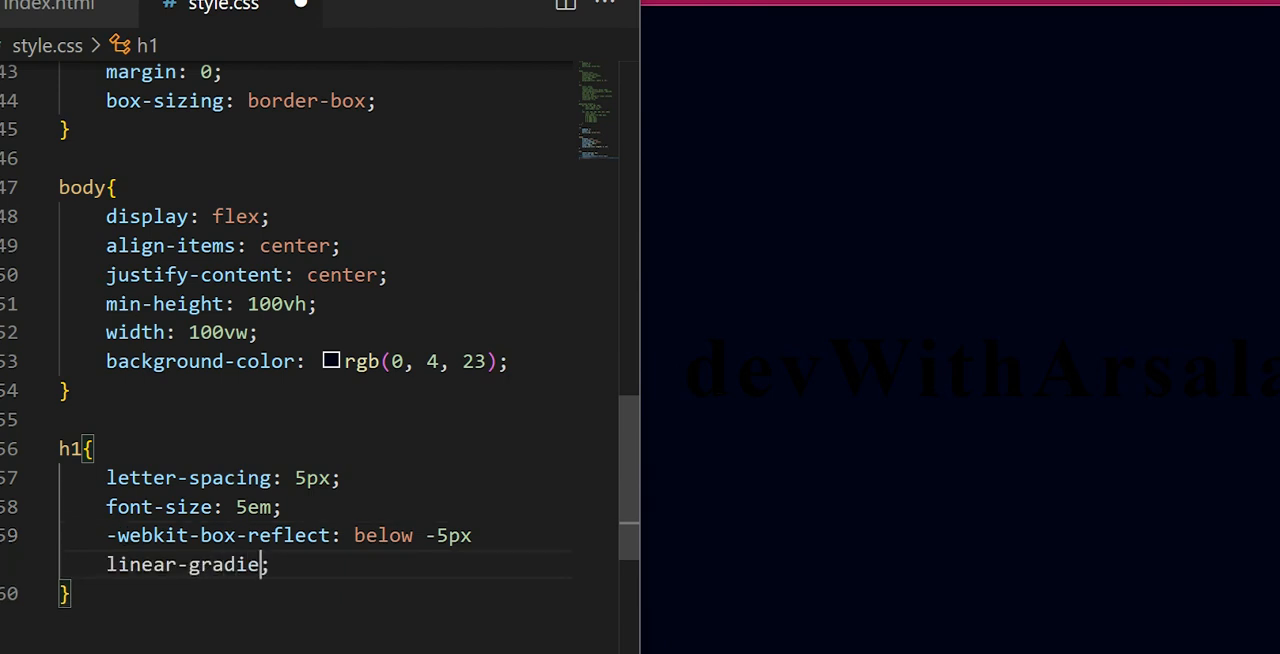
text(nt()
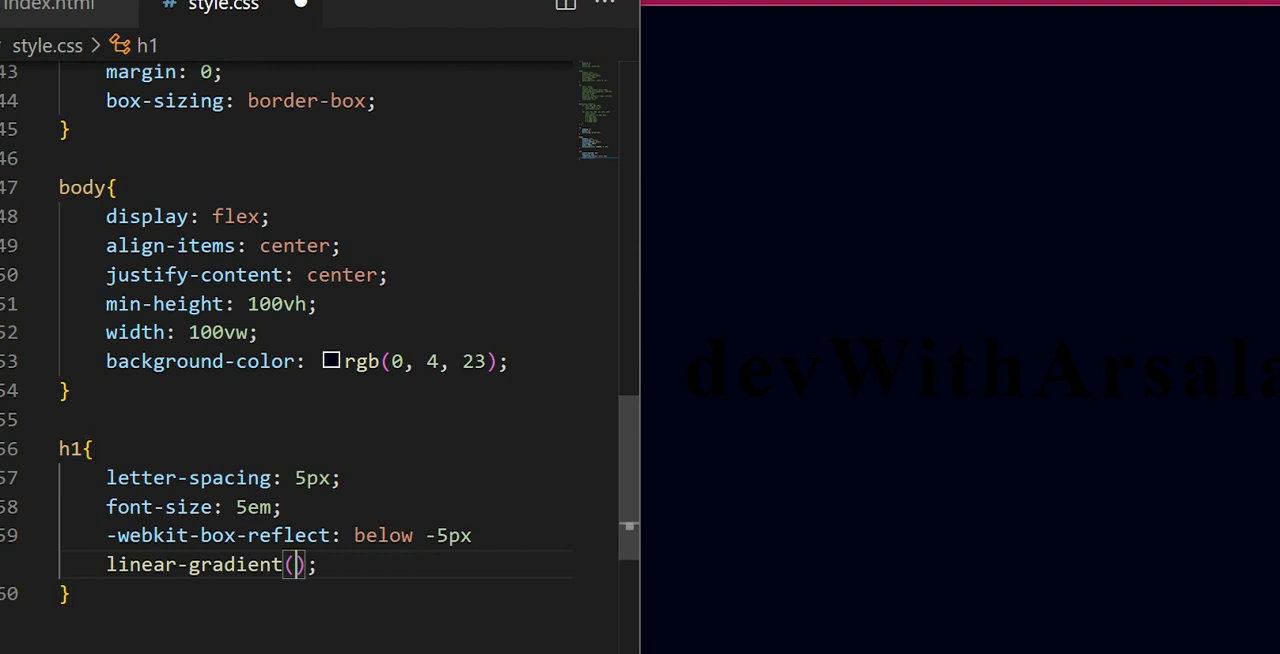
text(transparent,)
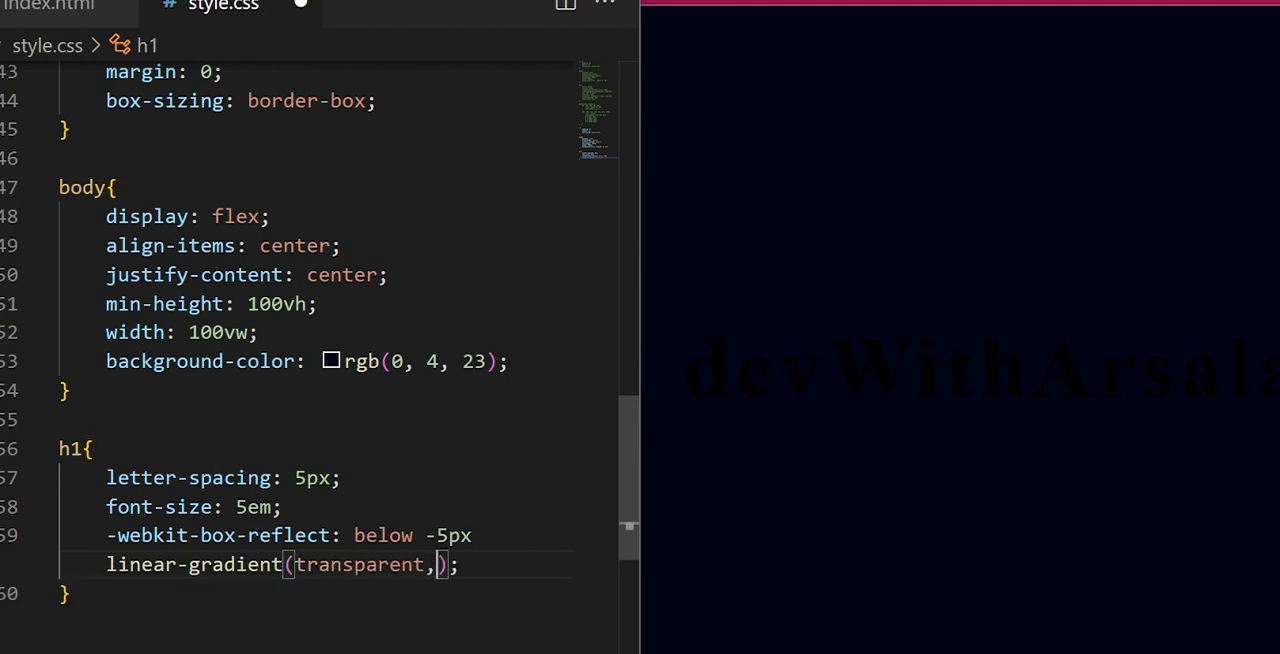
text(" ")
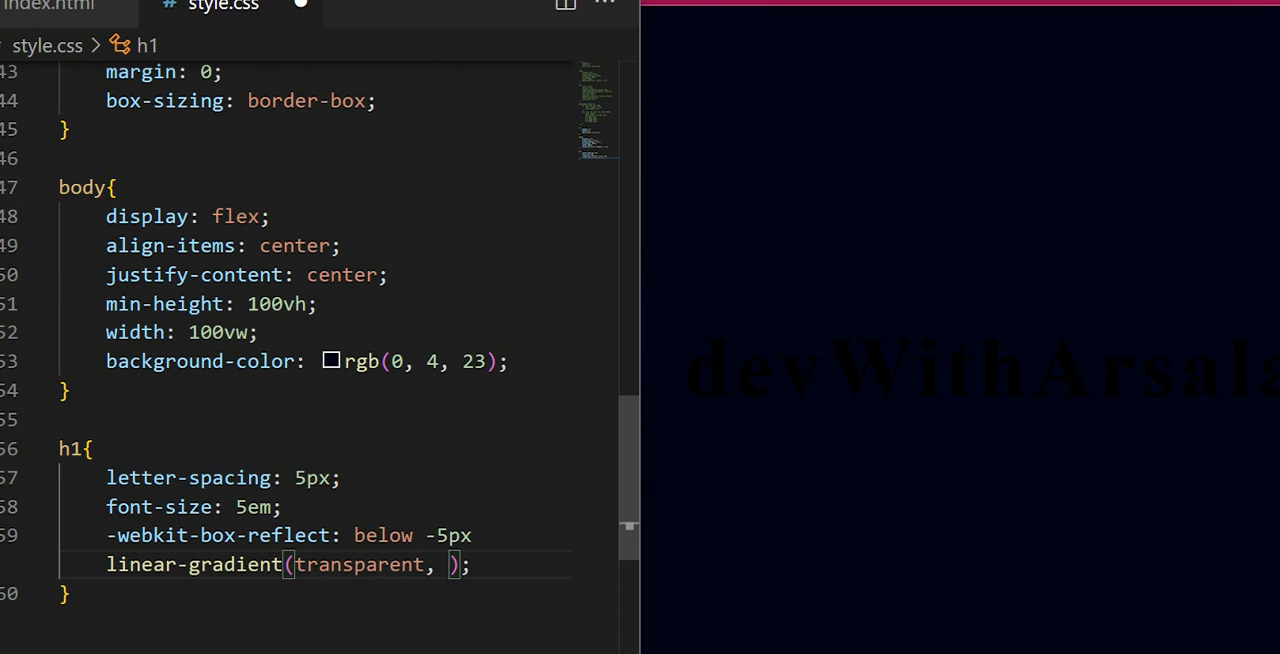
text(white)
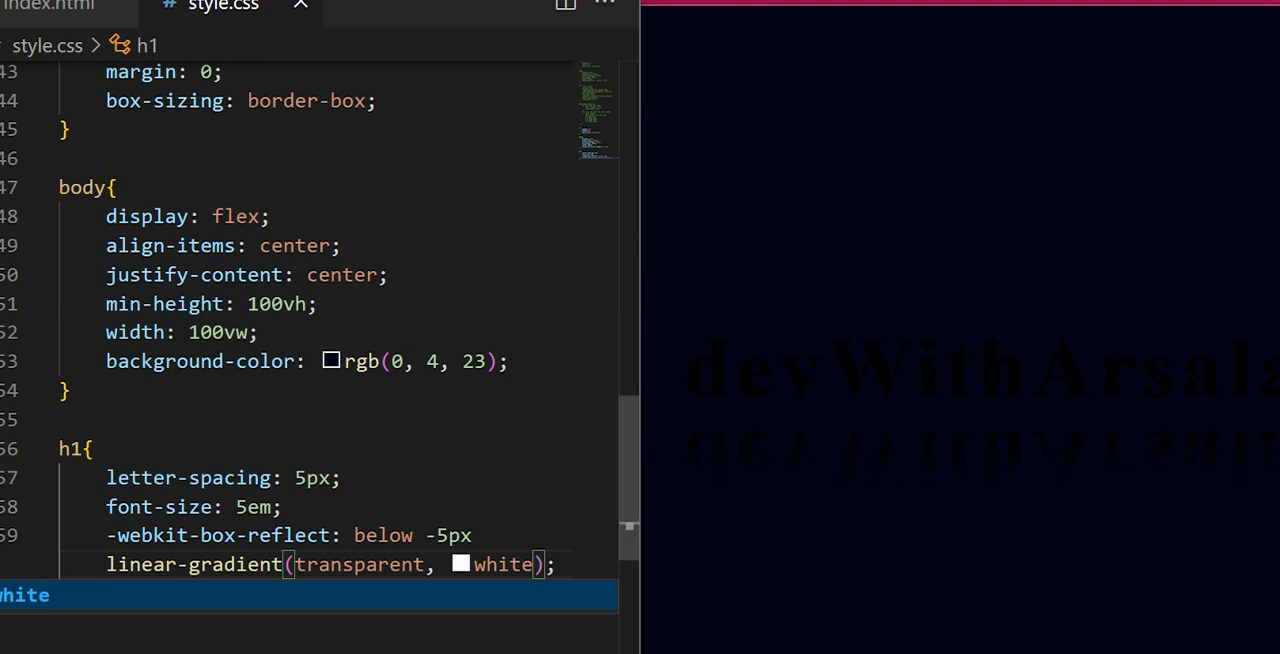
click(460, 564)
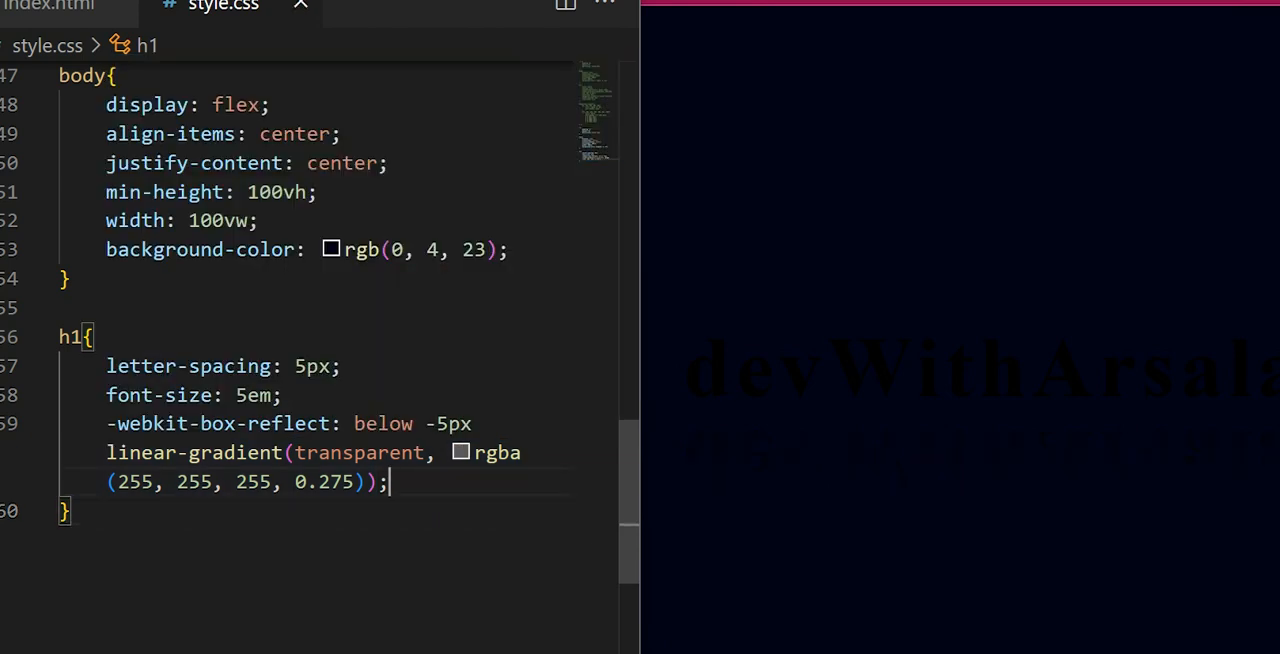
key(enter)
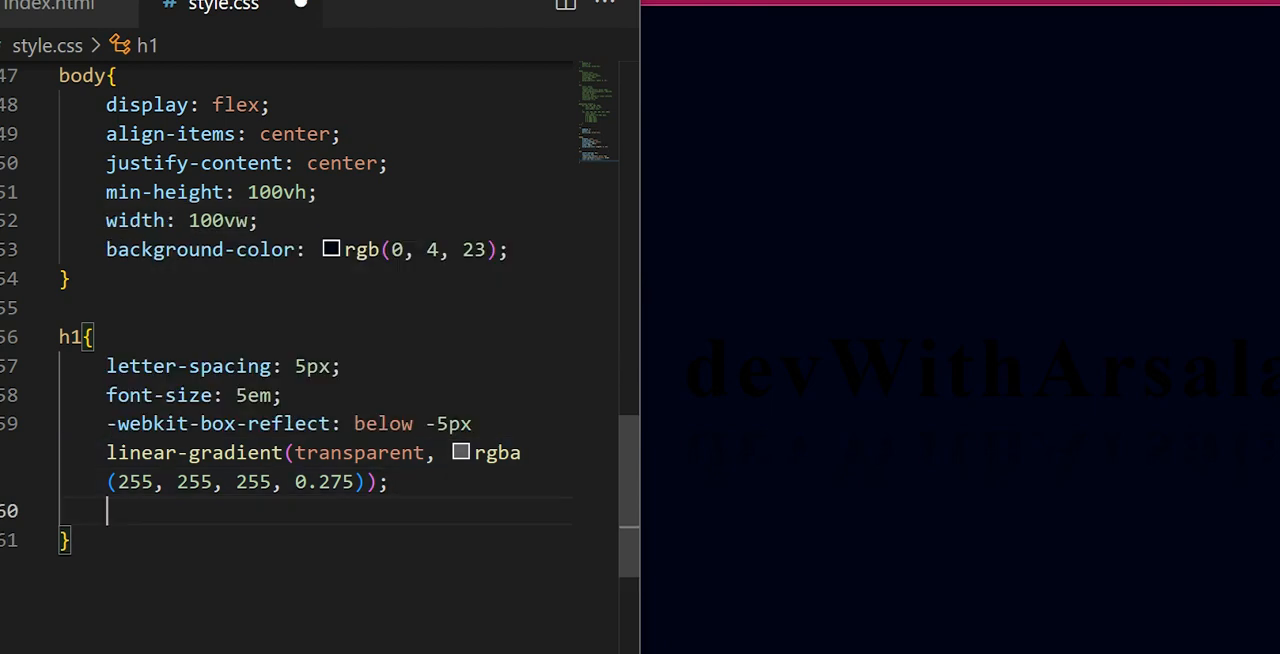
Set h1 color to white and animation to 'animate 5s linear infinite'
text(c)
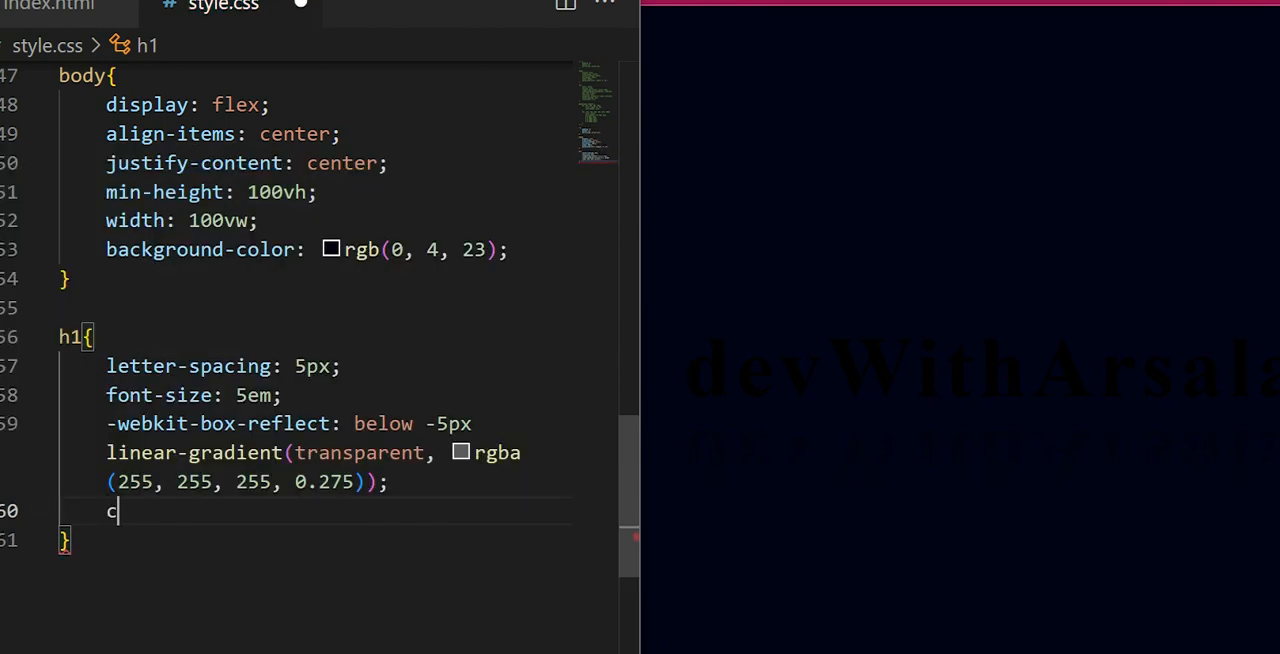
text(olor: white;)
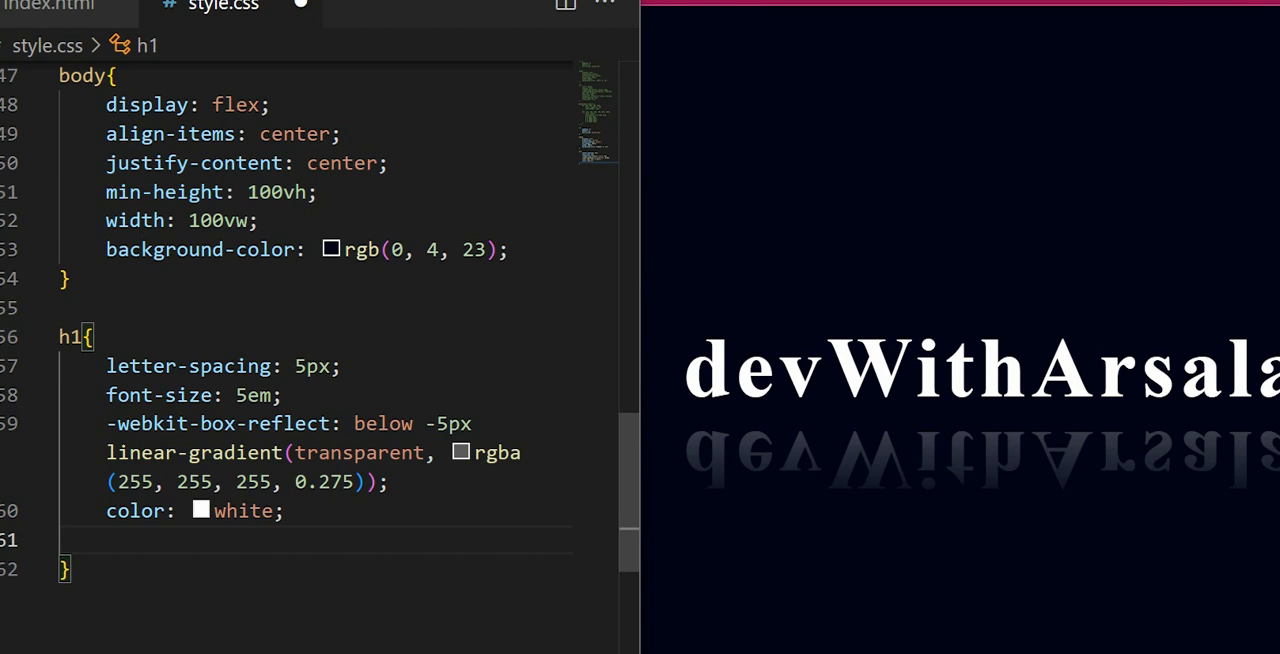
text(a)
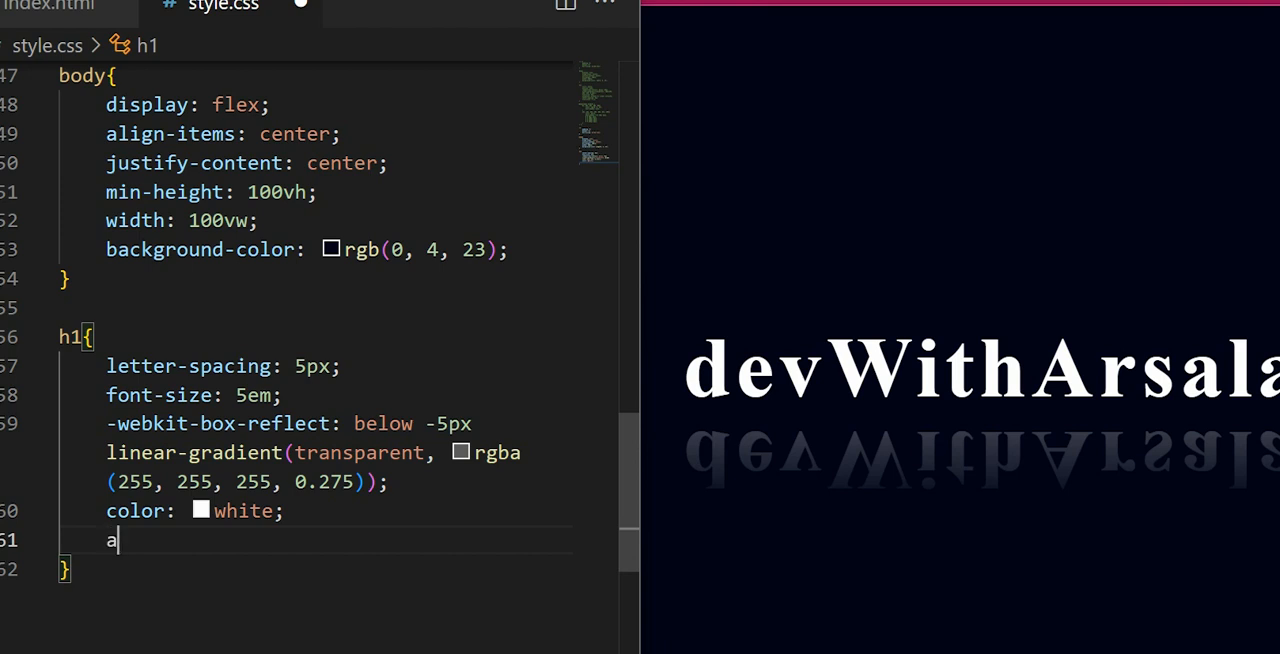
text(nimation: ;)
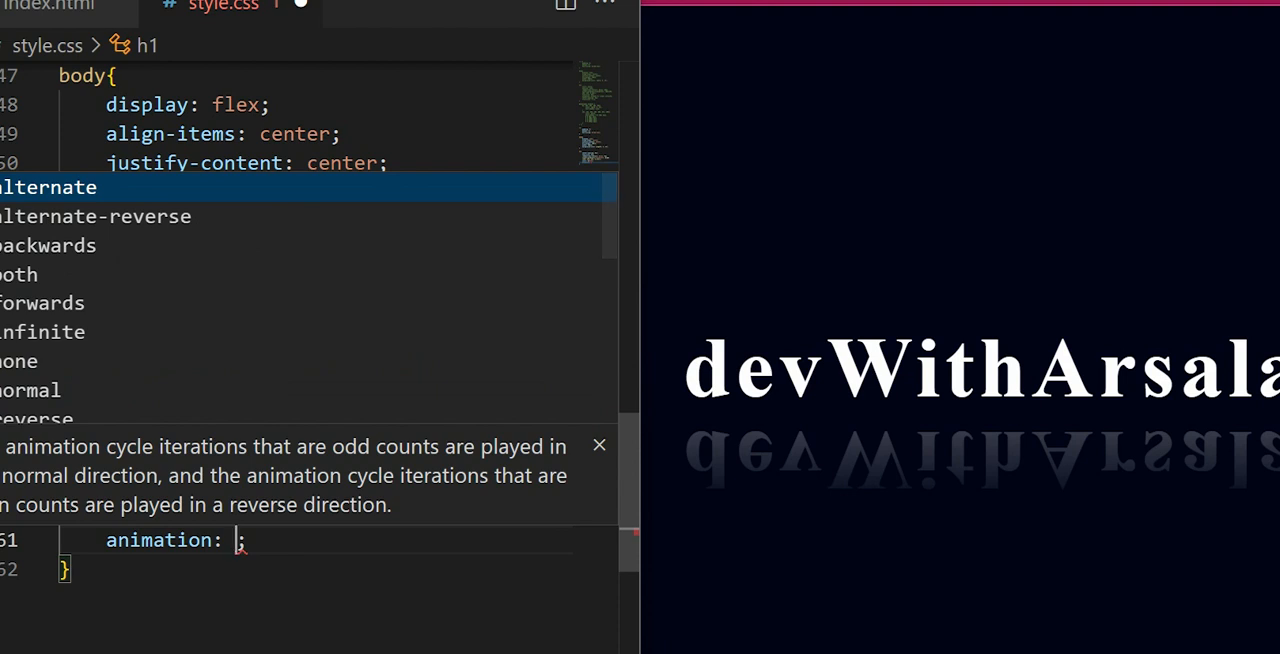
text(animate)
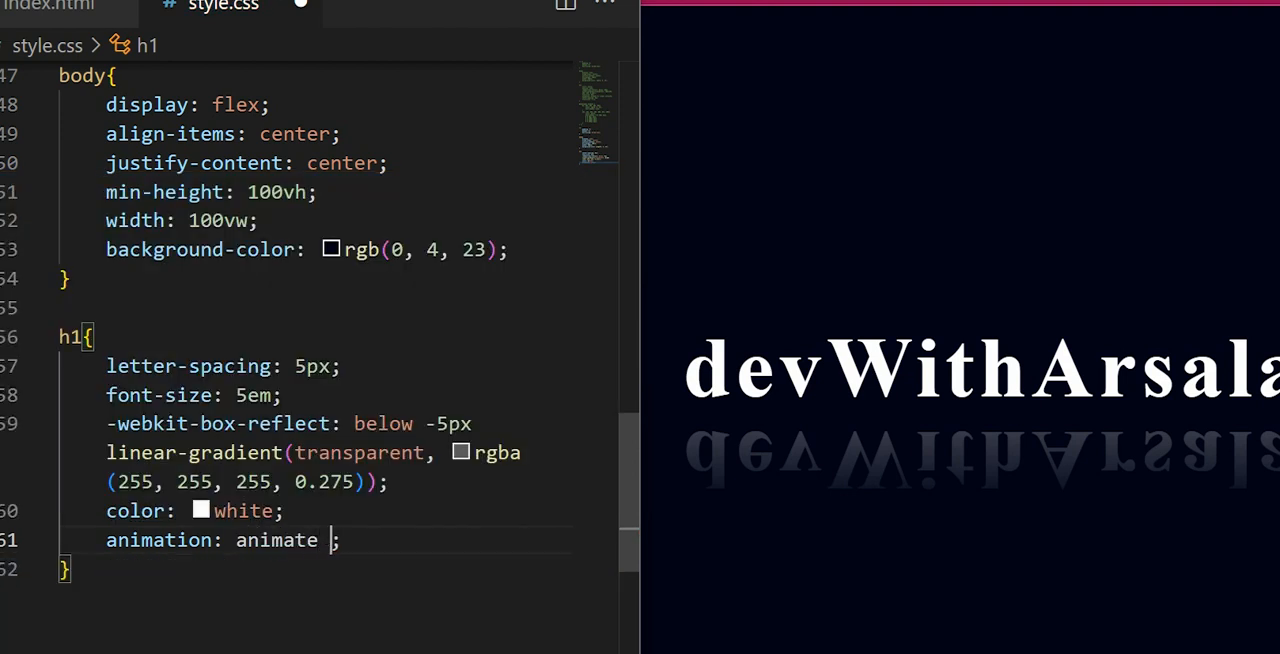
text(4s)
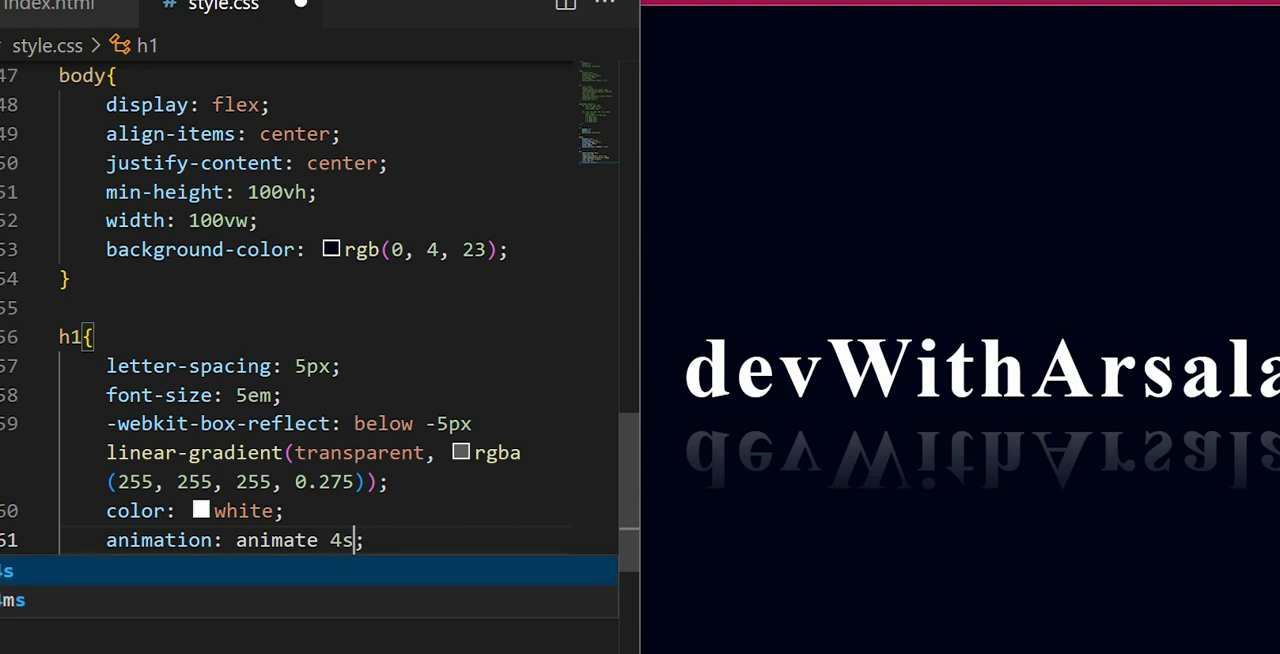
text(5s)
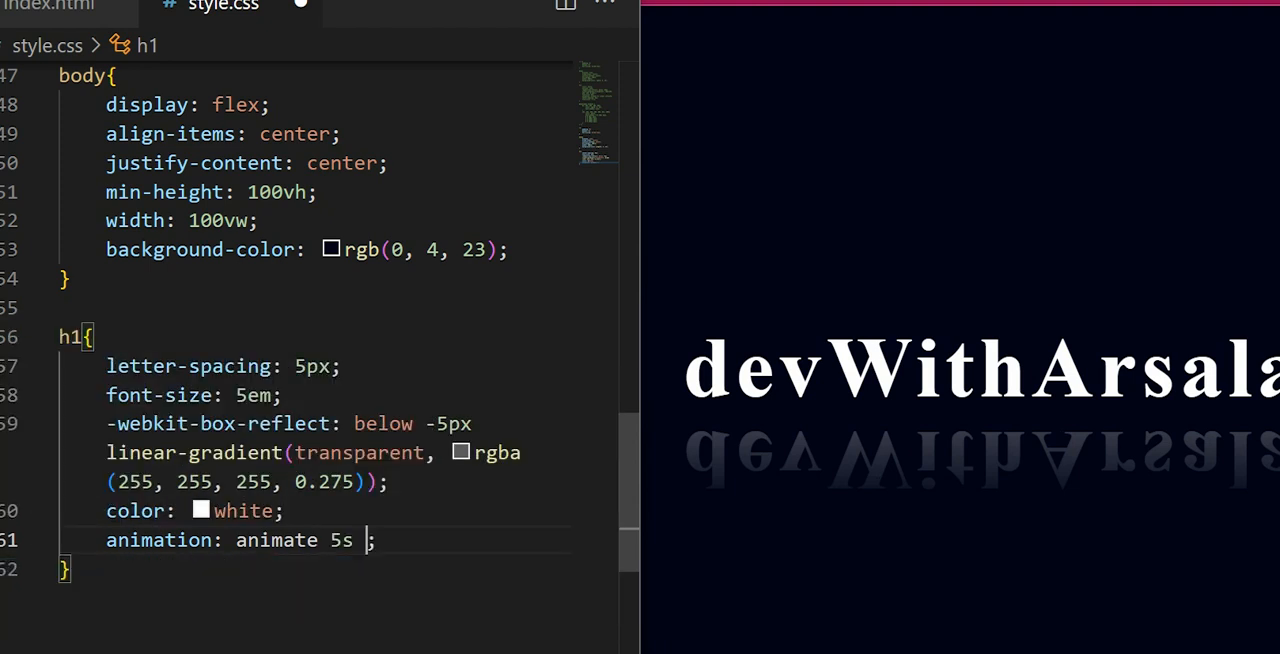
text(linear)
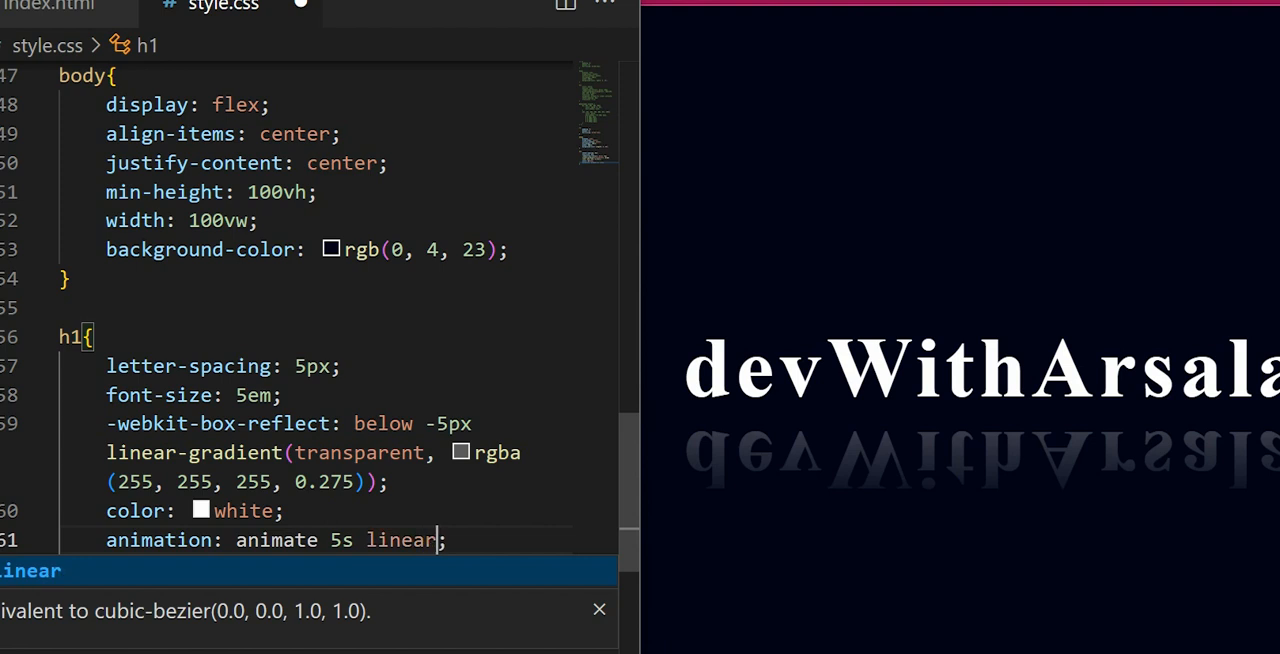
text(inifite)
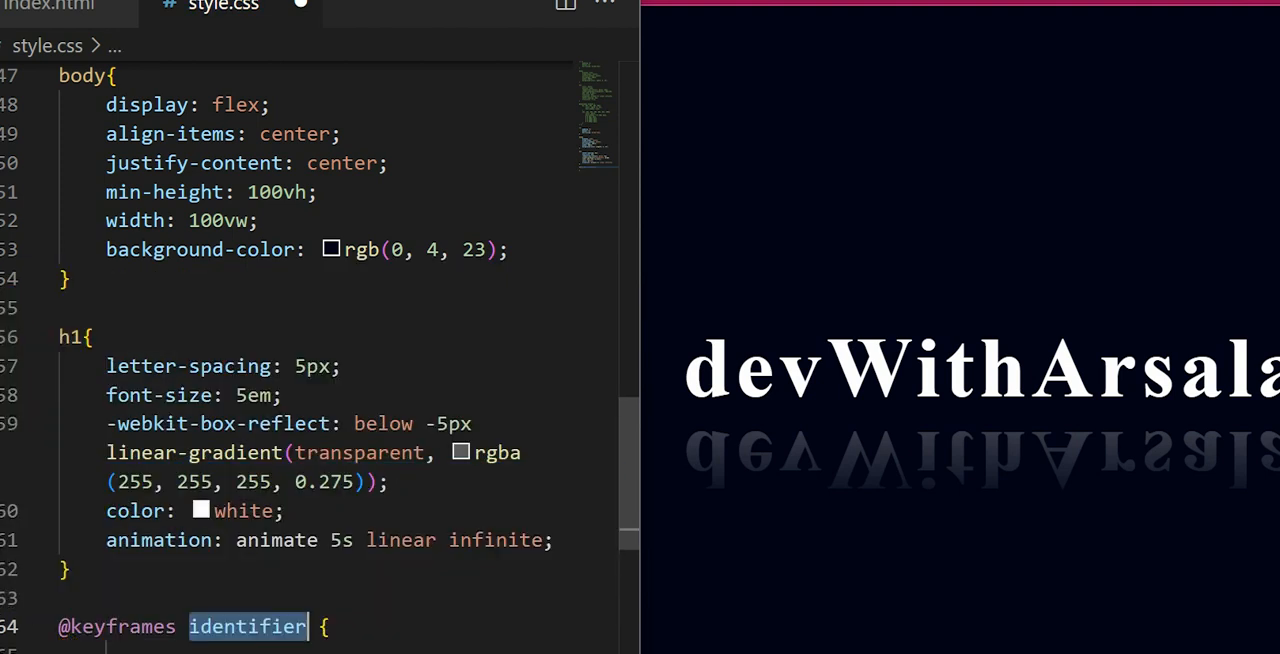
text(animat)
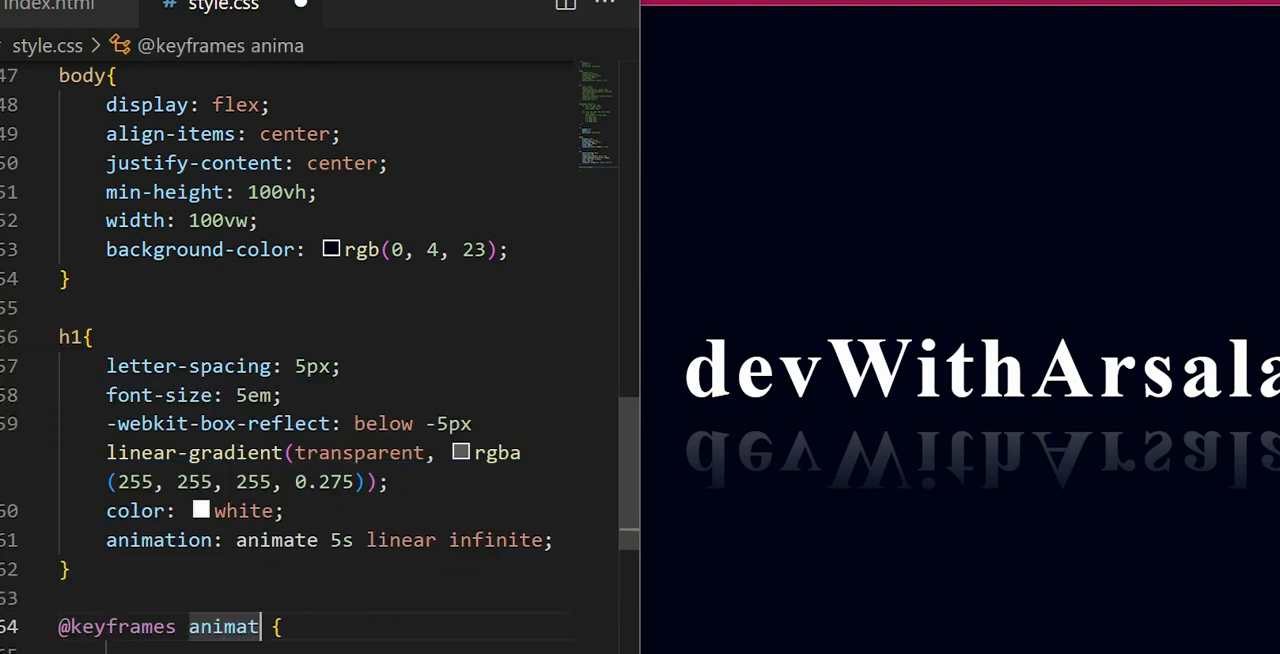
text(e)
click(316, 648)
text(0%{)
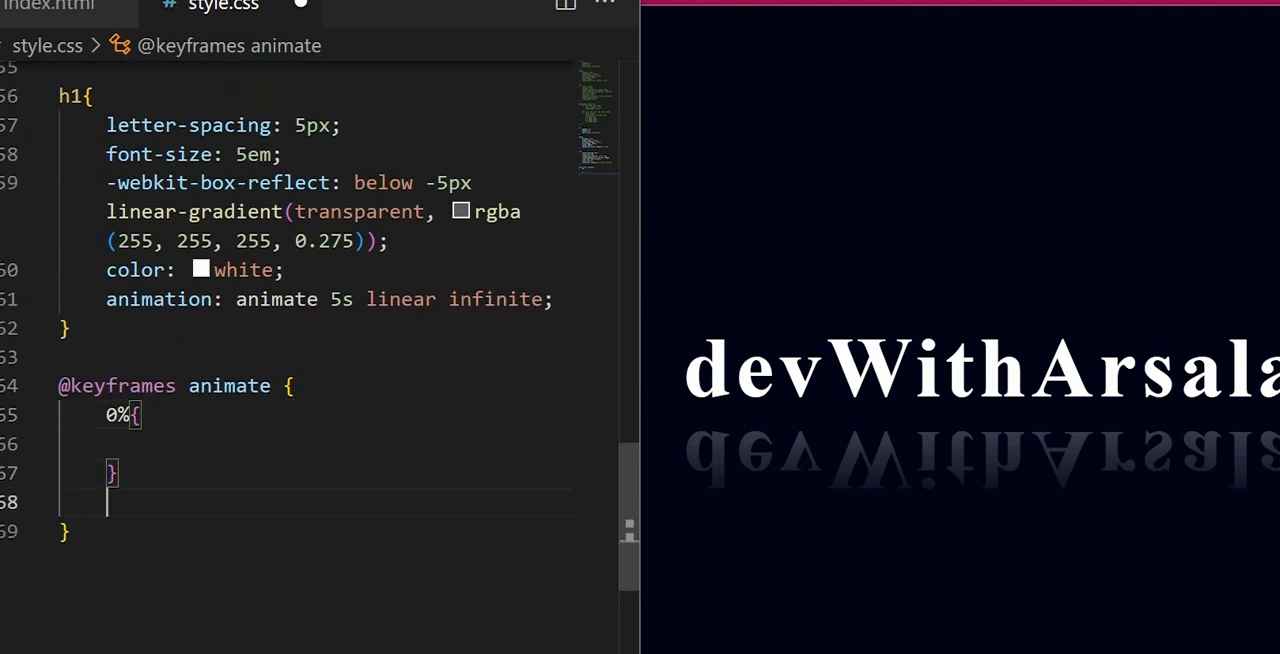
text(100^)
click(312, 444)
text(color: ;)
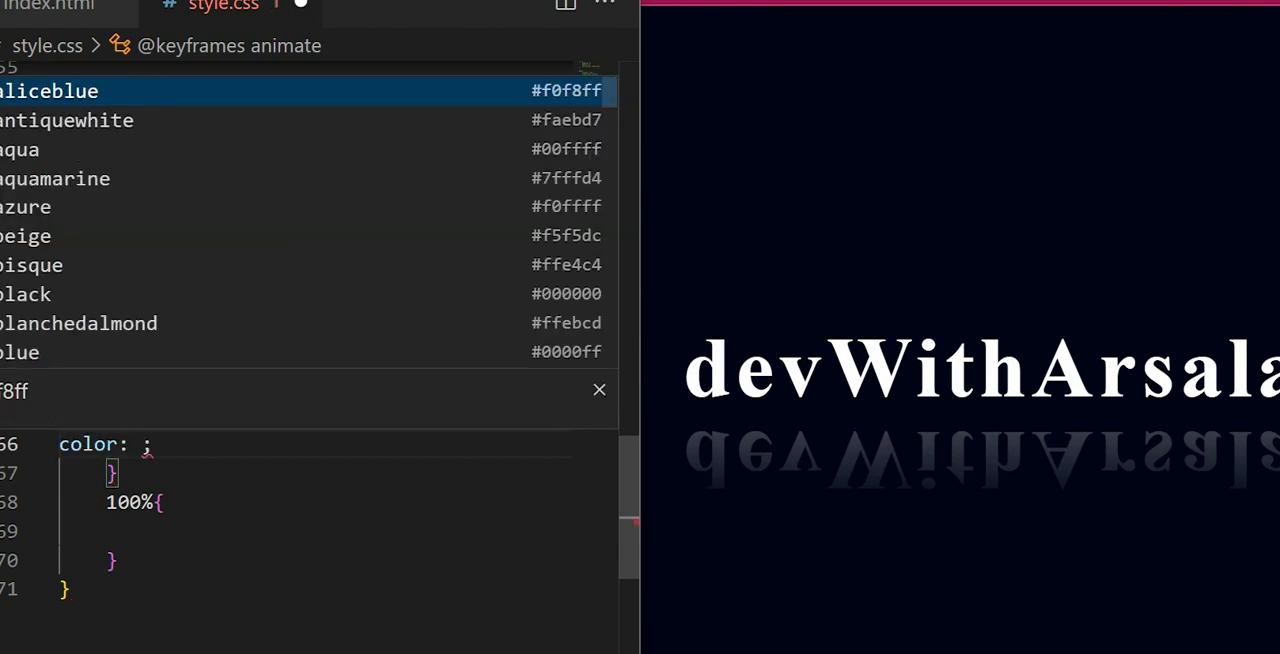
text(rb)
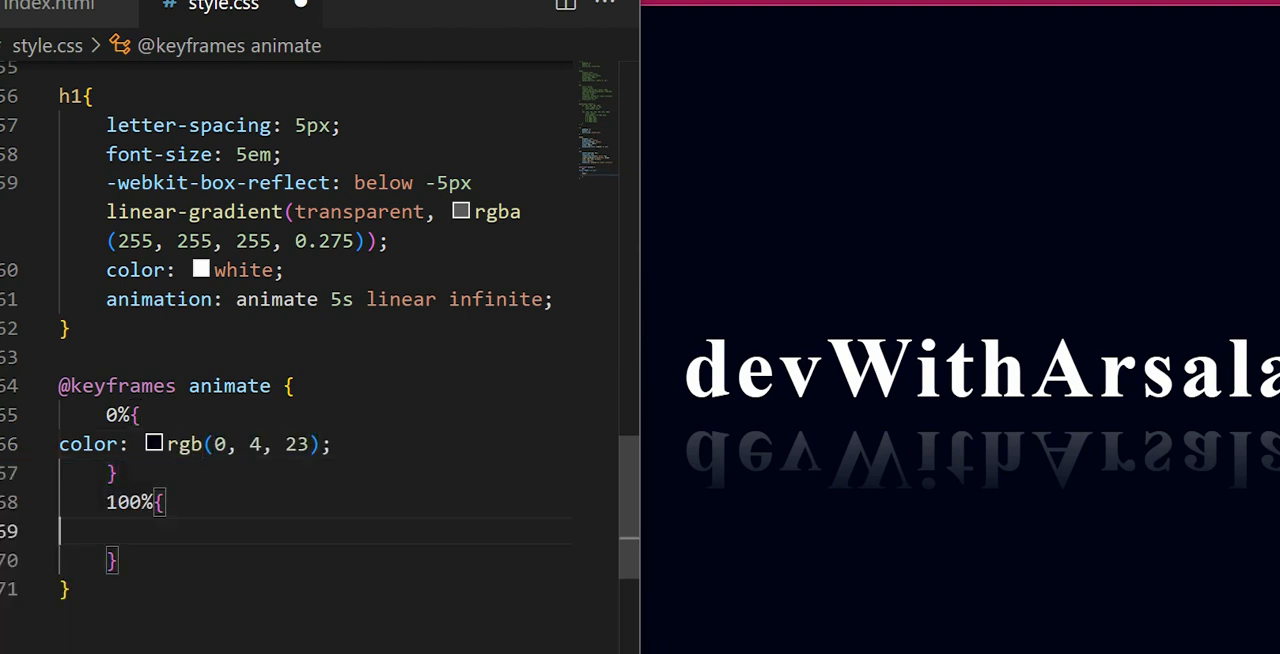
text(rb)
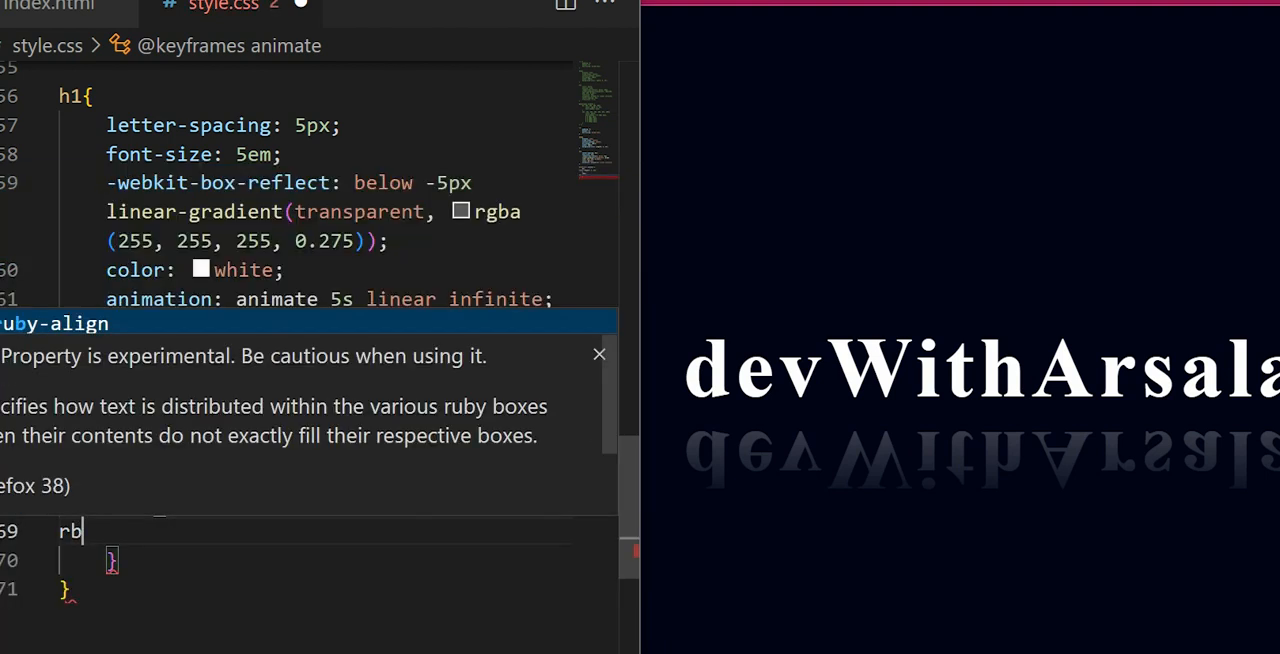
text(g)
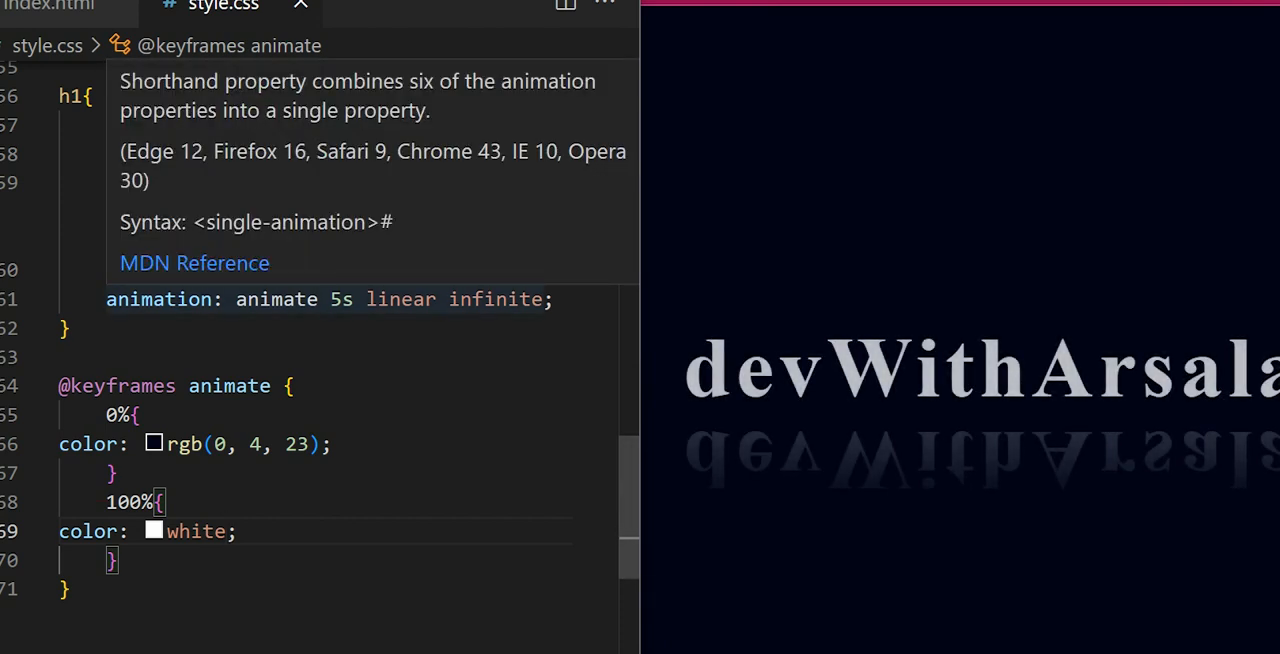
text(transition: ;)
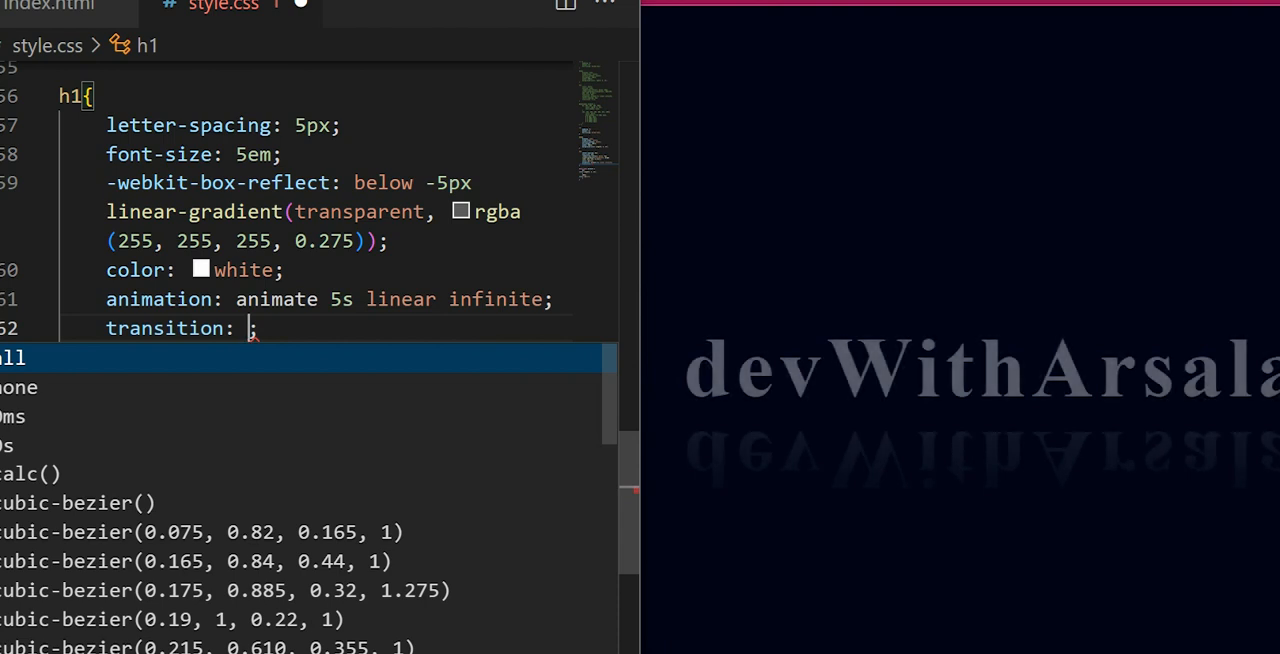
Set transition: 0.5s on the h1 rule
text(0.5s)
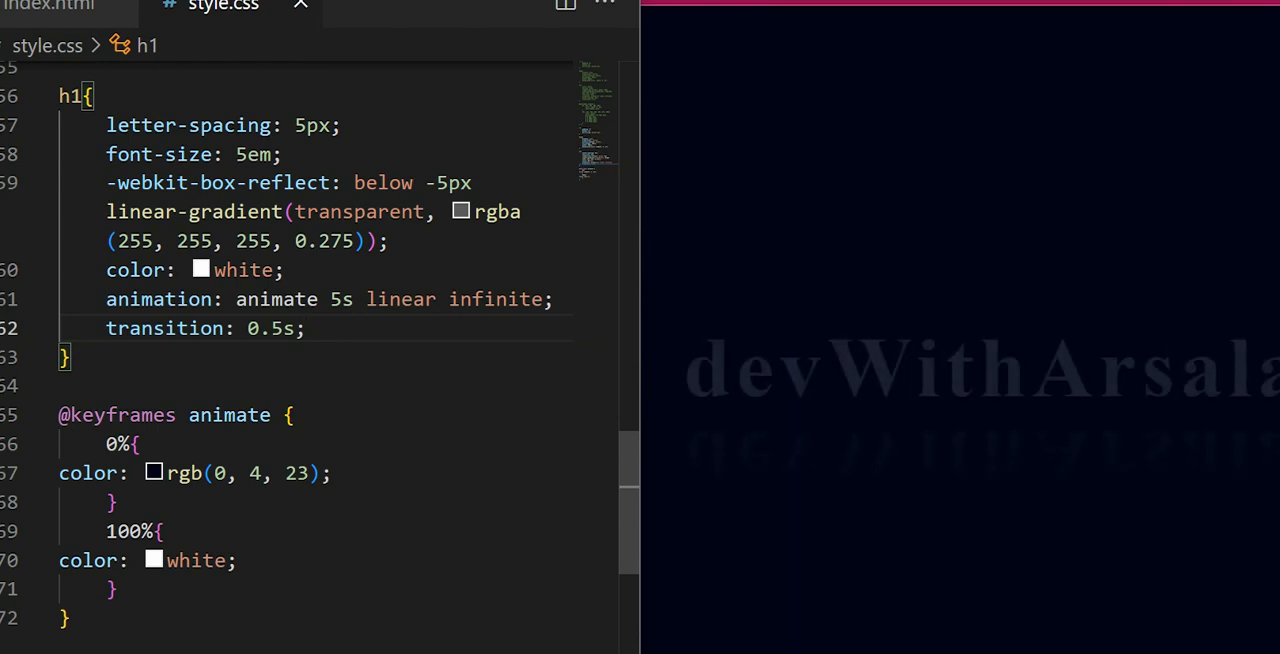
scroll(down, 3)
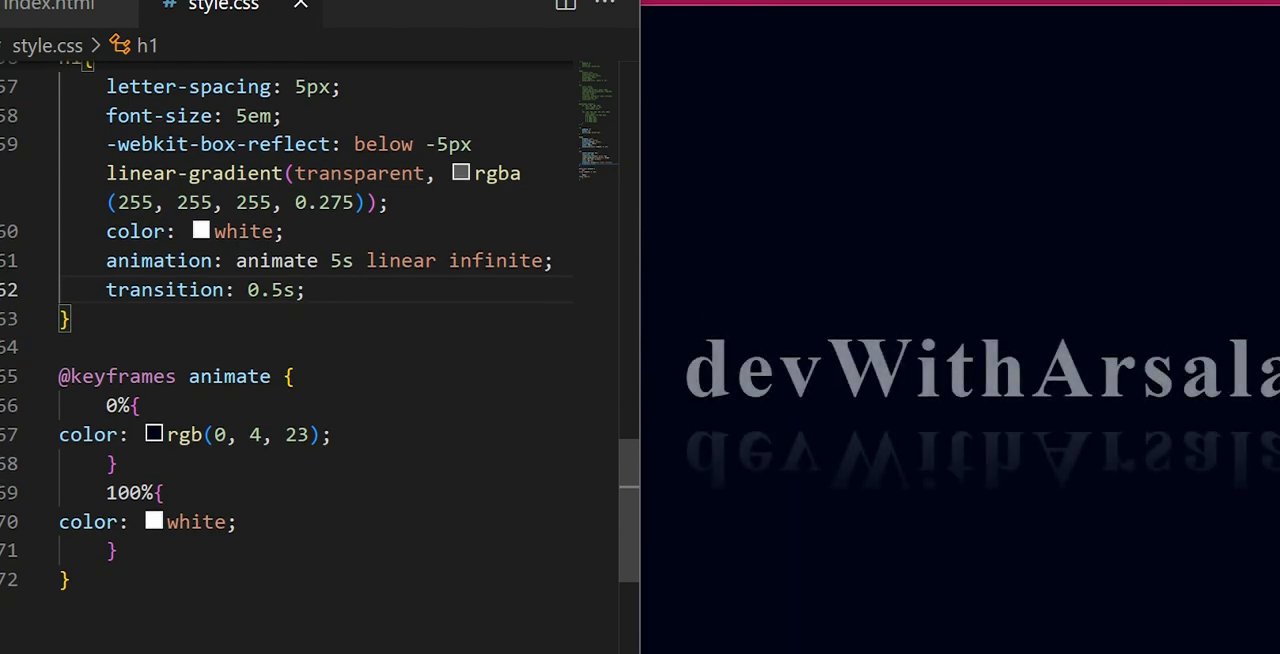
Add text-shadow: none to the 0% keyframe and outline: none to the h1 rule
text(b)
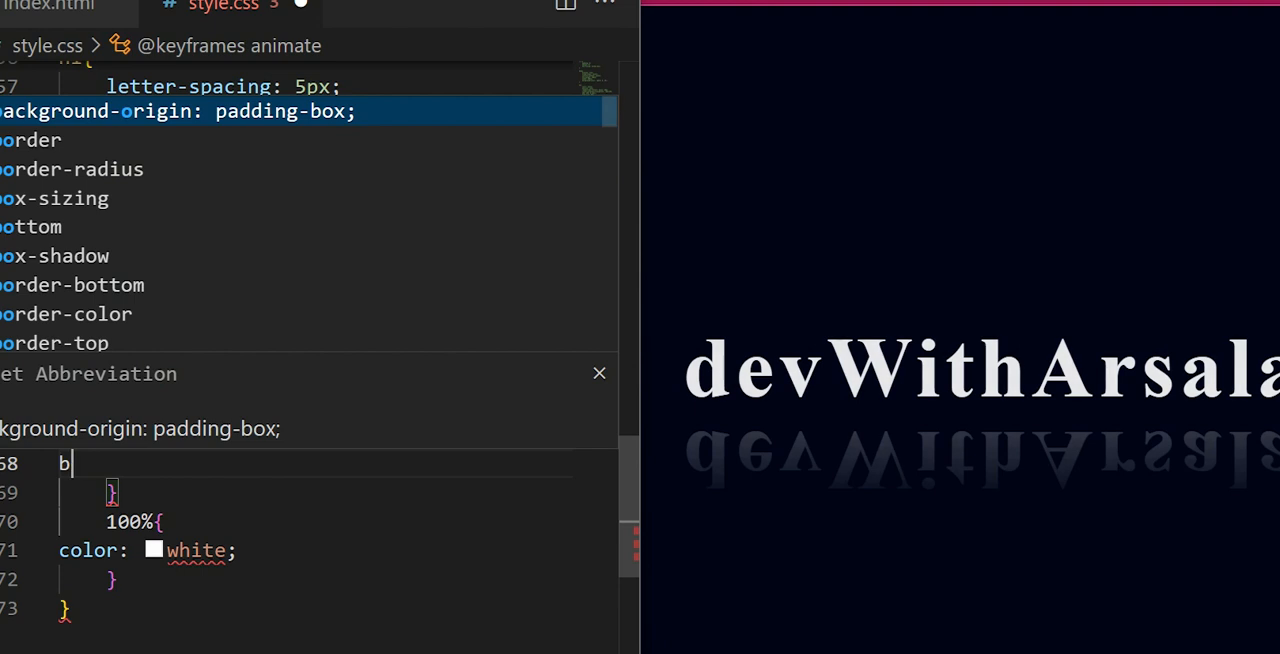
text(ext-shadow: none;)
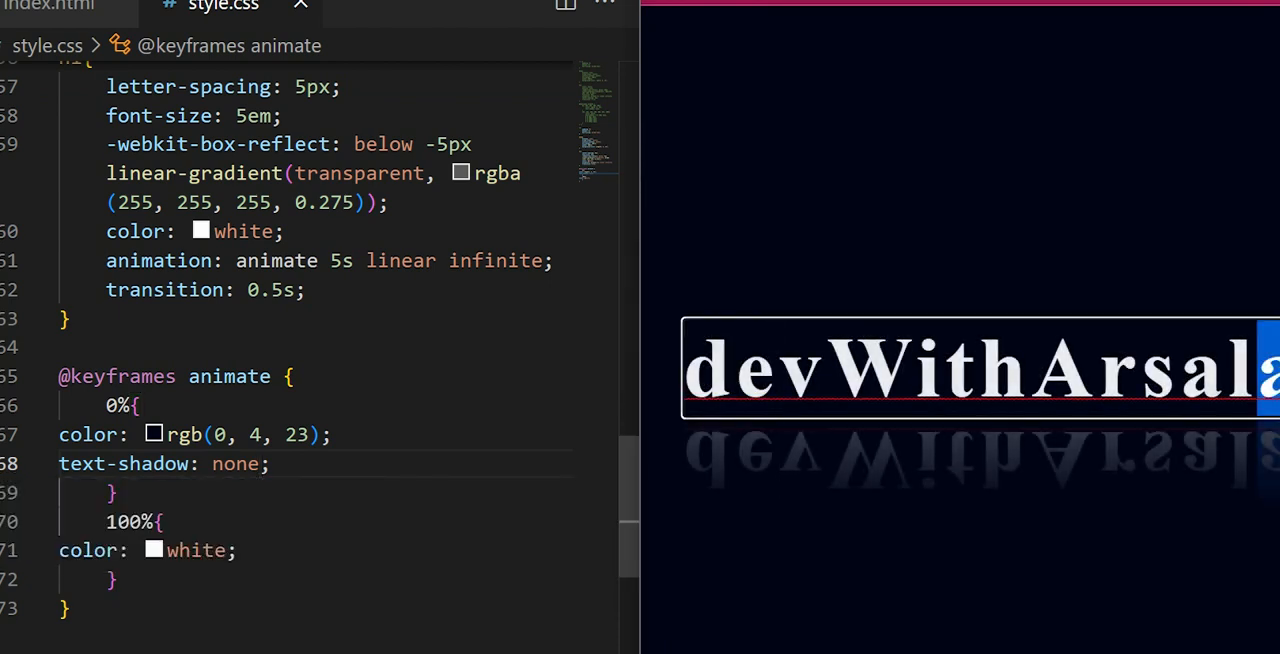
text(outline: ;)
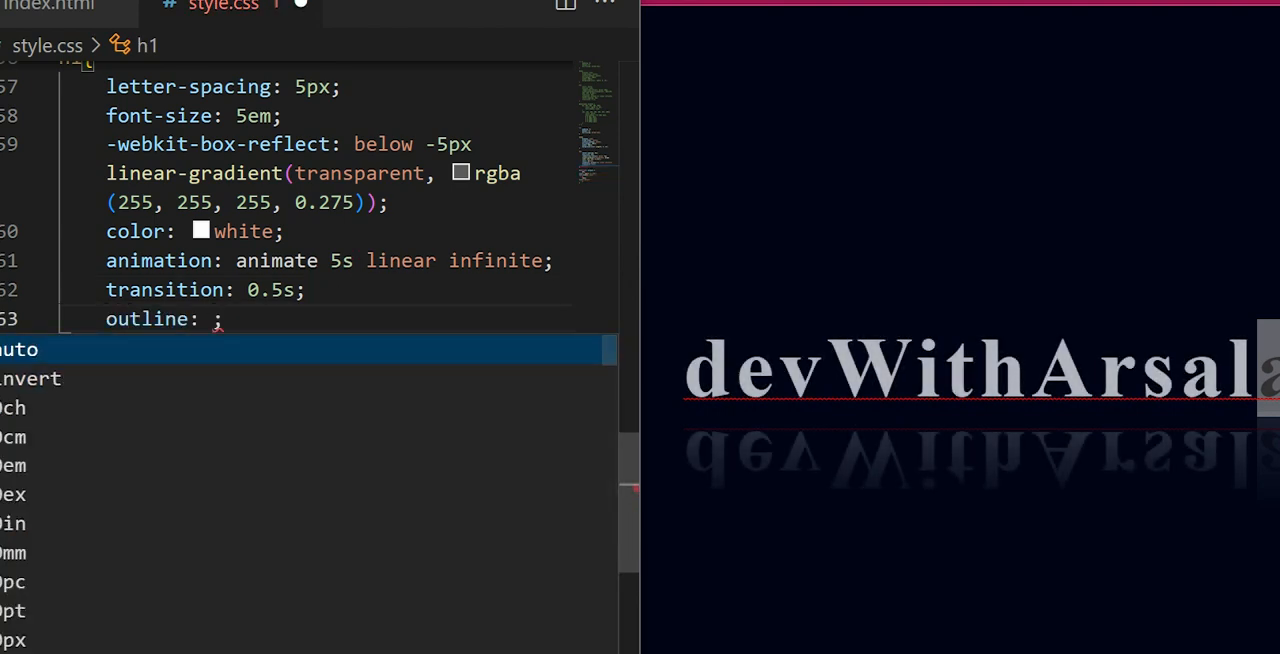
text(noo)
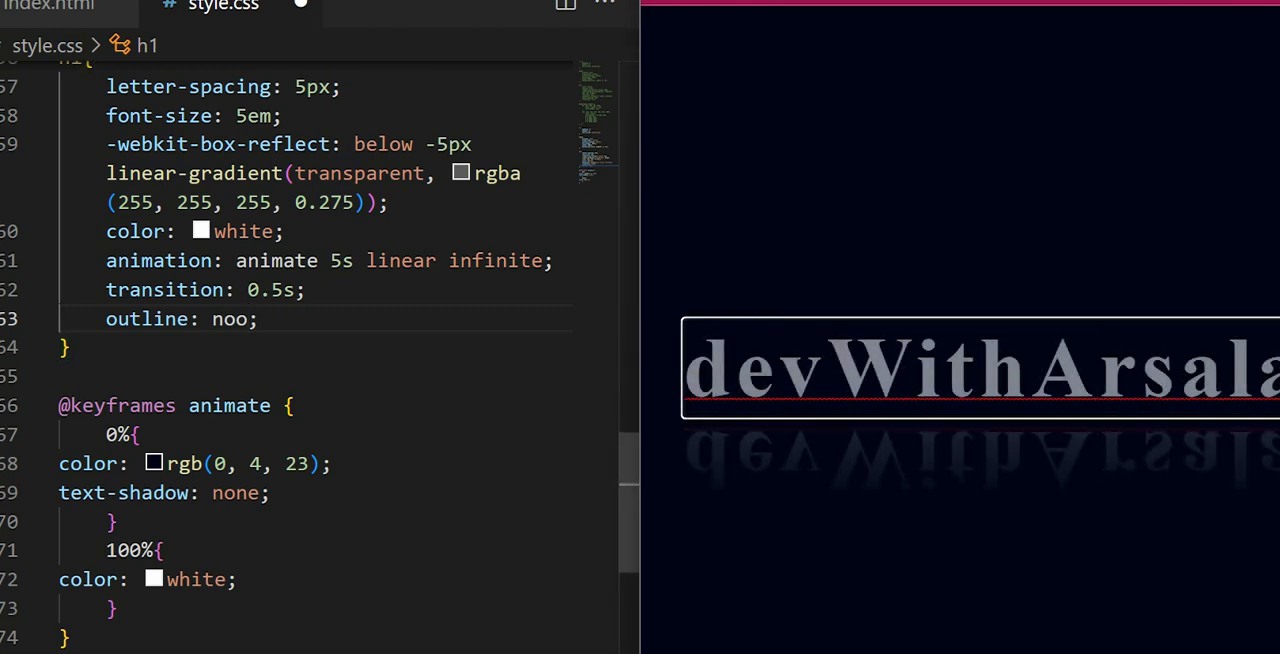
text(ne)
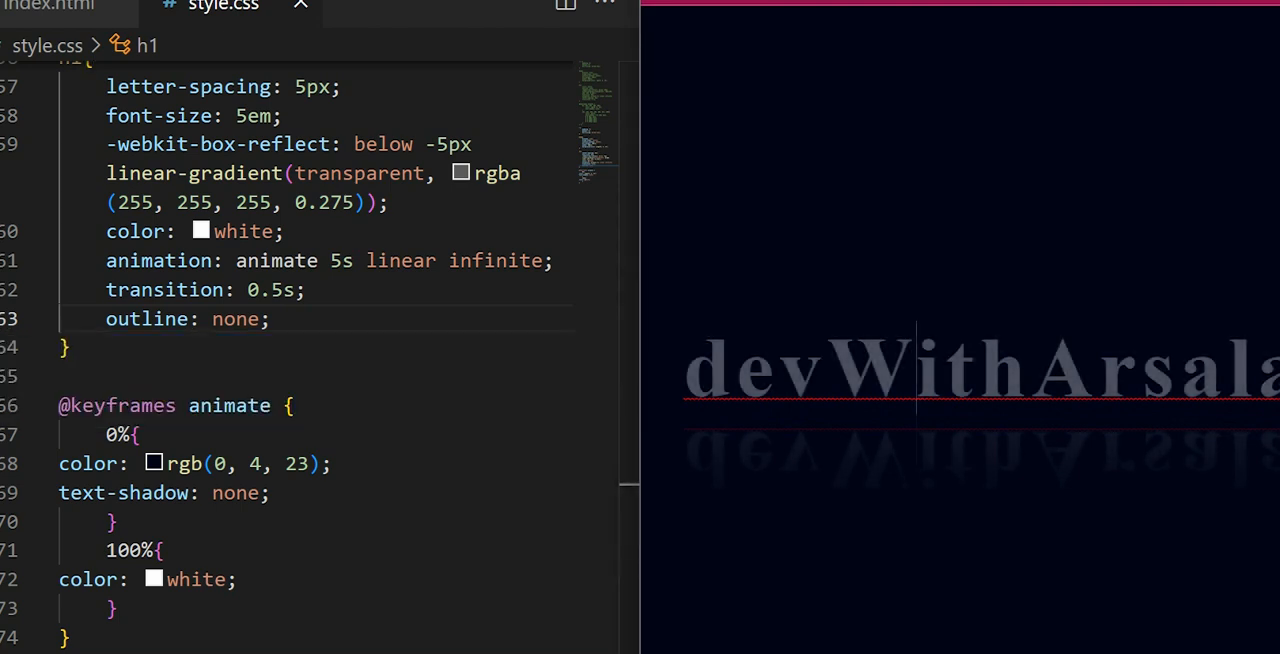
scroll(down, 3)
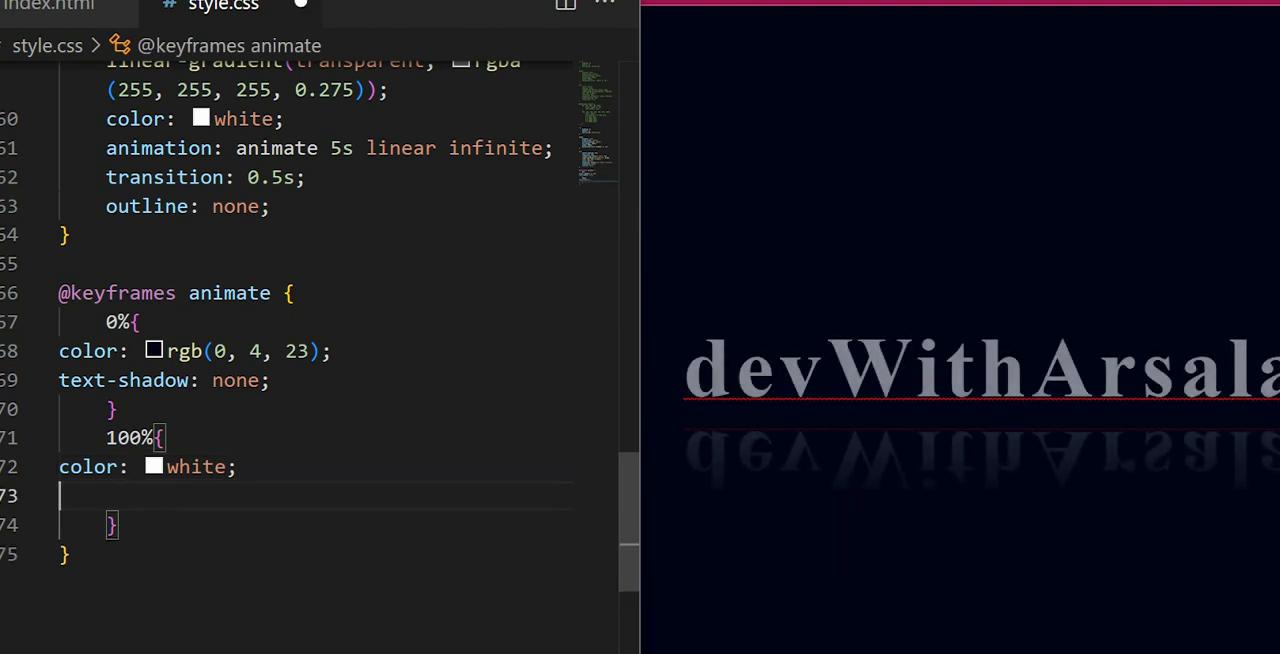
Set the 100% keyframe text-shadow to layered aqua glows, starting with 0 0 10px aqua
text(text-shadow: 0 0 10p;)
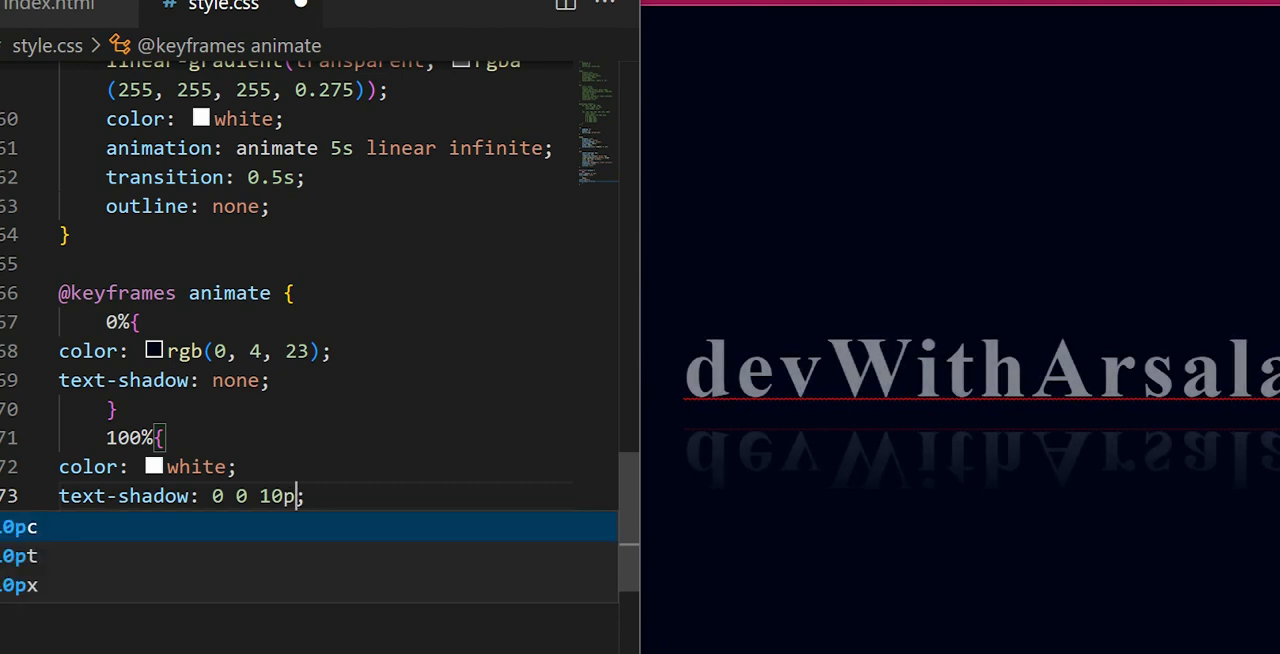
text(aqya)
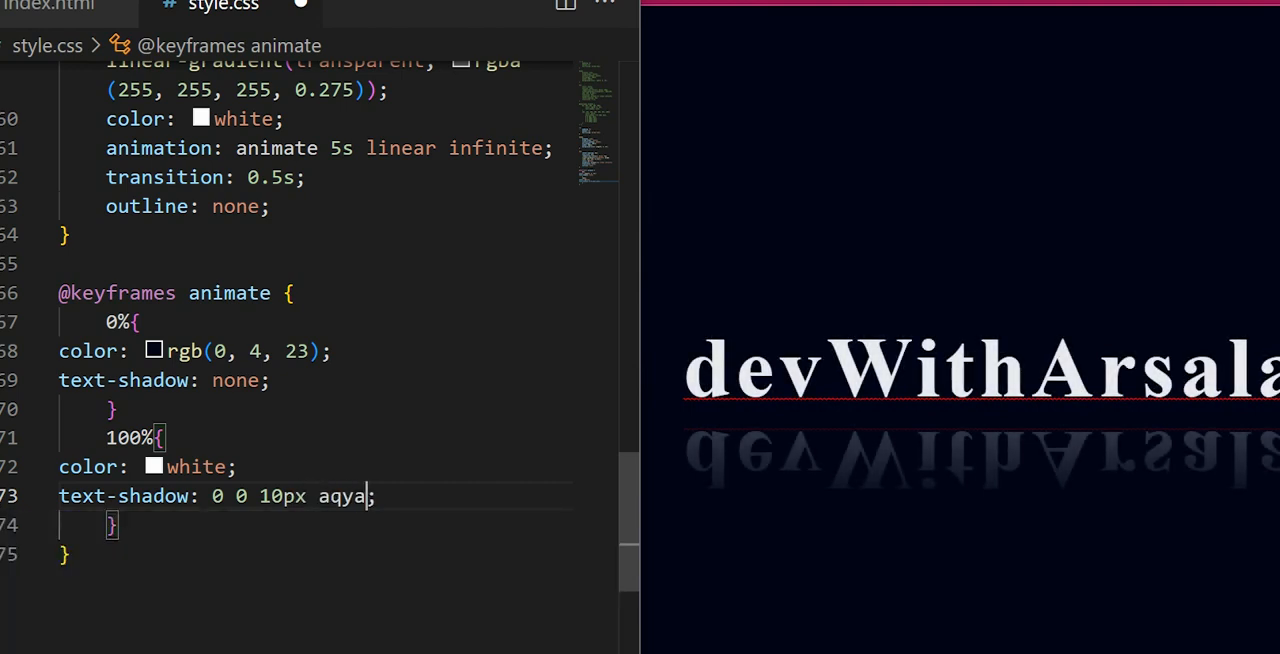
text(aqua)
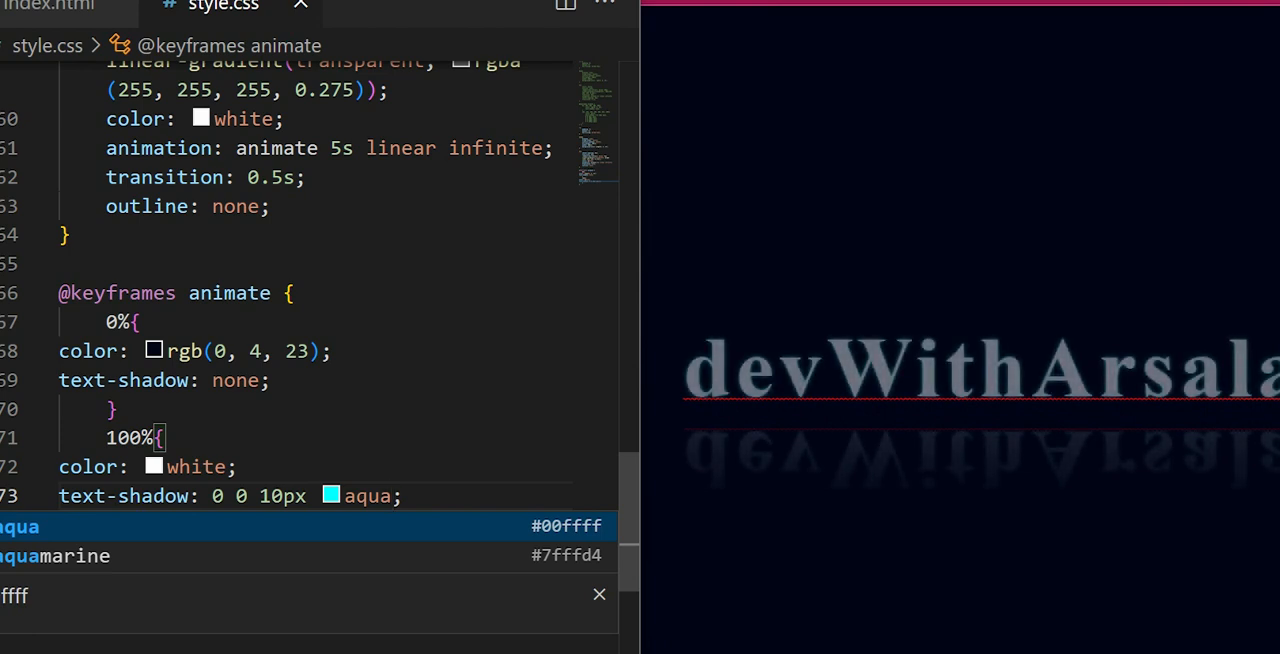
key(Enter)
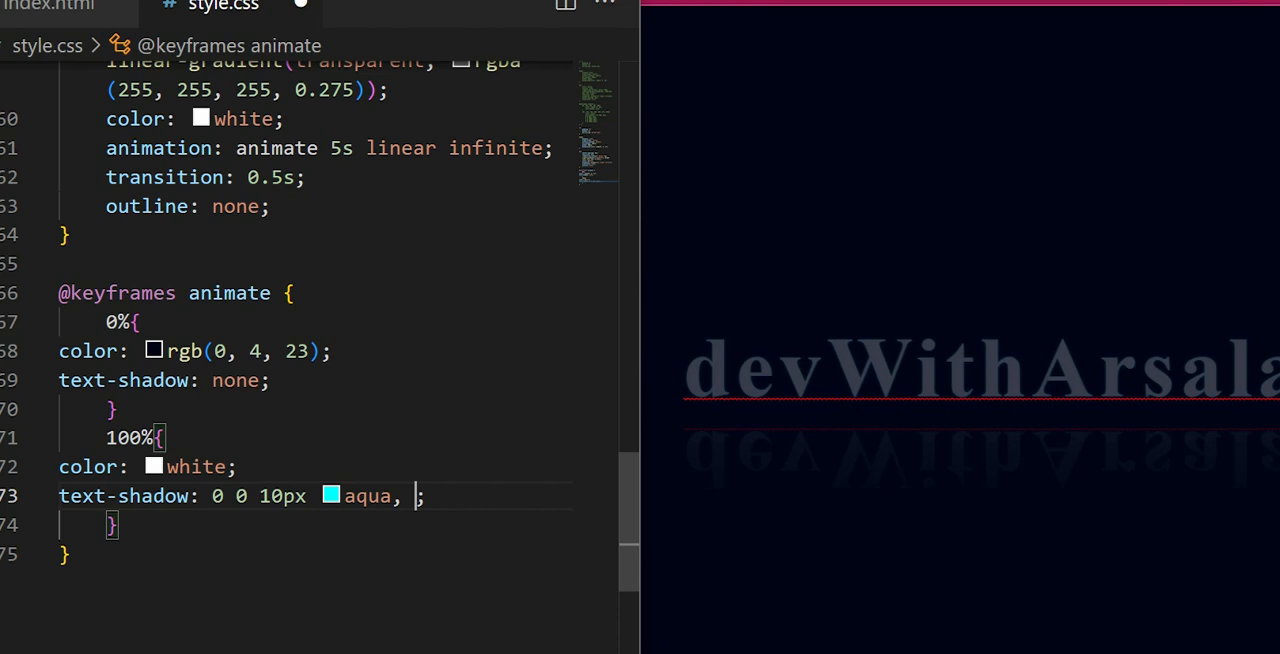
drag(205, 496, 392, 496)
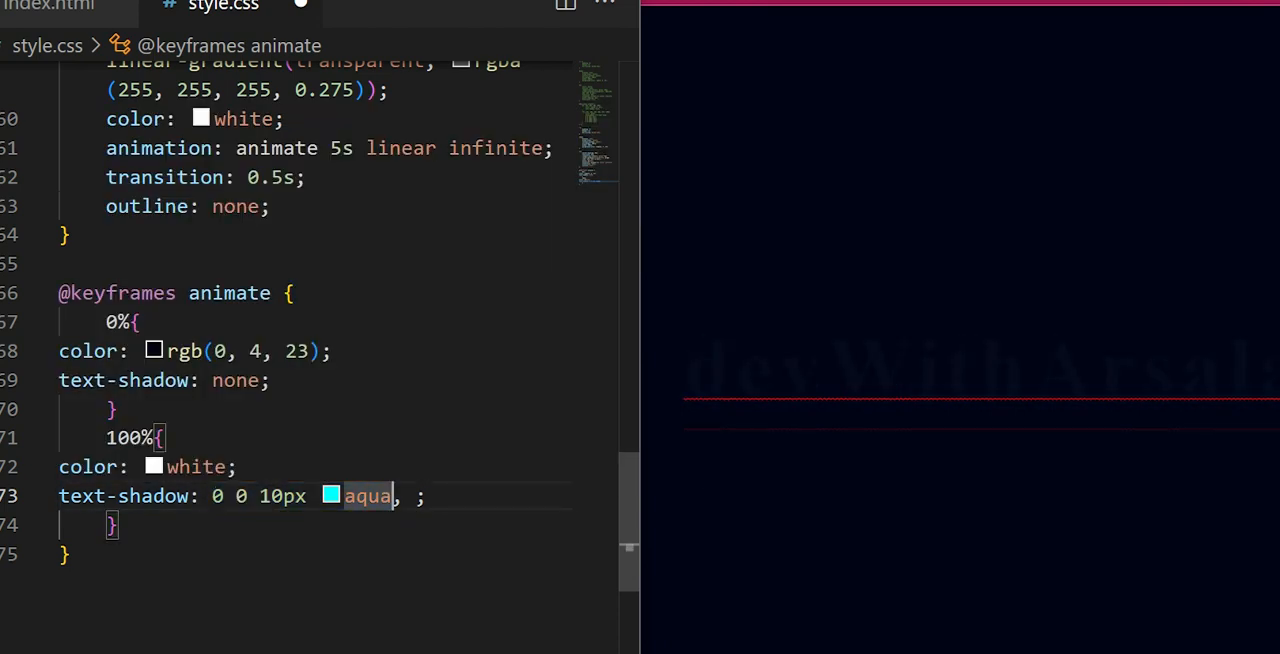
text(0 0 10px aqua,)
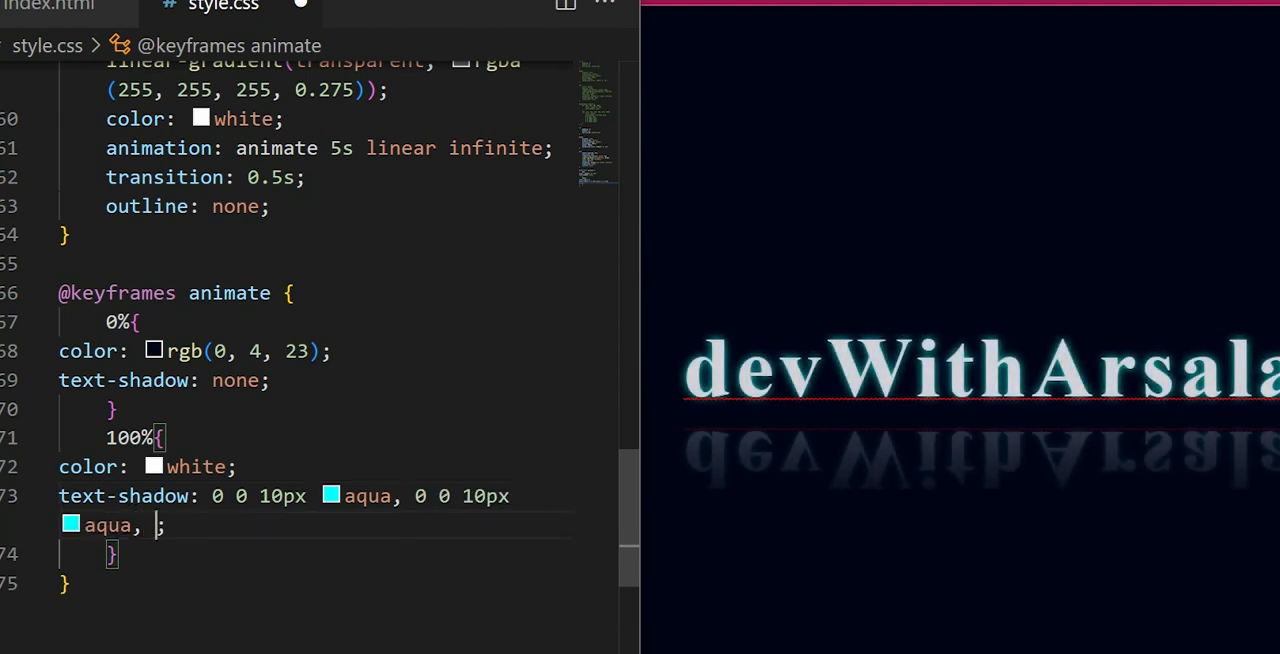
text(0 0 10px aqua,)
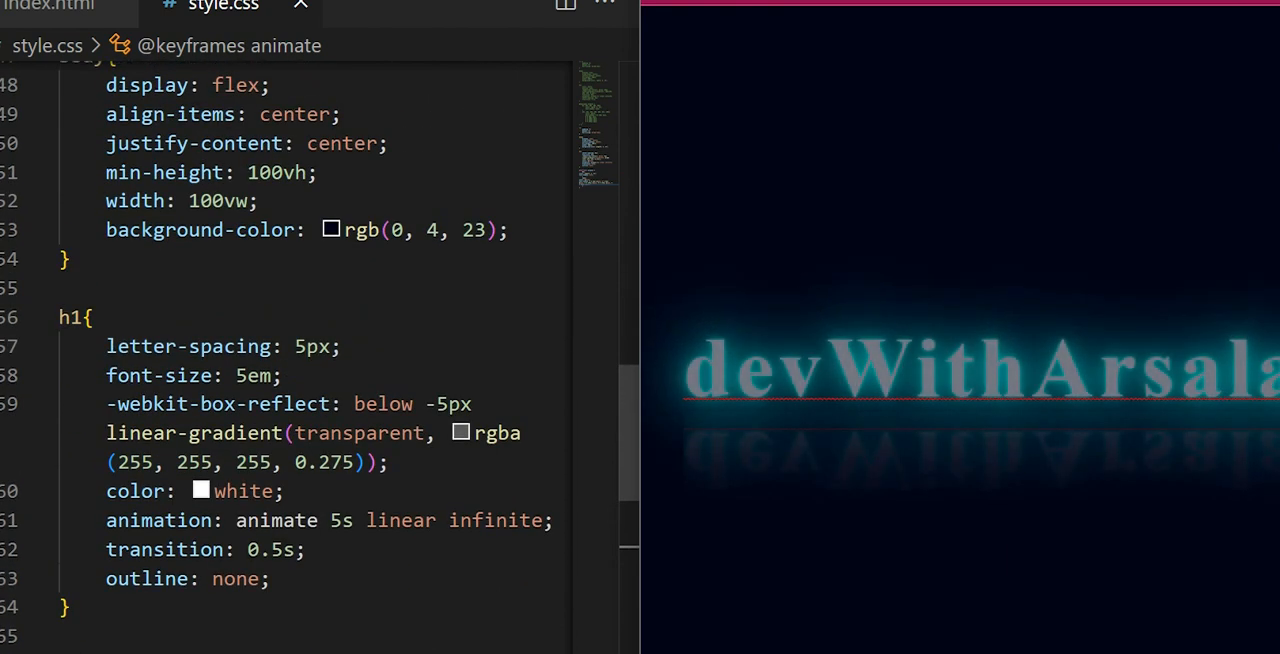
Change the 0% keyframe selector to 0%, 10%, 40%, 60%, 75%, 90%
scroll(down, 3)
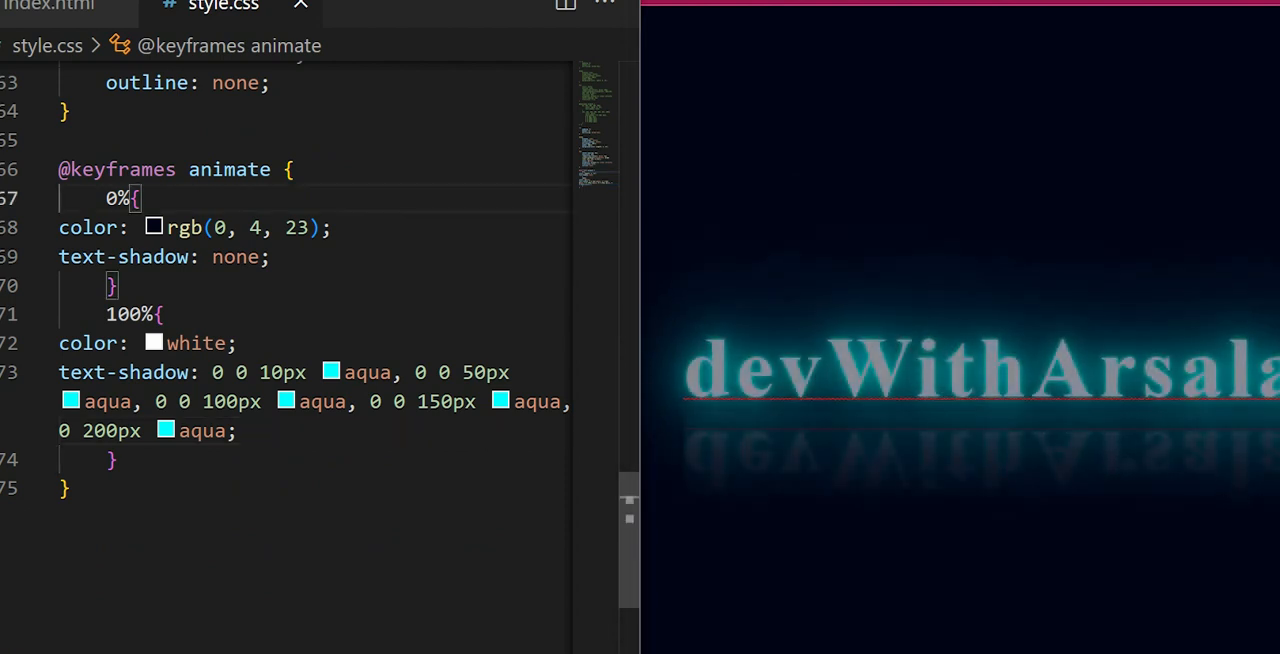
text(, 10%, 40)
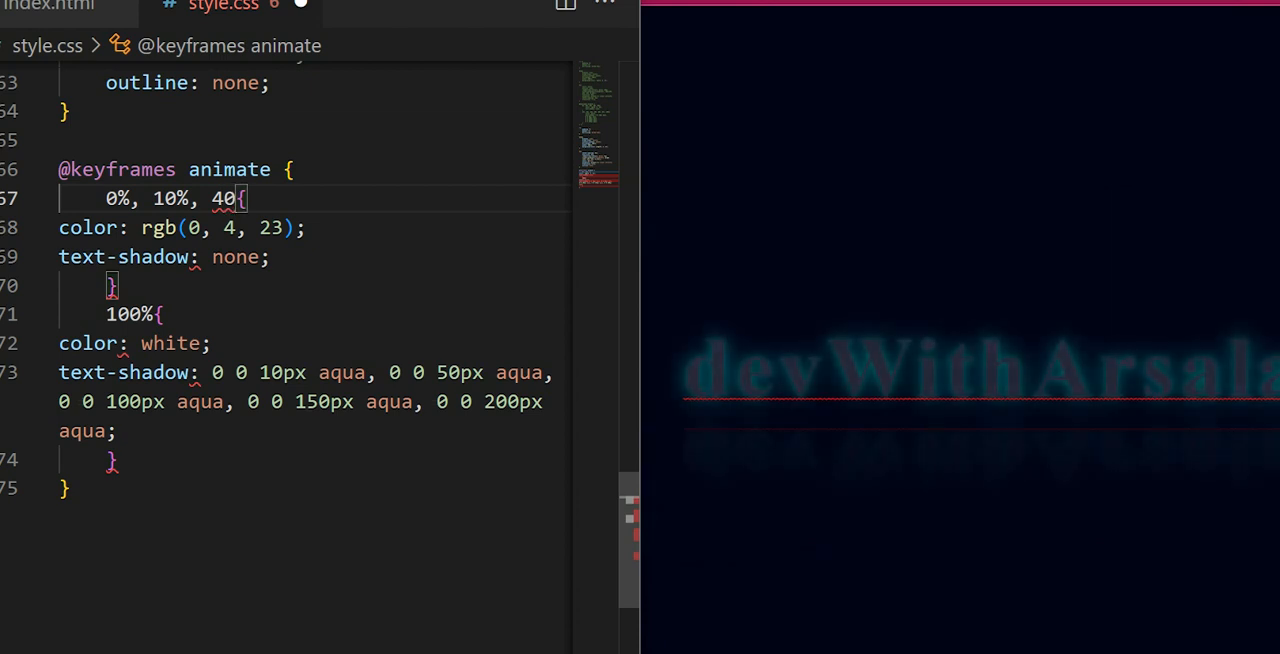
text(%,)
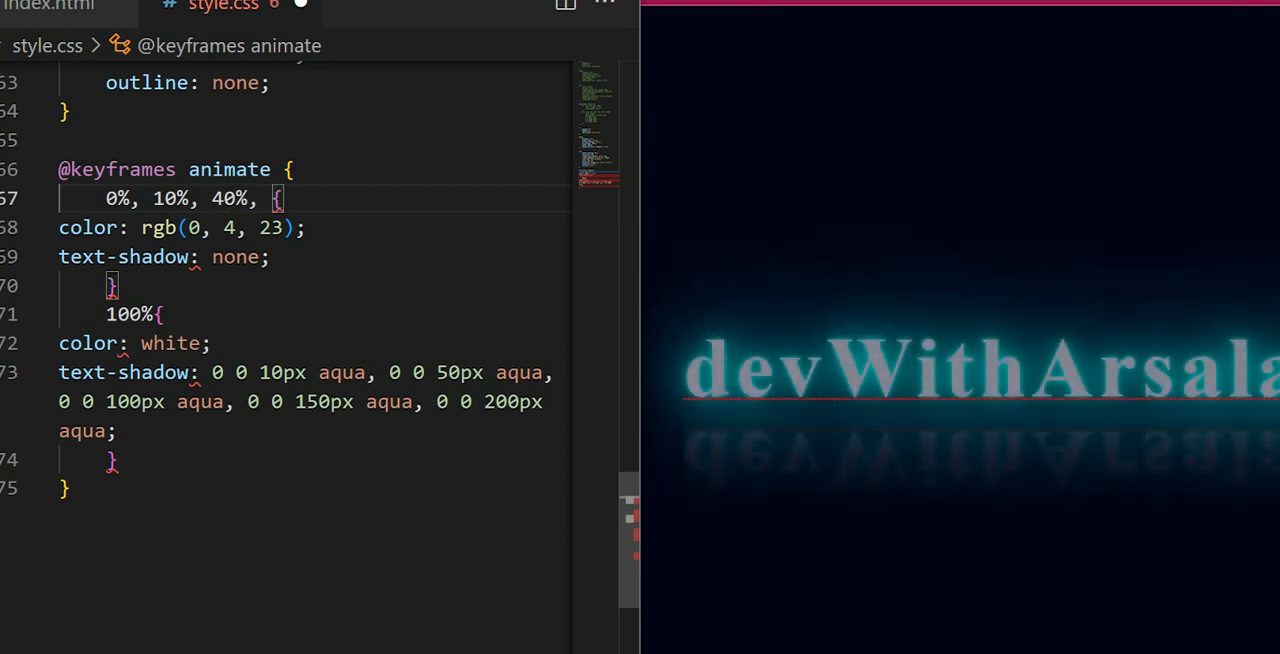
text(60%,)
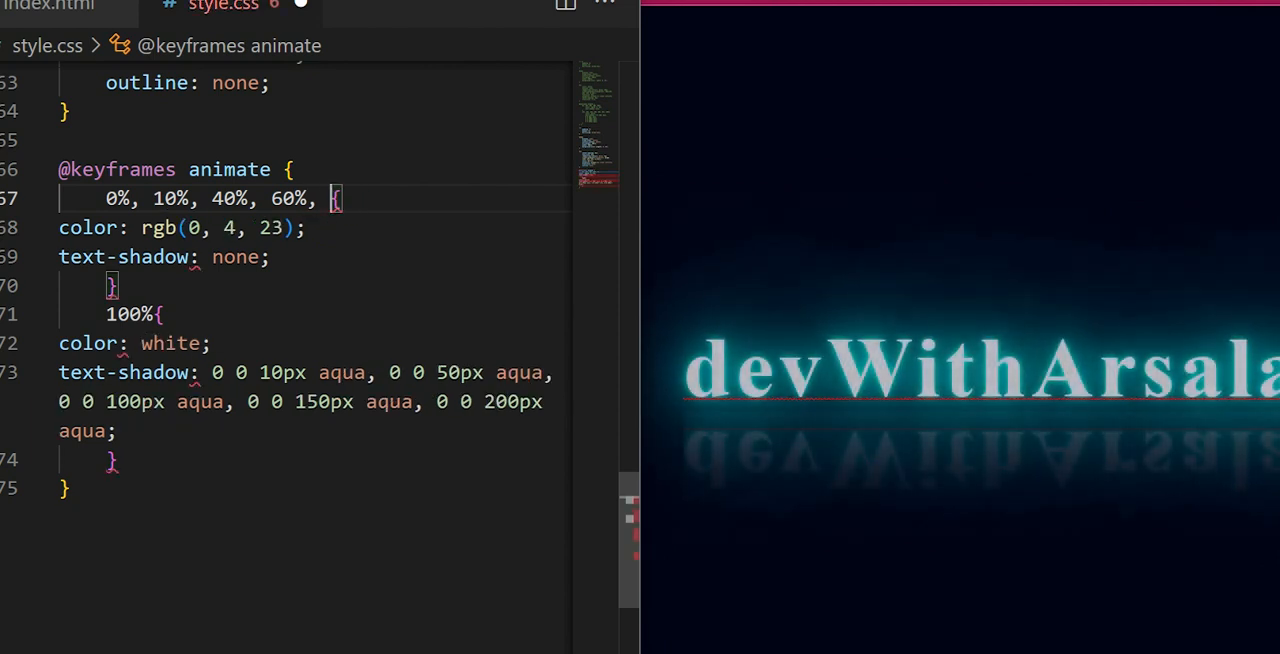
text(75%,)
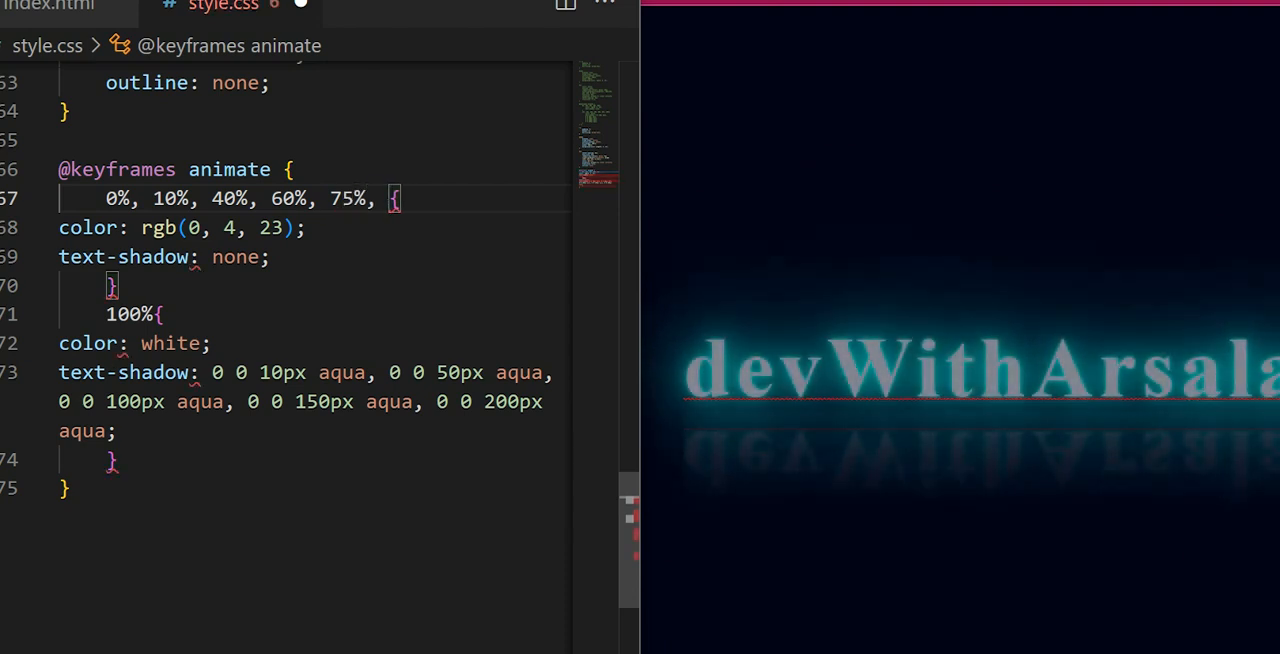
text(90&)
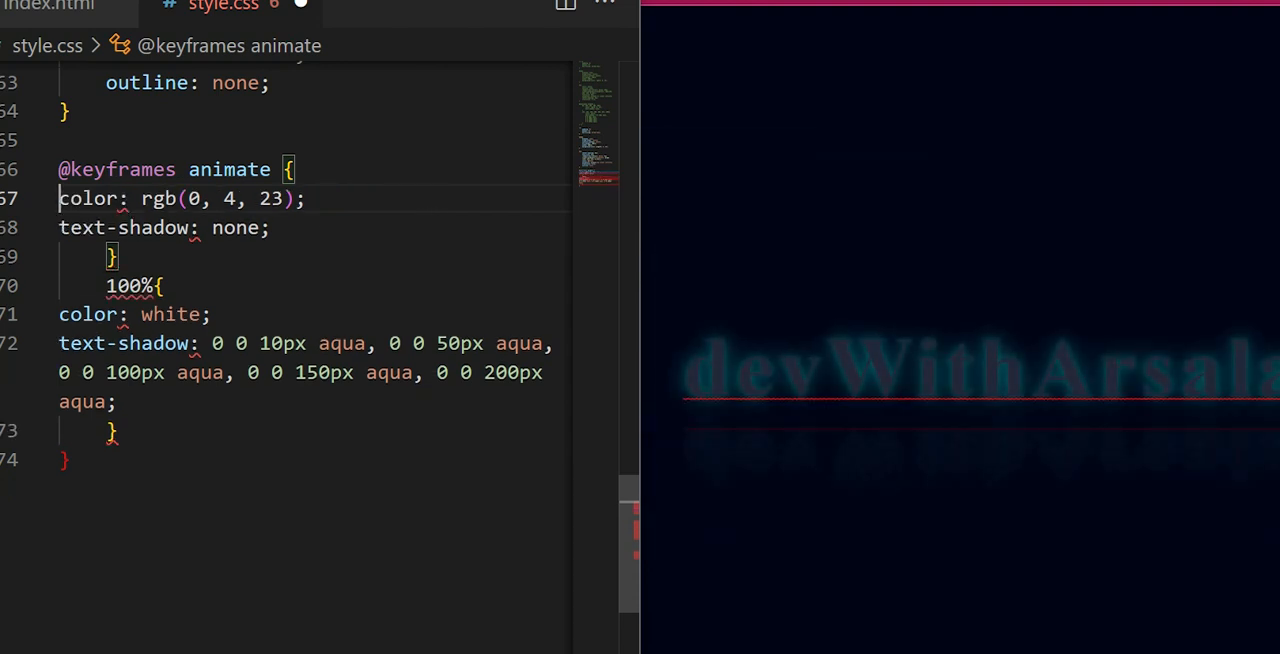
text(0%, 10%, 40%, 60%, 75%,{)
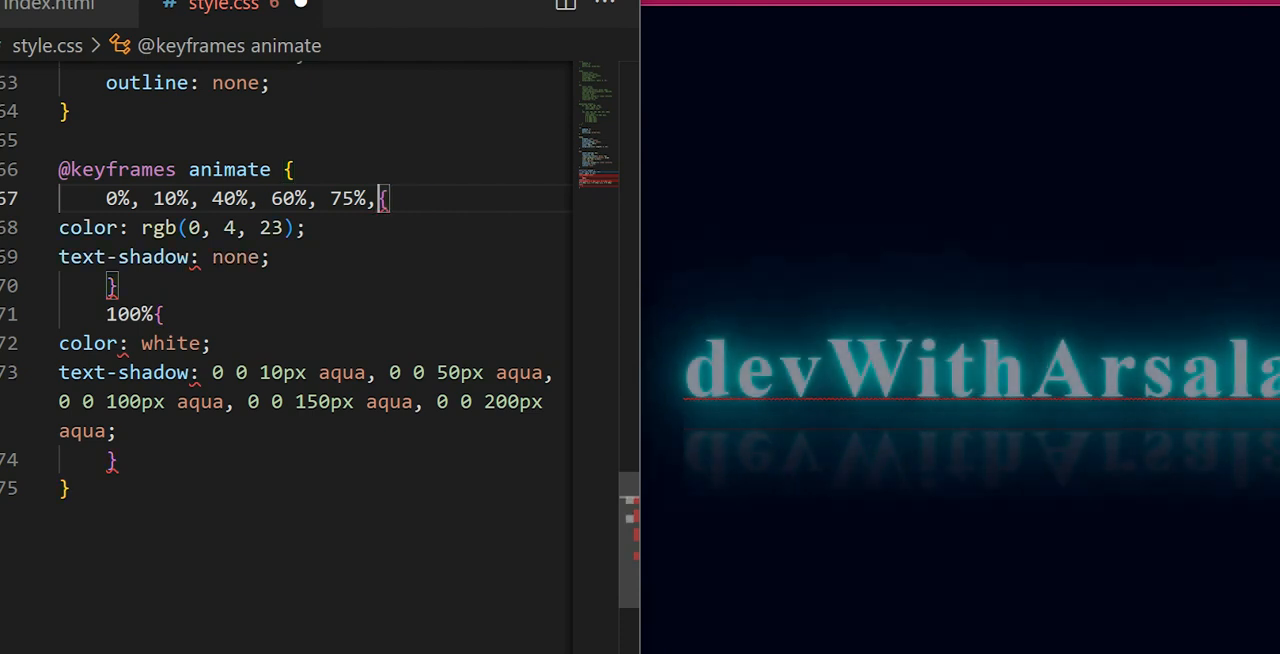
text(90%)
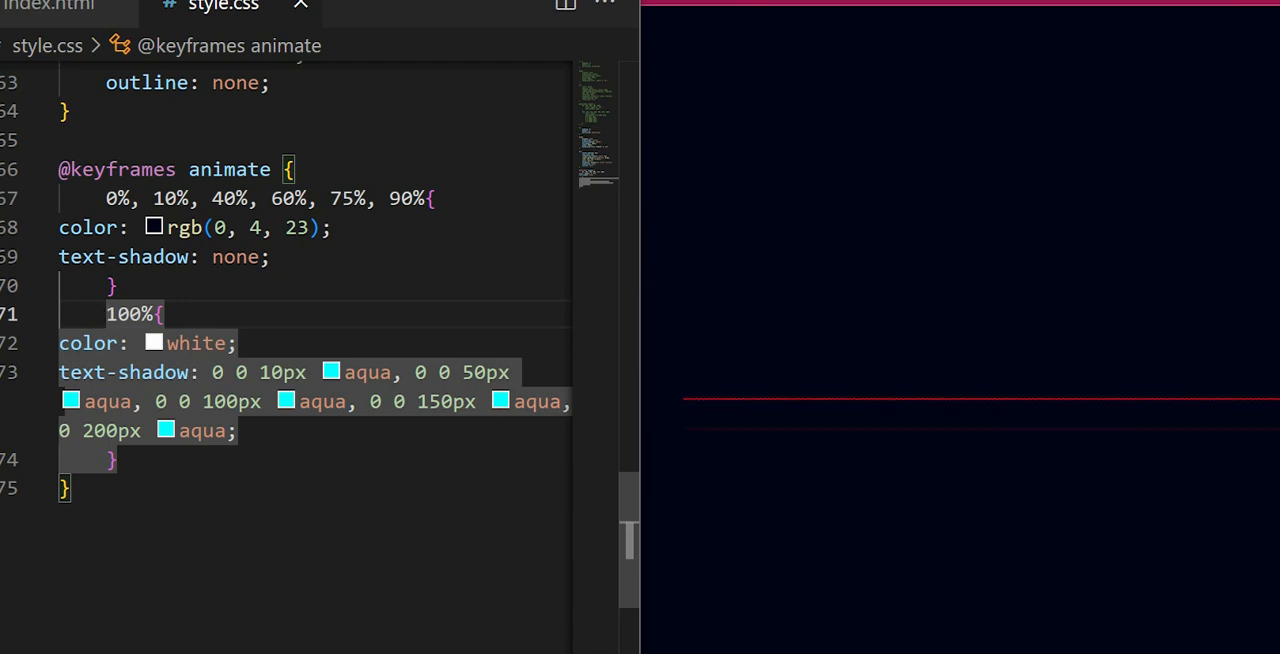
Extend the 100% keyframe selector to 15%, 20%, 50%, 70%, 85%, 95%, 100%
text(20)
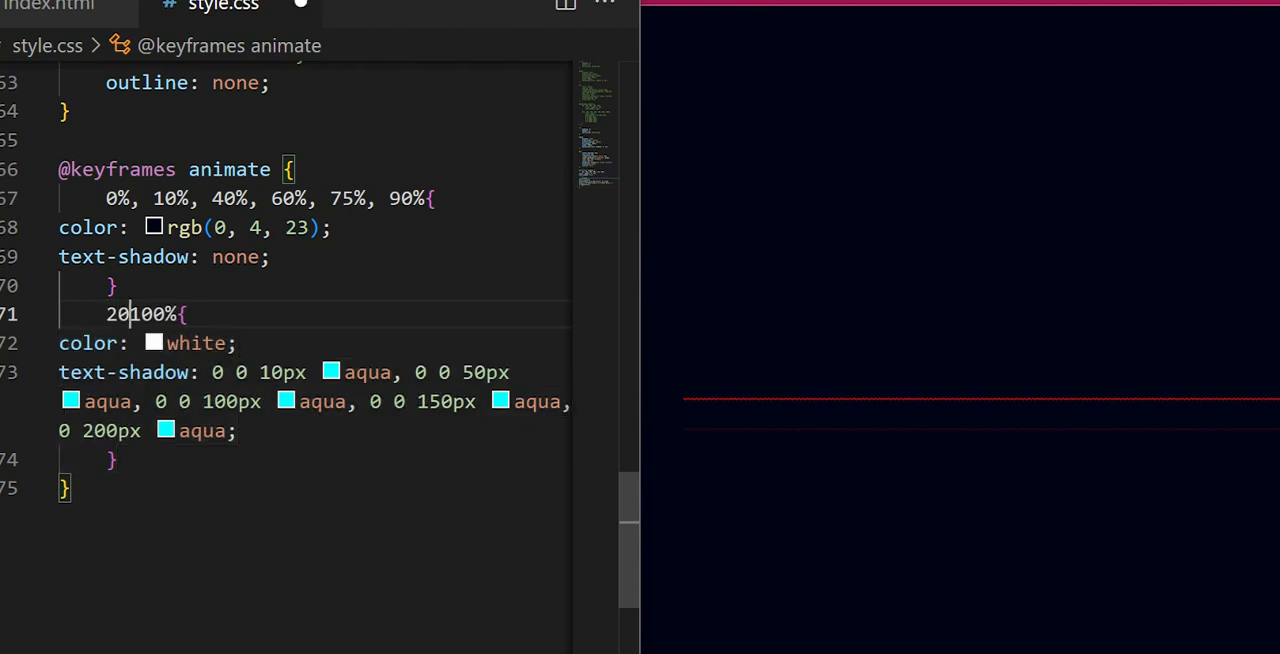
text(,)
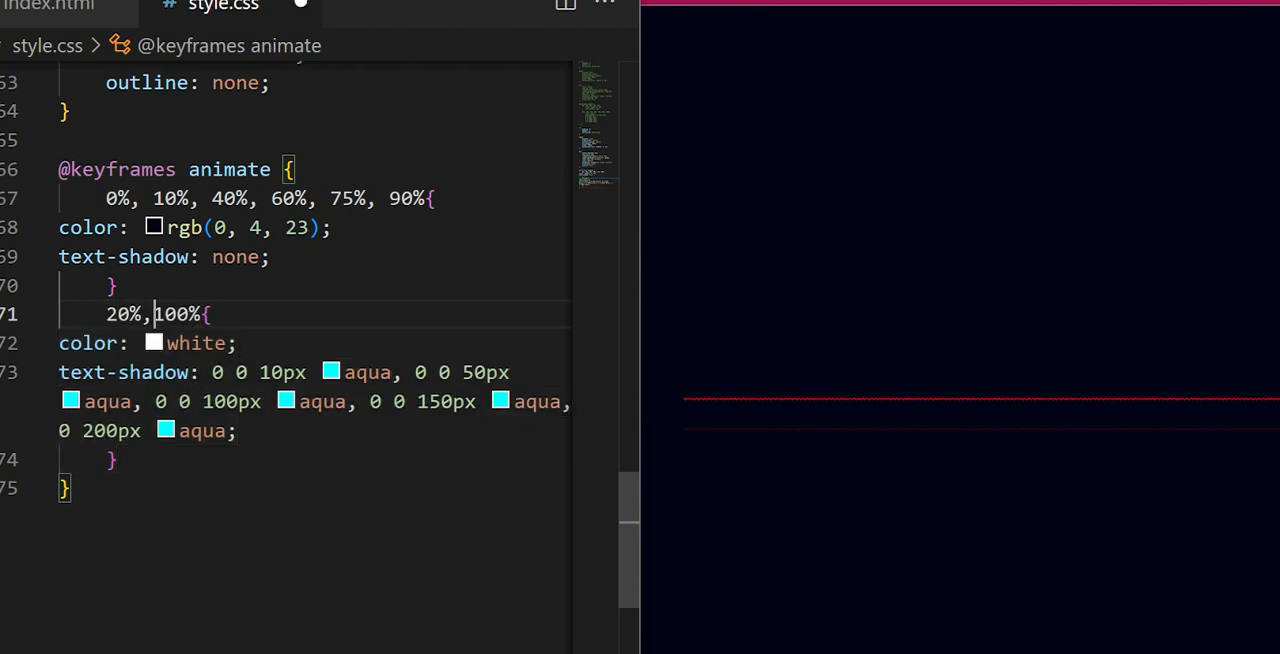
text(" ")
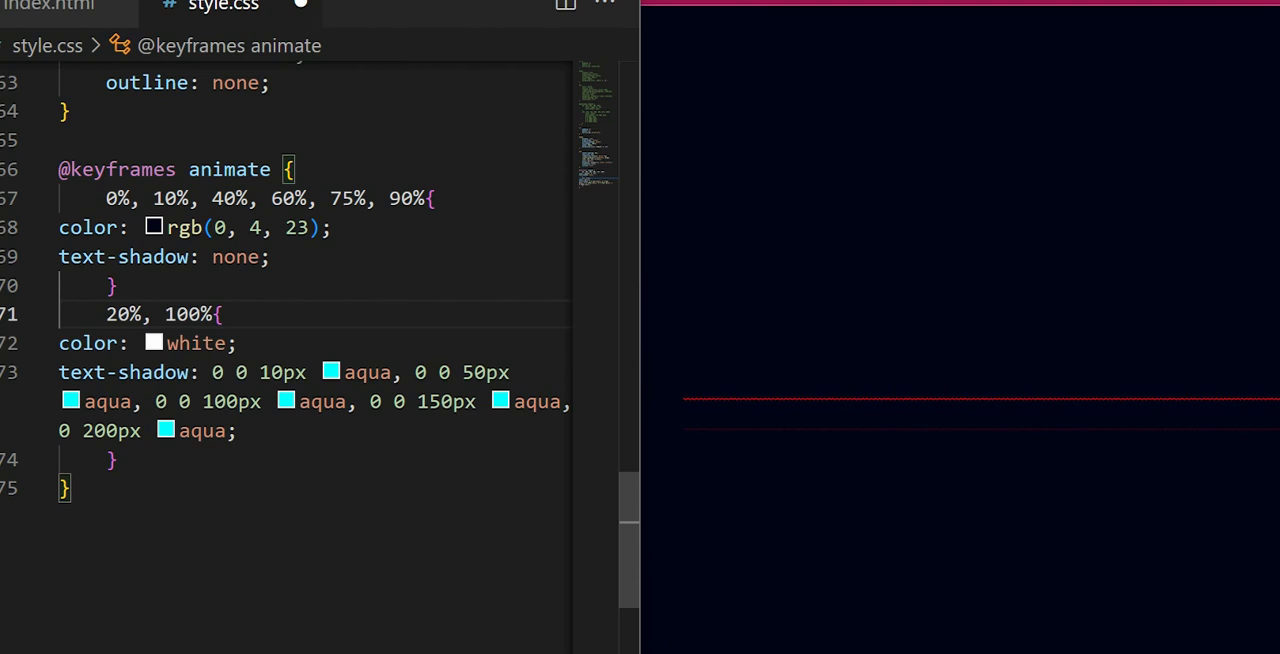
text(50%, 7)
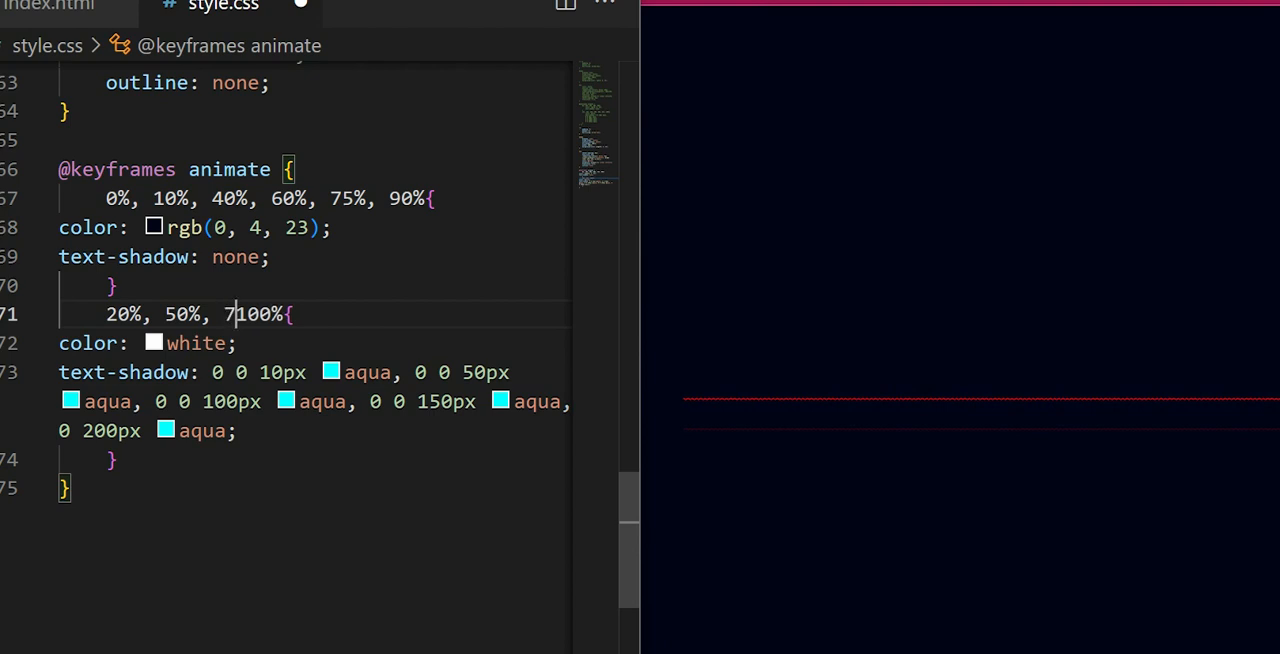
text(0^)
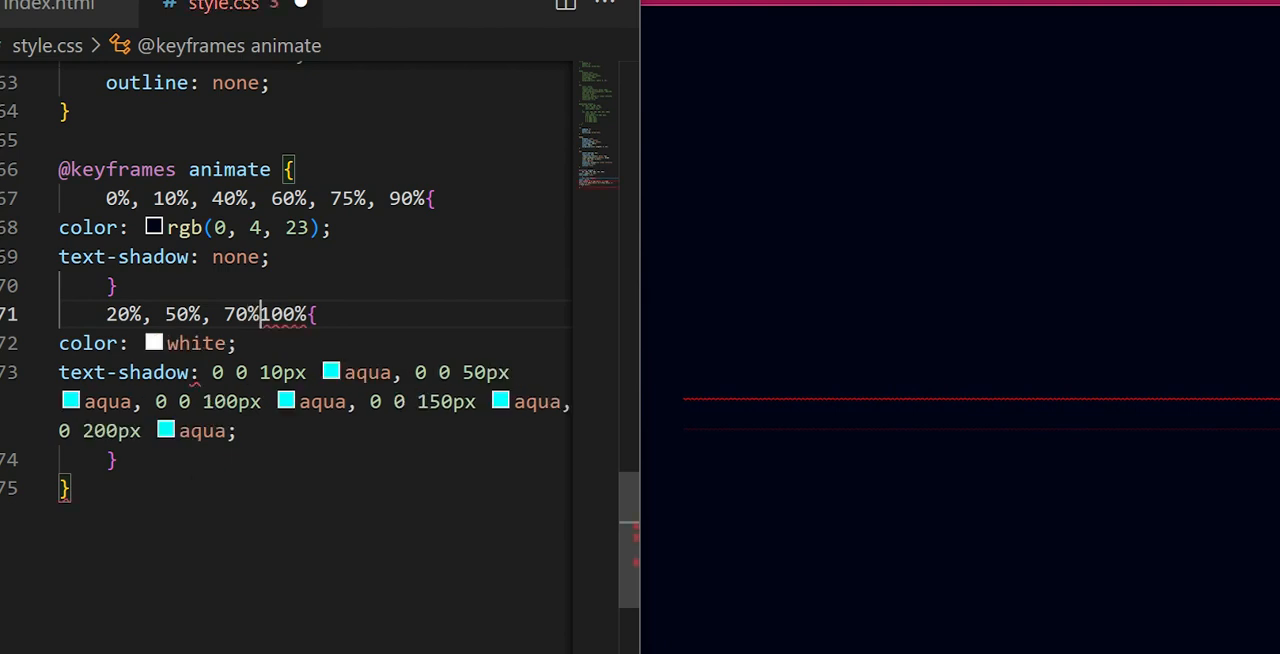
text(, 85%, 95%,)
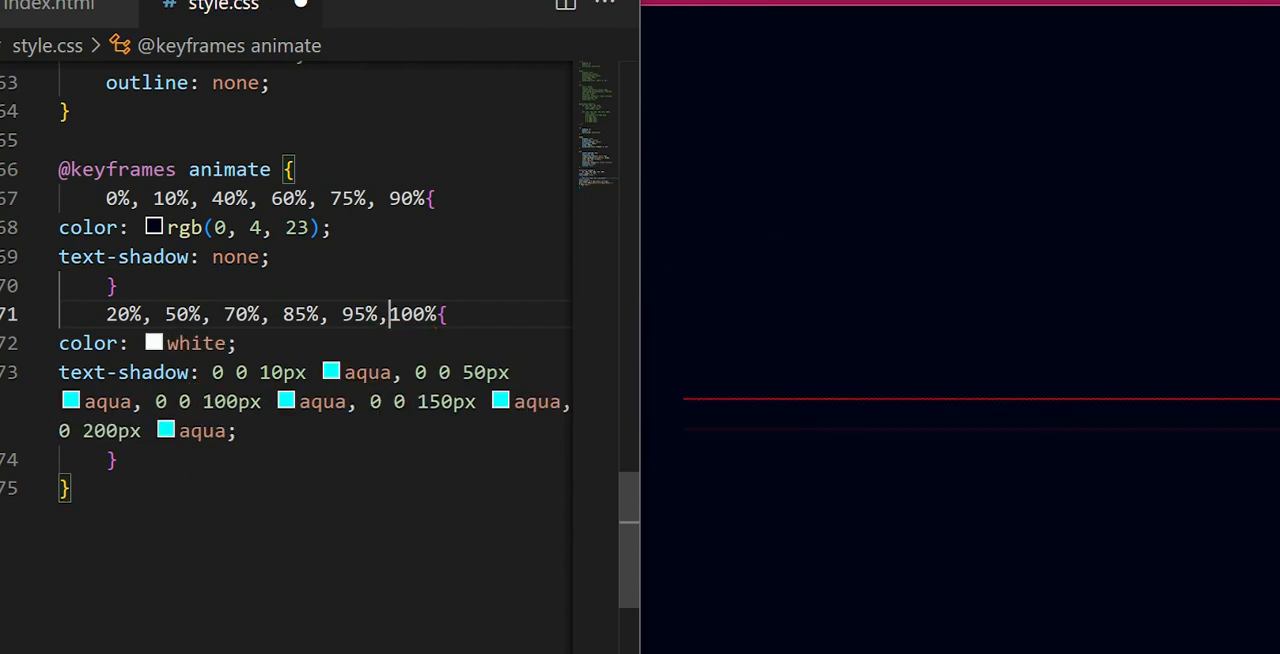
text(15,)
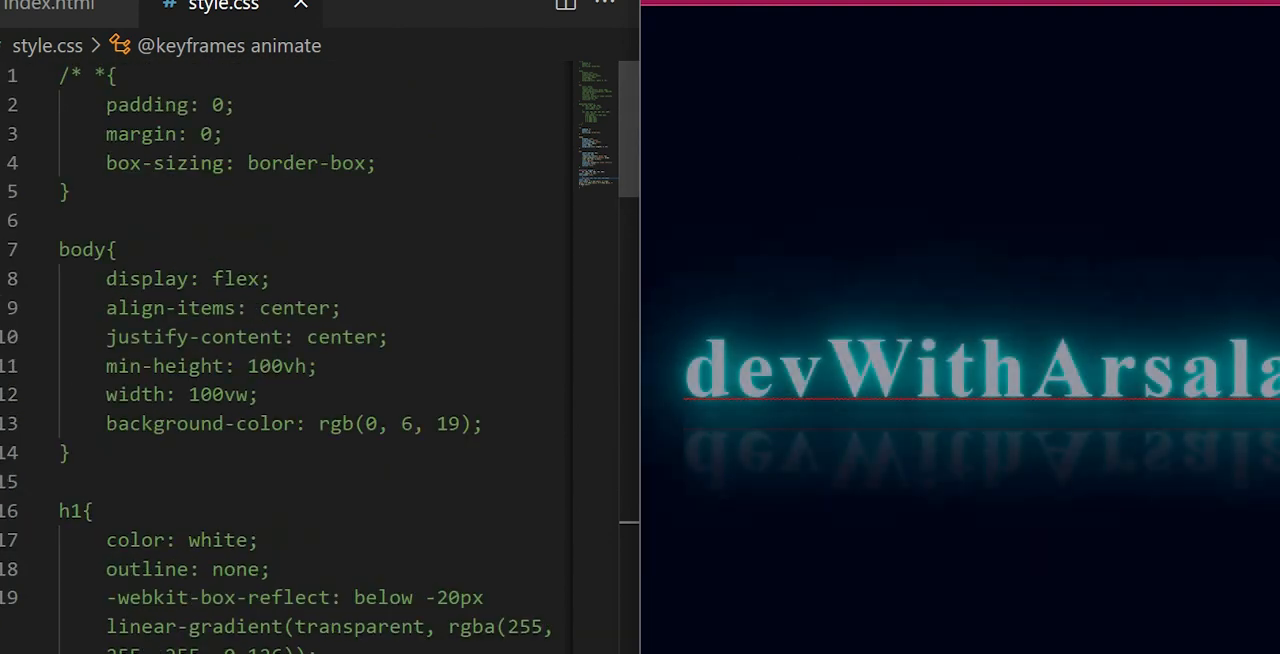
scroll(down, 3)
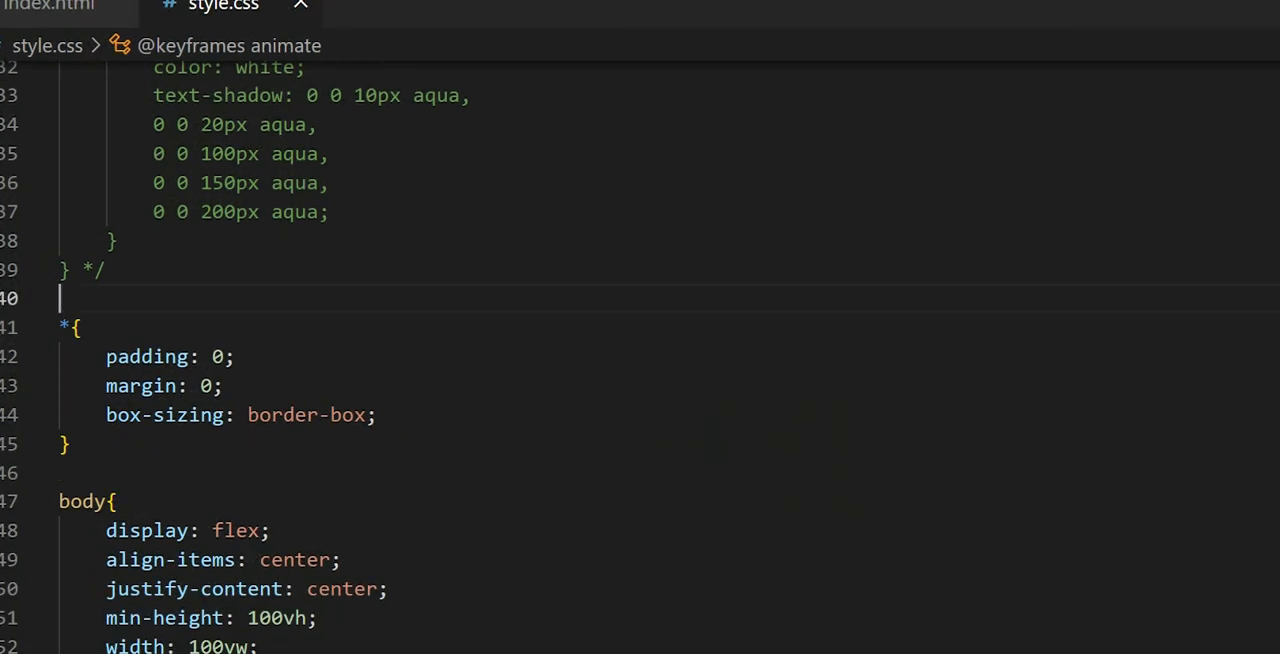
scroll(down, 3)
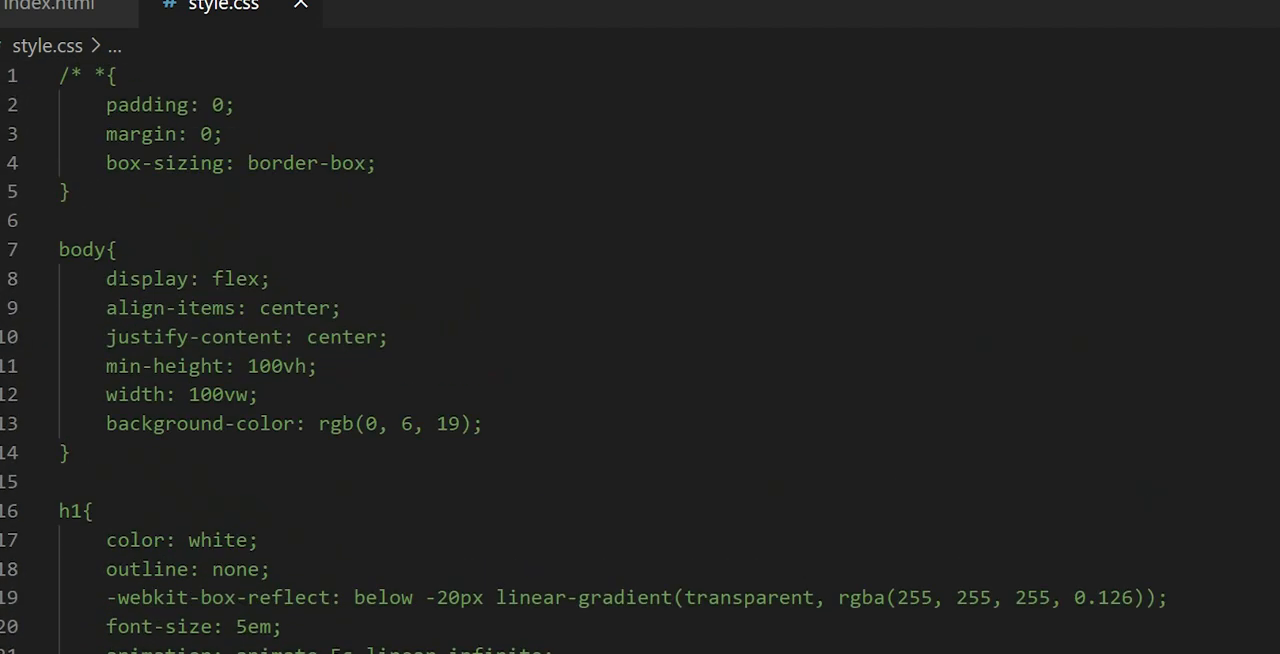
scroll(down, 3)
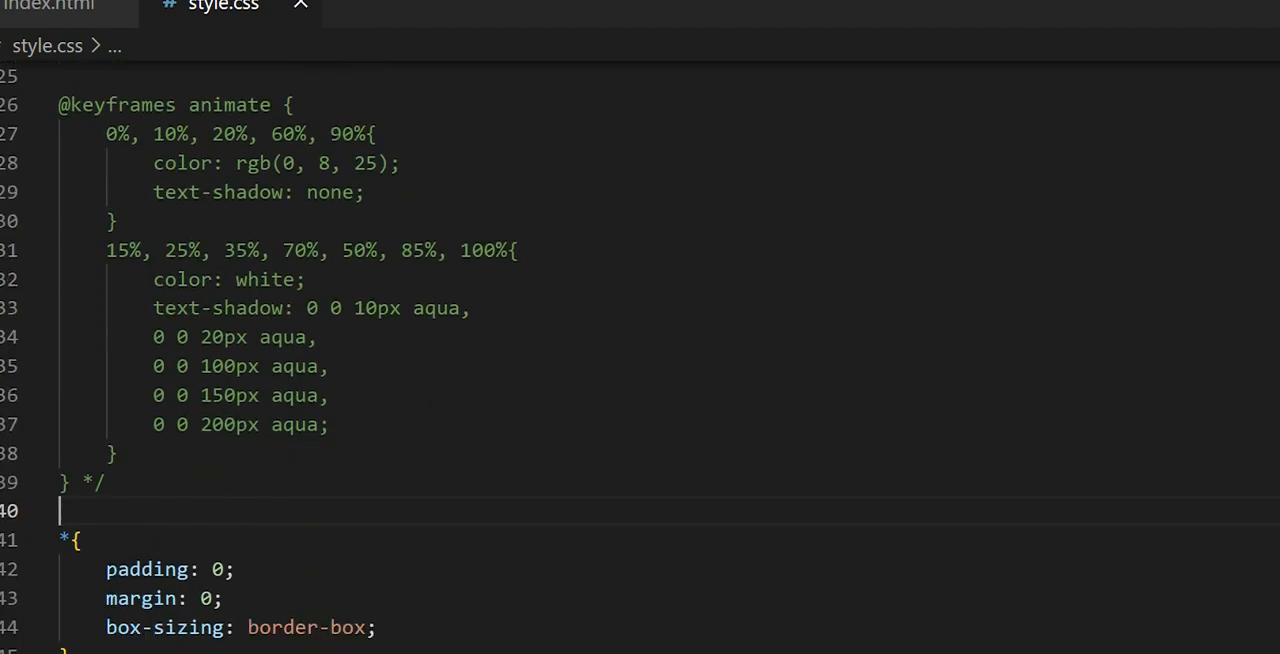
scroll(down, 3)
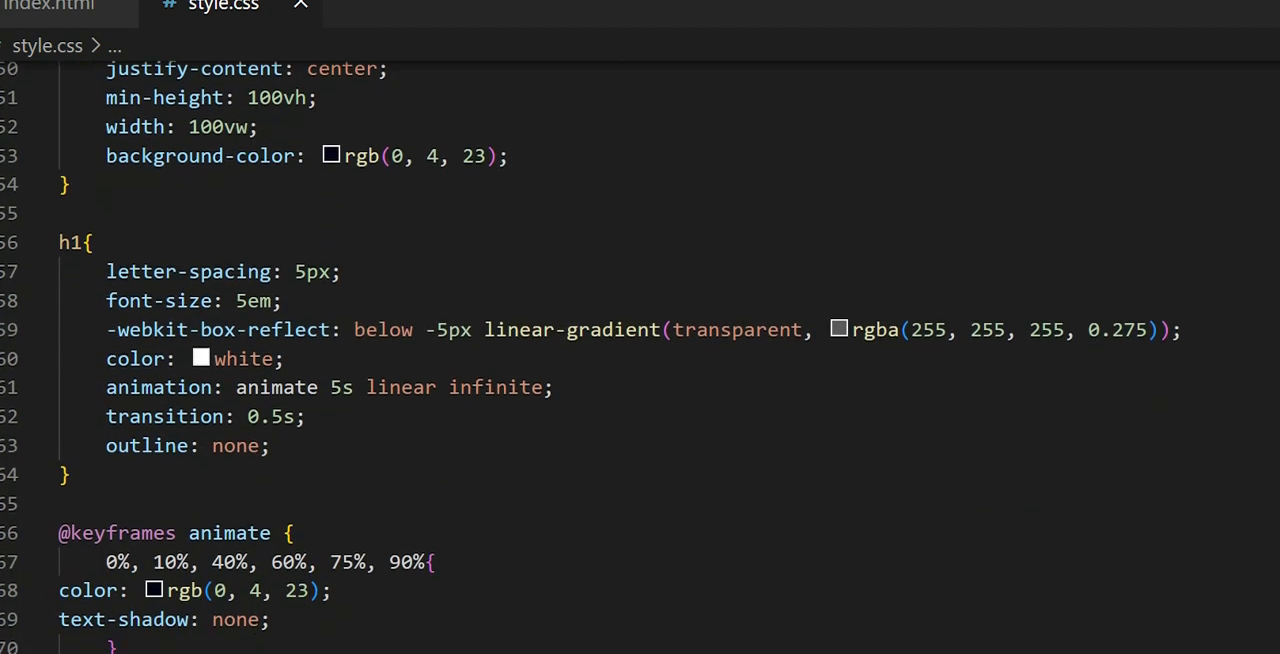
scroll(down, 3)
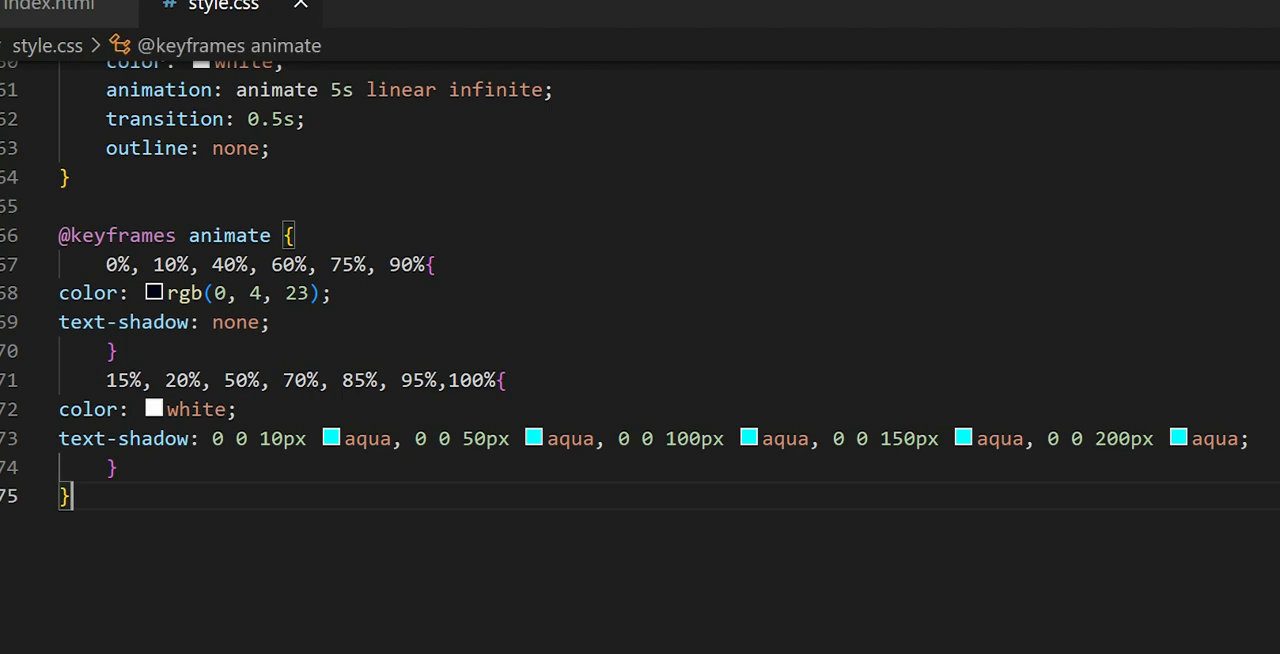
Apply Format Document to the stylesheet and review the reformatted keyframes
right_click(110, 467)
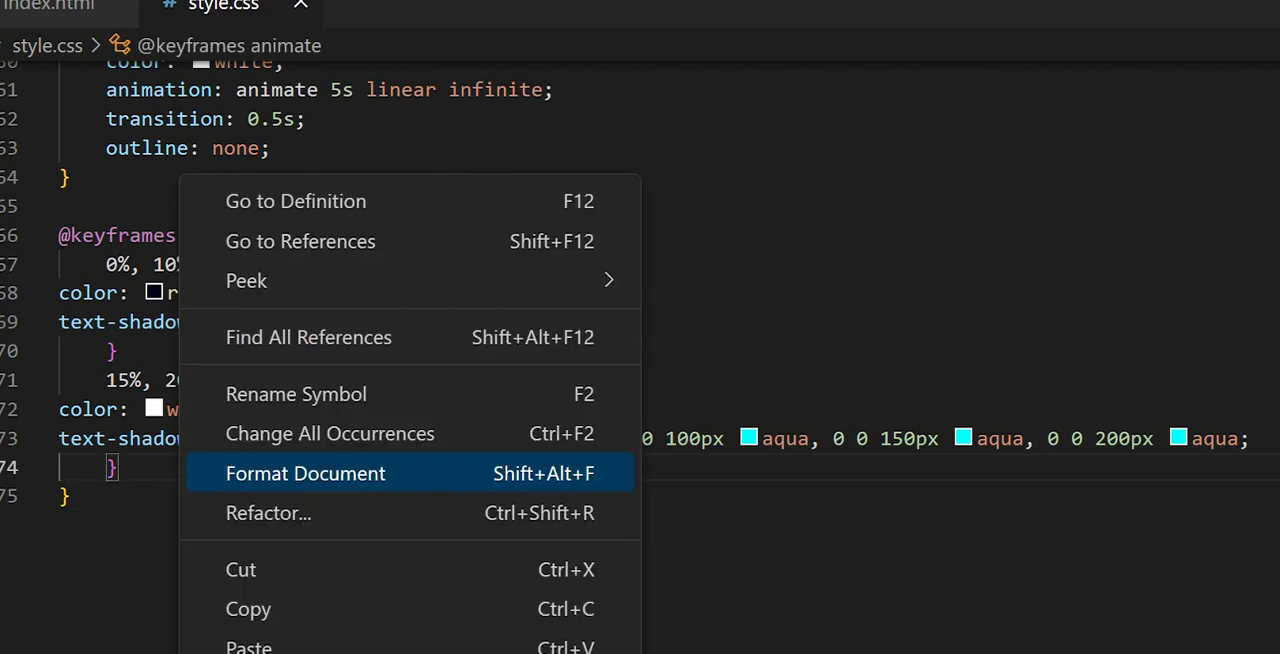
click(305, 473)
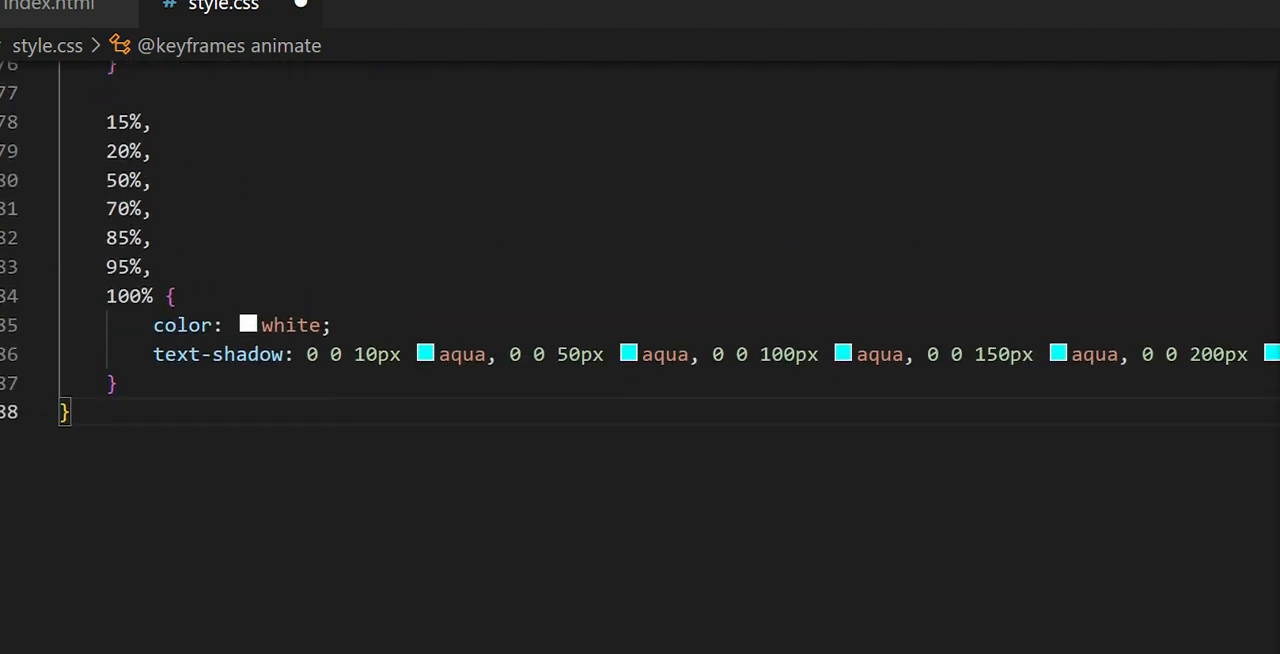
scroll(down, 3)
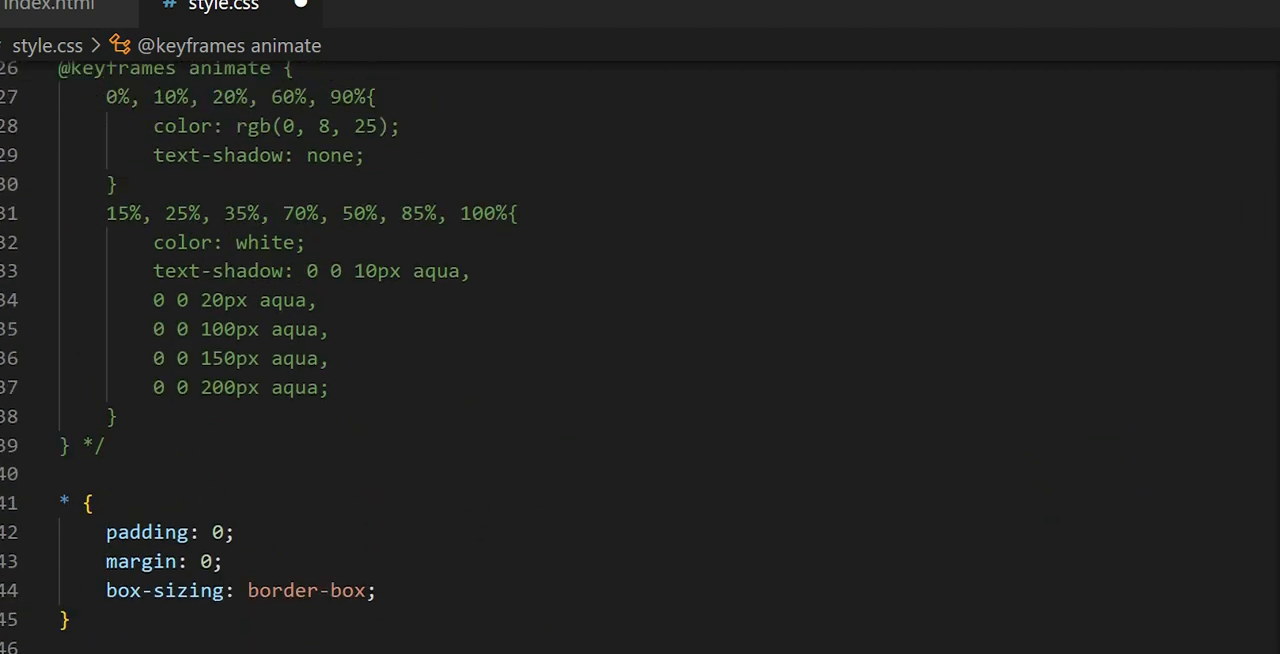
scroll(up, 3)
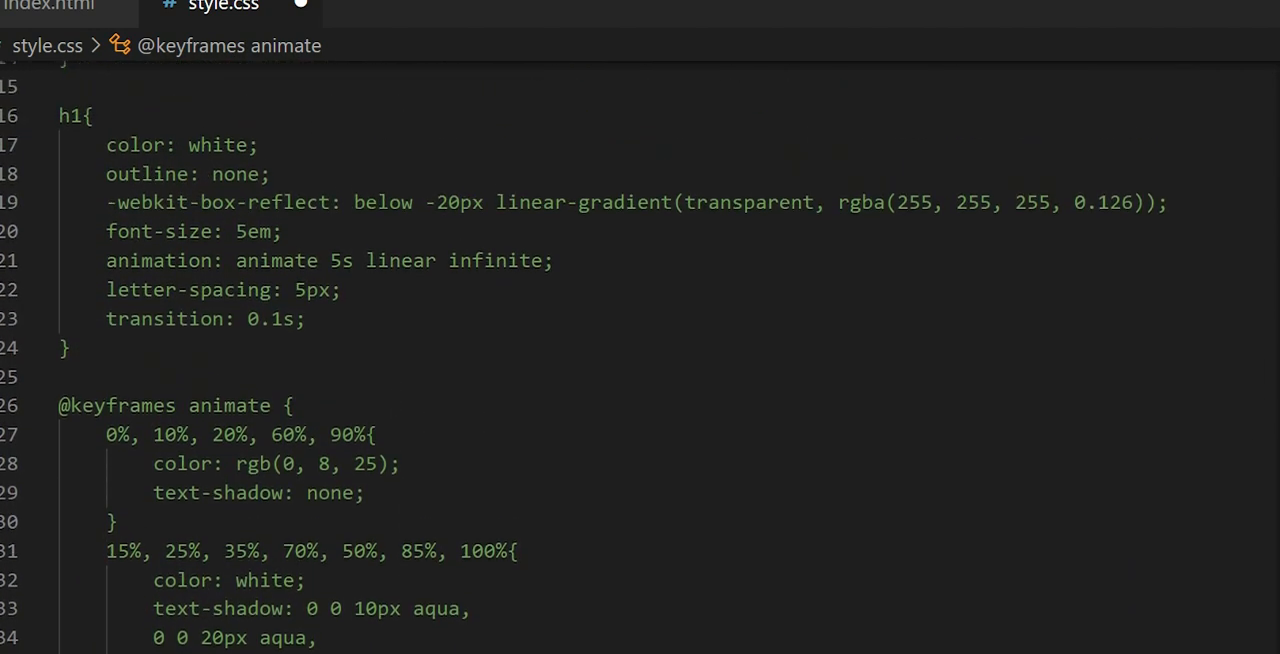